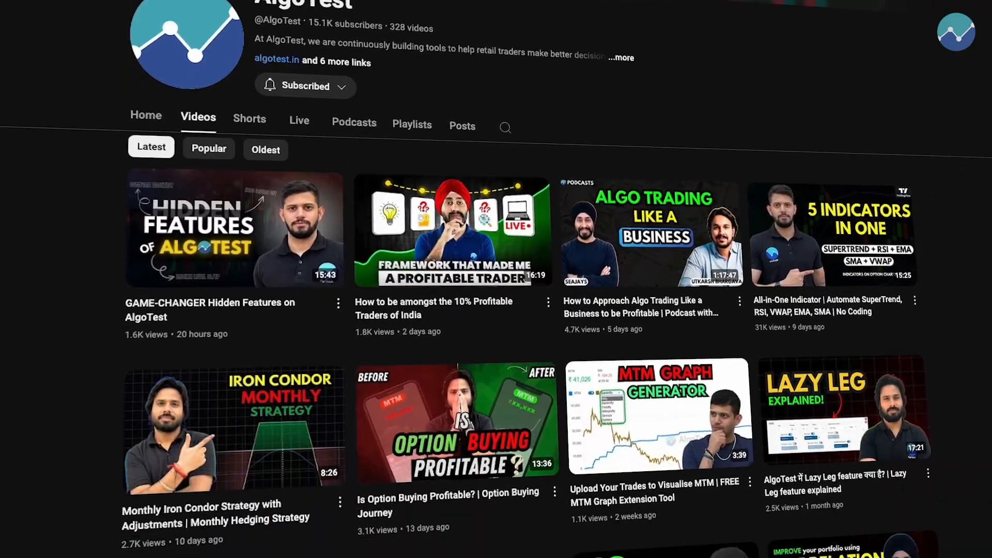
Step: Bring up the Pine Script editor beneath the Bank Nifty chart
scroll("down", 3)
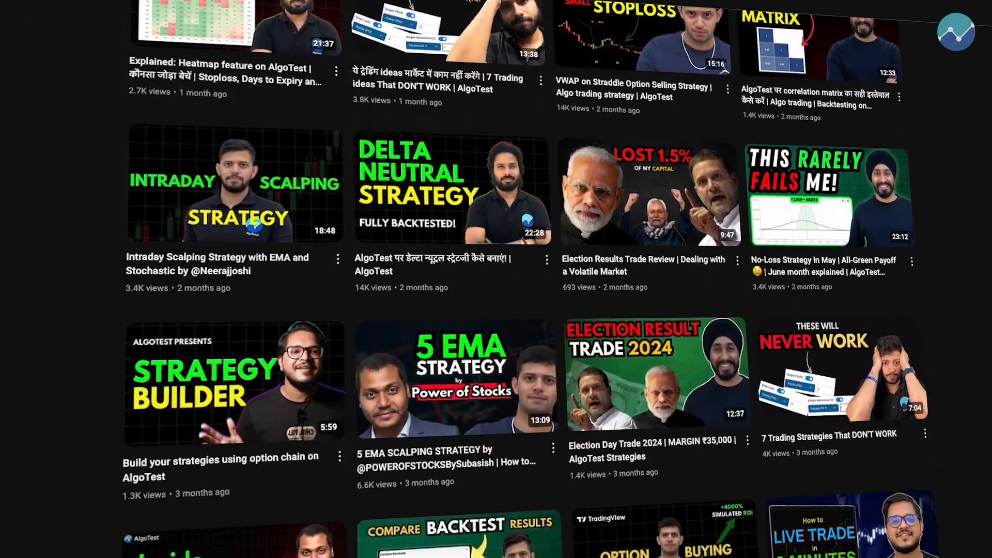
scroll("down", 3)
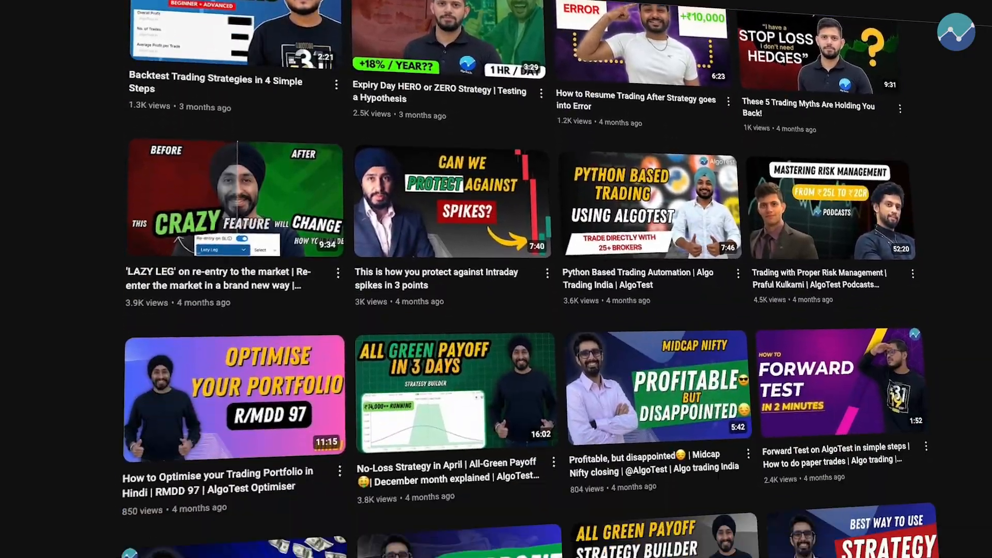
scroll("down", 3)
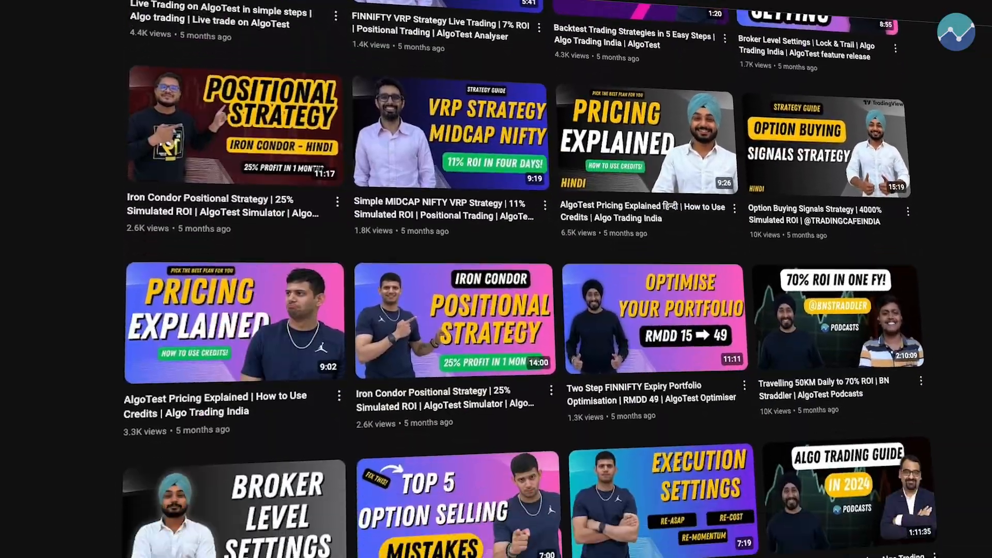
scroll("down", 3)
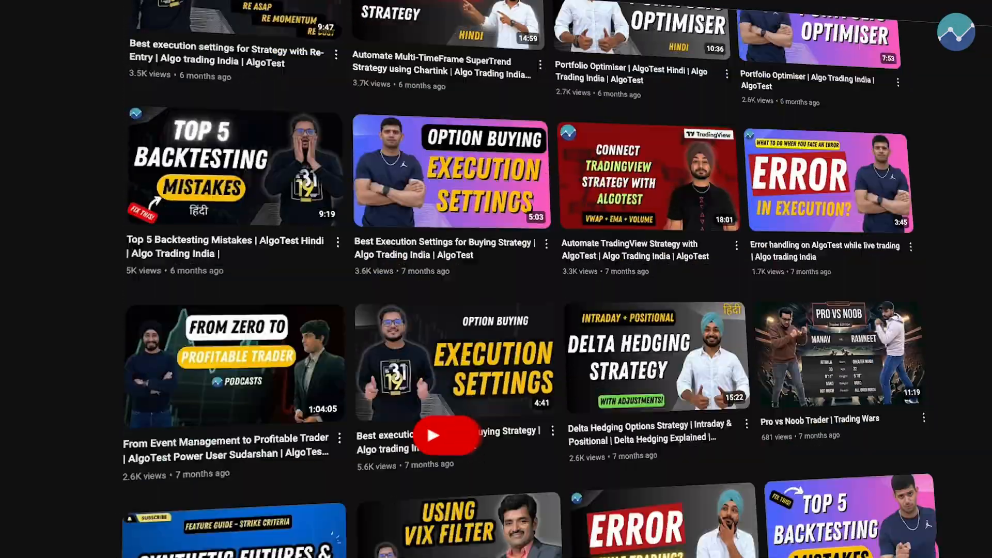
scroll("down", 3)
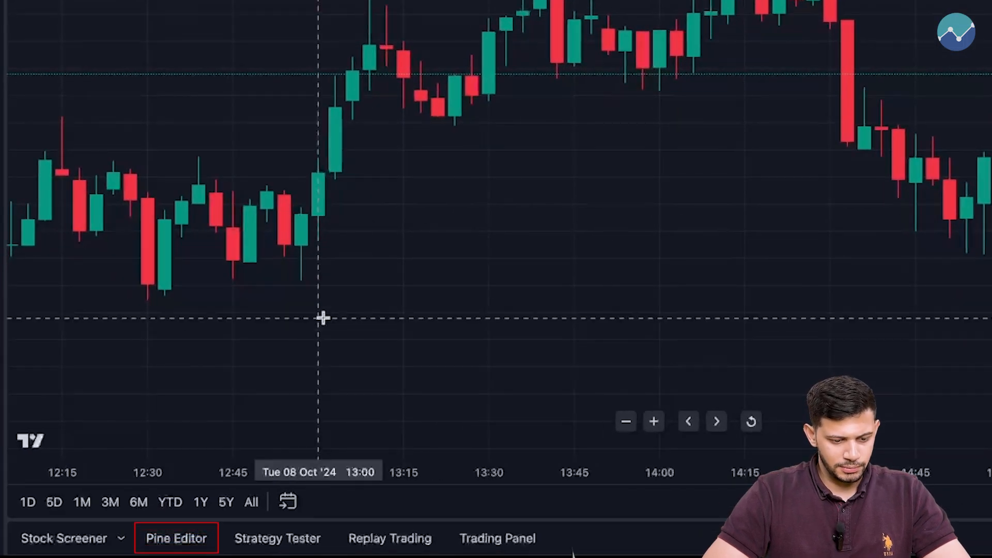
mouse_move(175, 537)
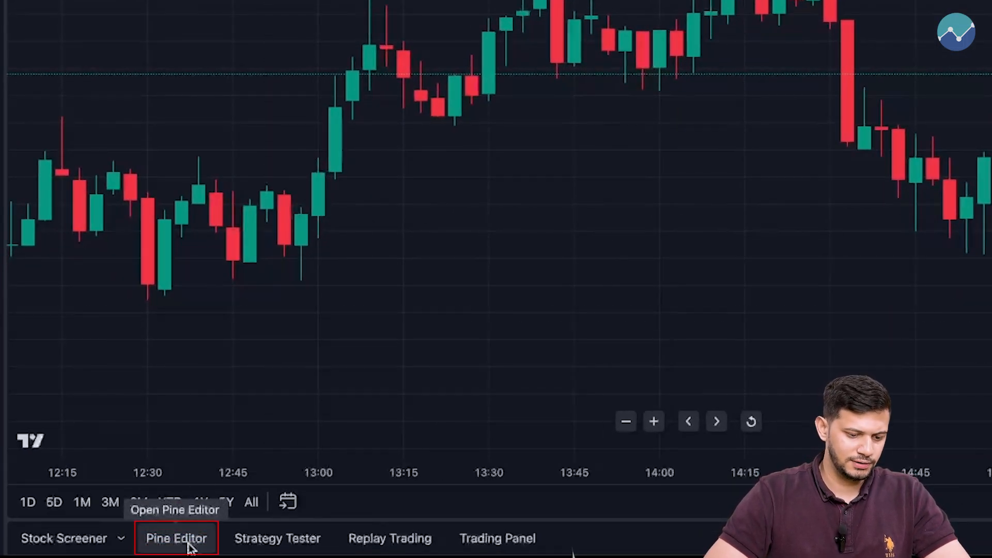
left_click(176, 537)
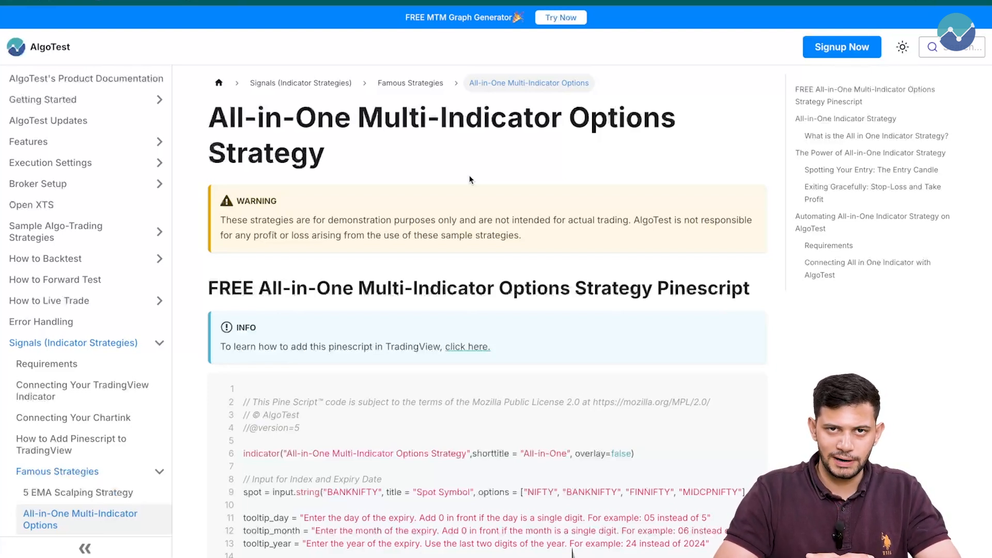
Step: Copy the All-in-One Multi-Indicator Options Strategy Pine Script code from the docs page
scroll("down", 3)
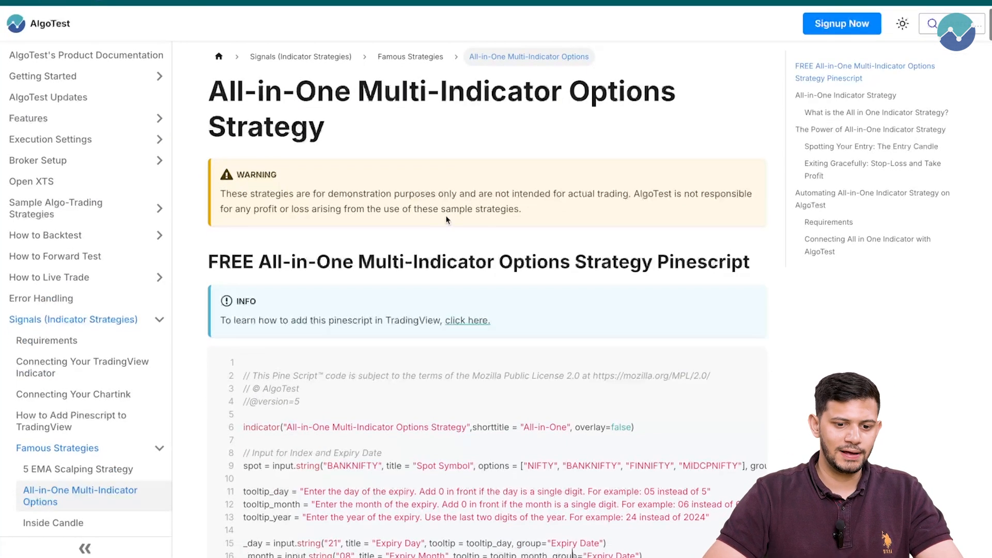
scroll("down", 3)
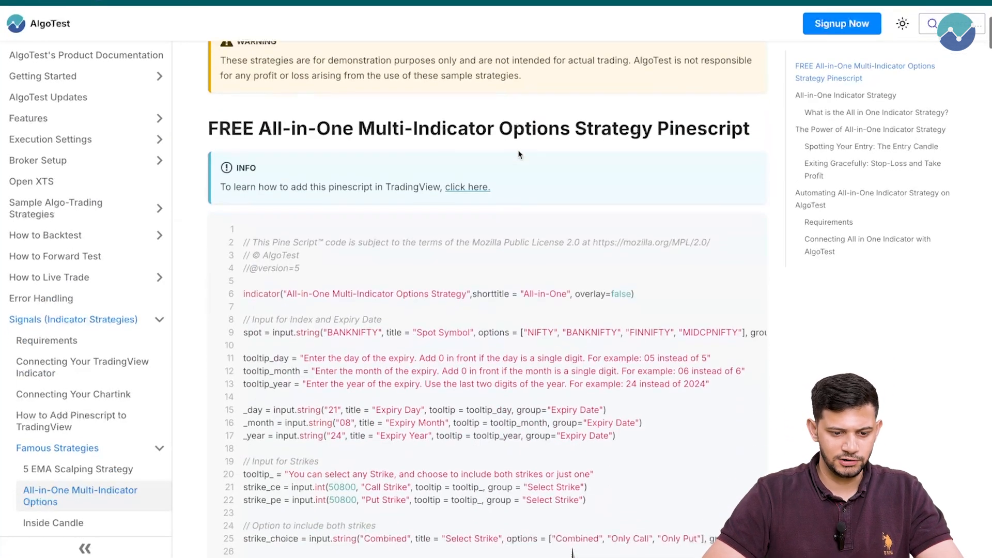
scroll("down", 3)
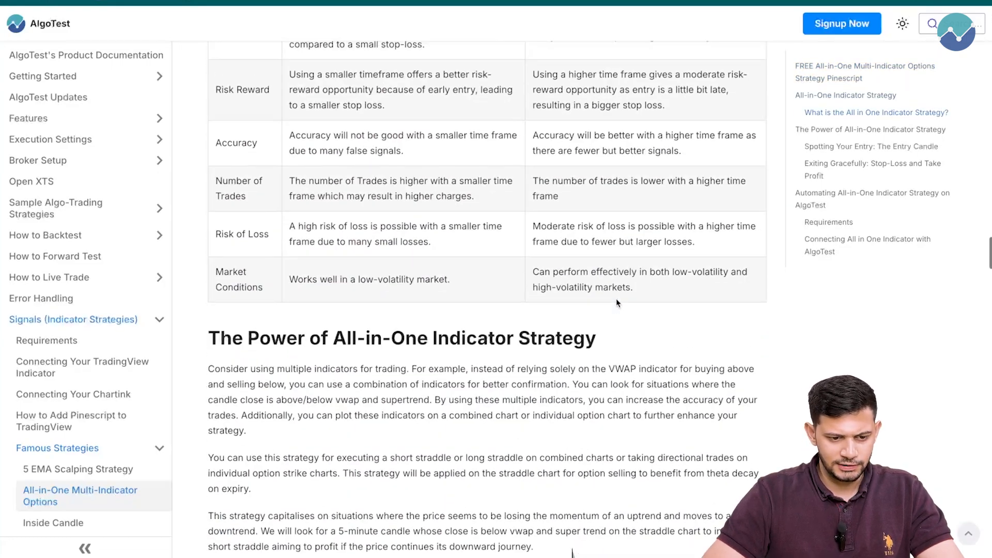
scroll("down", 3)
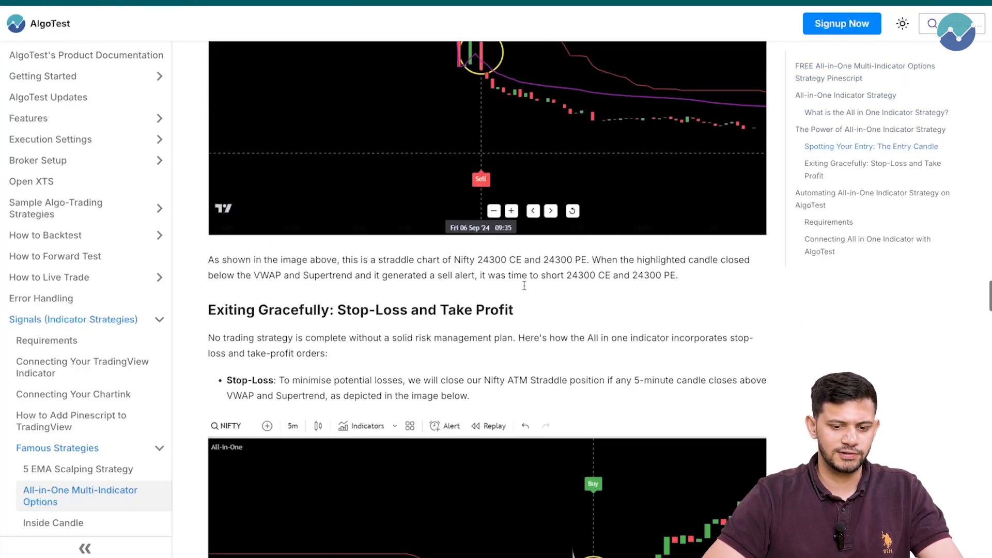
scroll("down", 3)
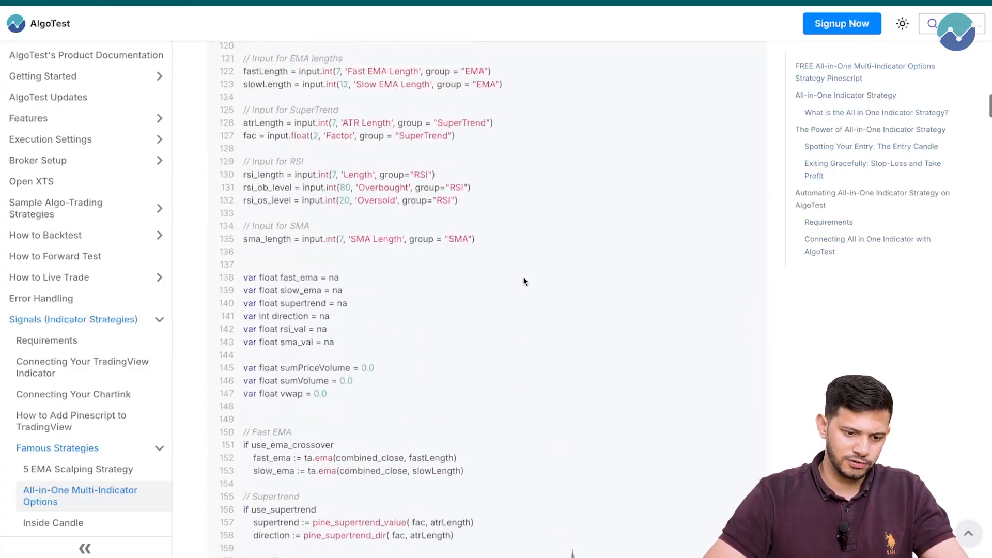
scroll("up", 3)
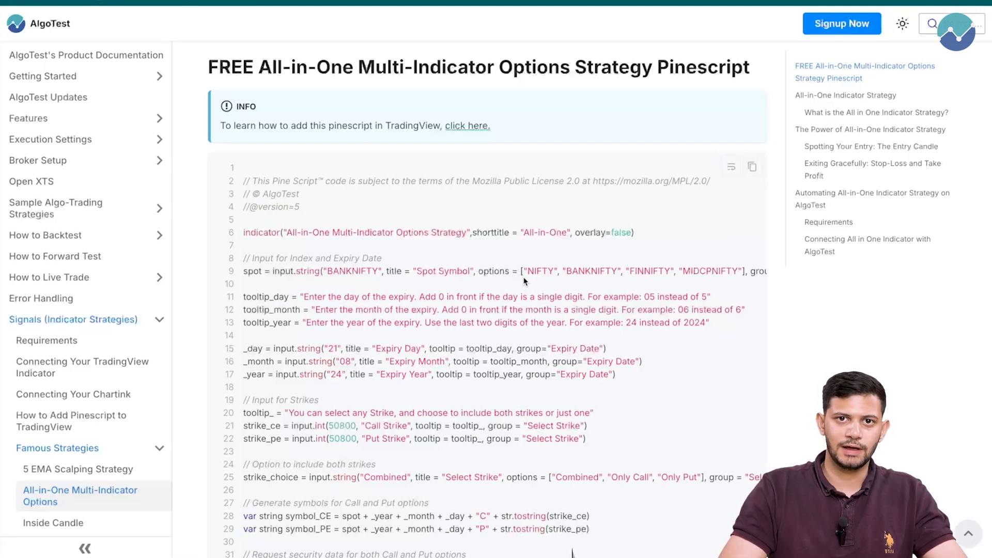
mouse_move(688, 238)
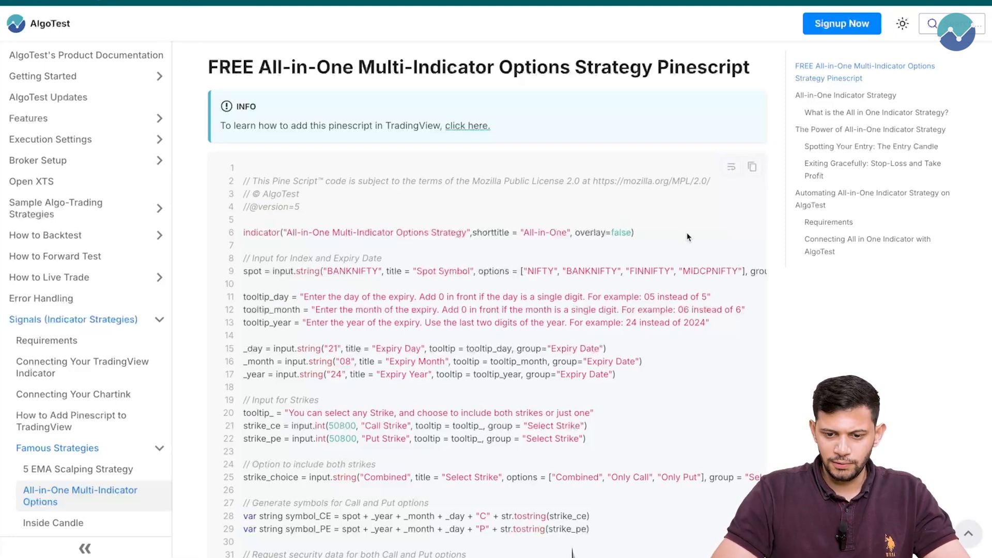
left_click(752, 168)
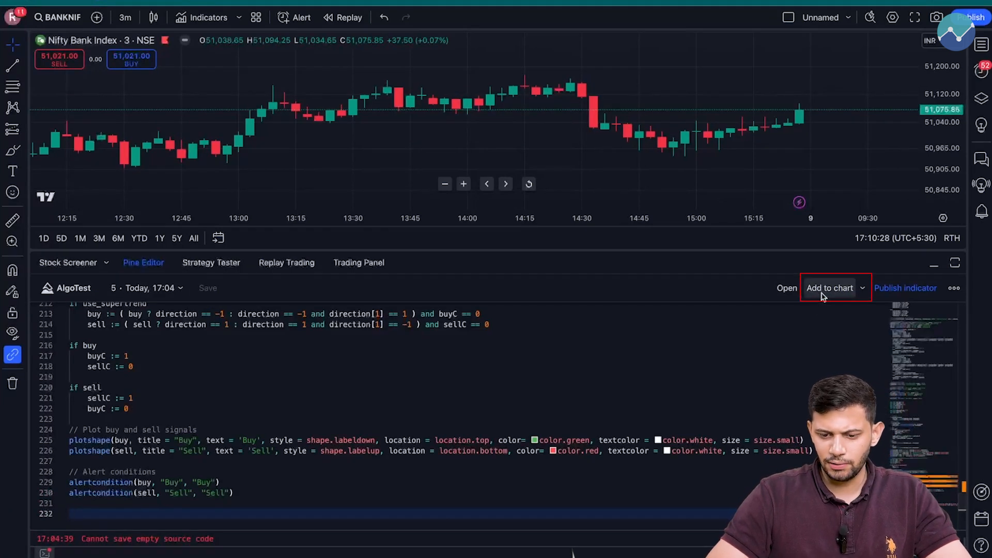
Step: Add the pasted All-in-One script to the Bank Nifty chart
left_click(828, 289)
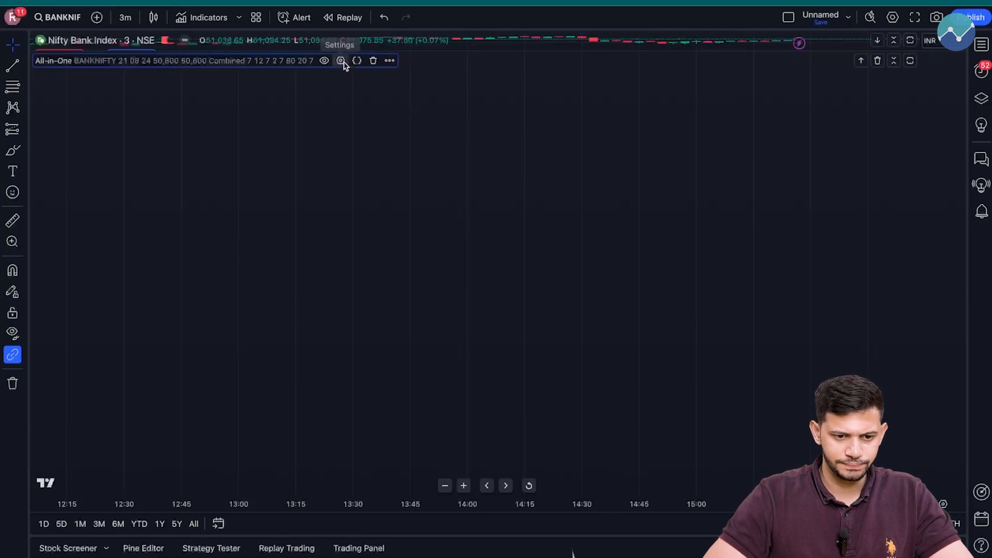
Step: Keep BANKNIFTY as the indicator's spot symbol and set expiry day 09, month 10
left_click(340, 60)
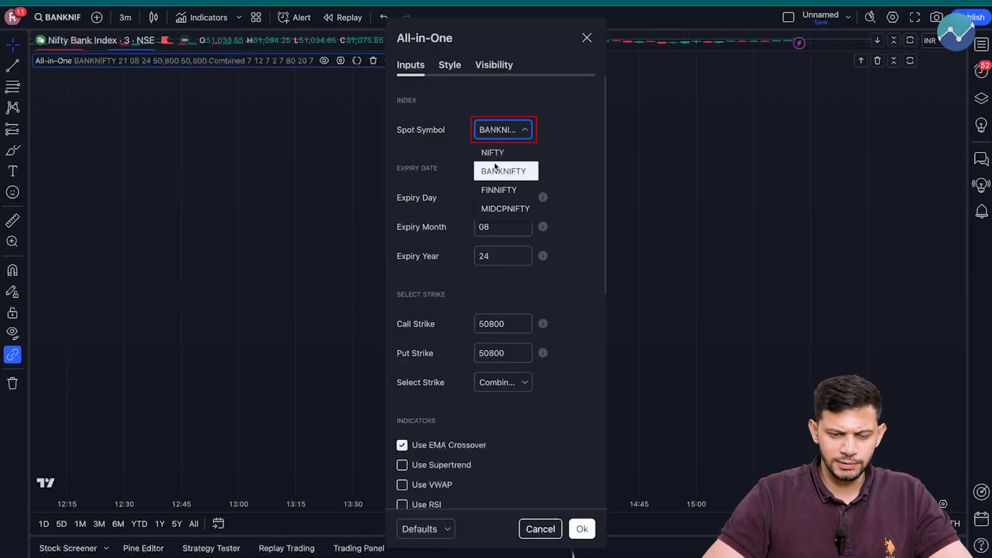
left_click(504, 171)
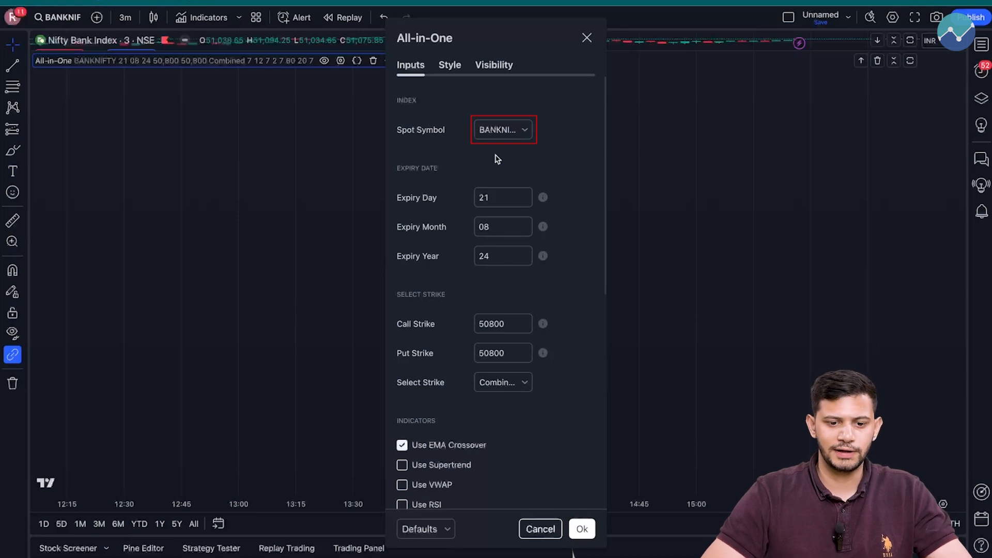
left_click(502, 198)
type("1")
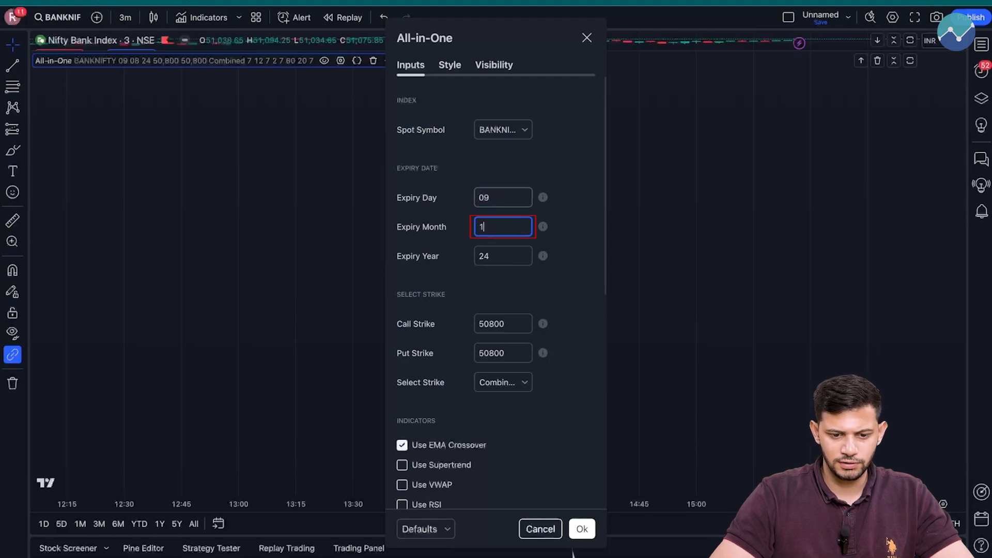
type("0")
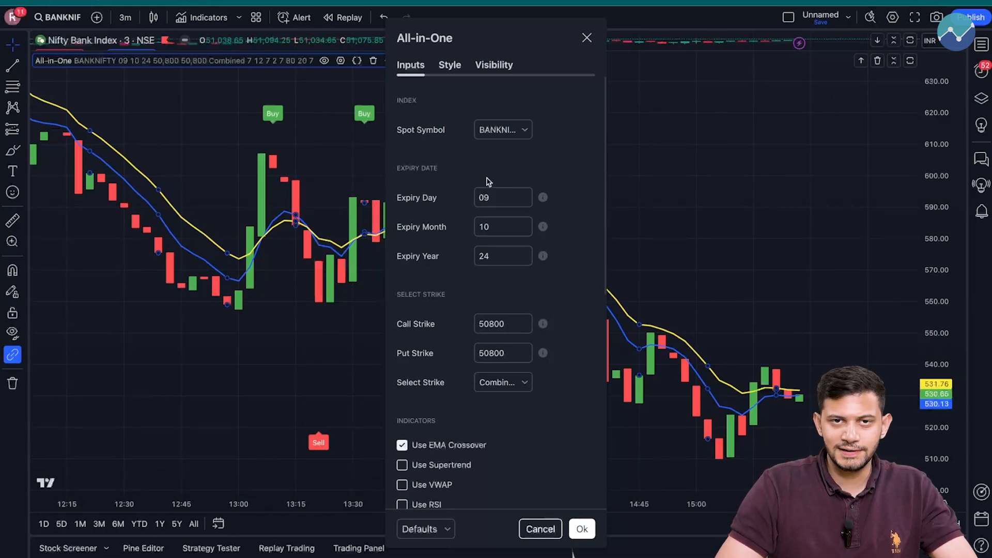
mouse_move(494, 214)
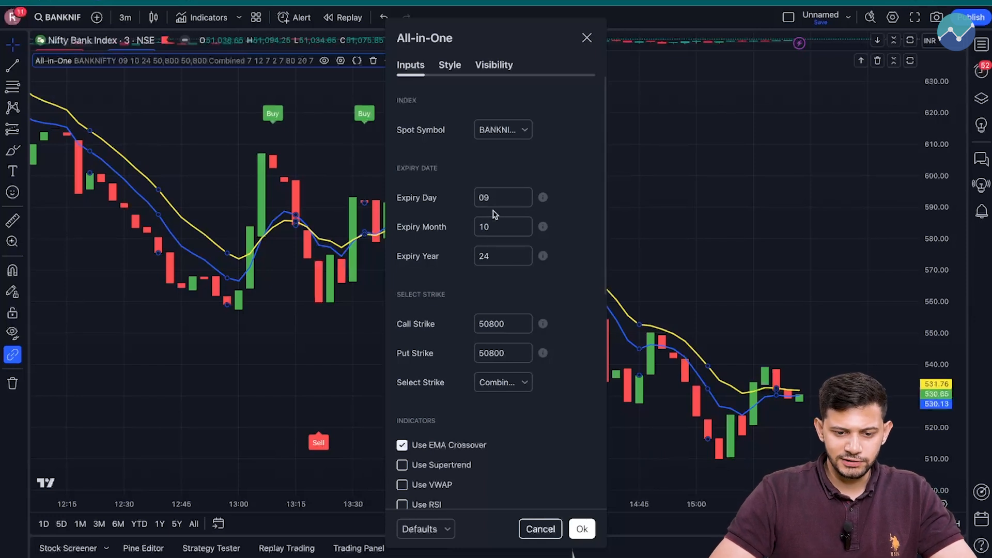
left_click(502, 197)
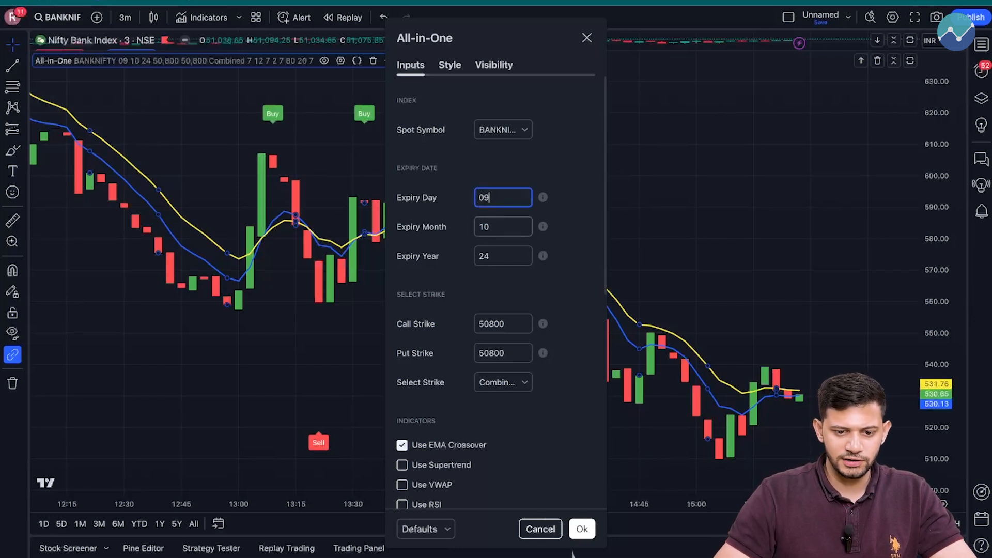
key("Backspace")
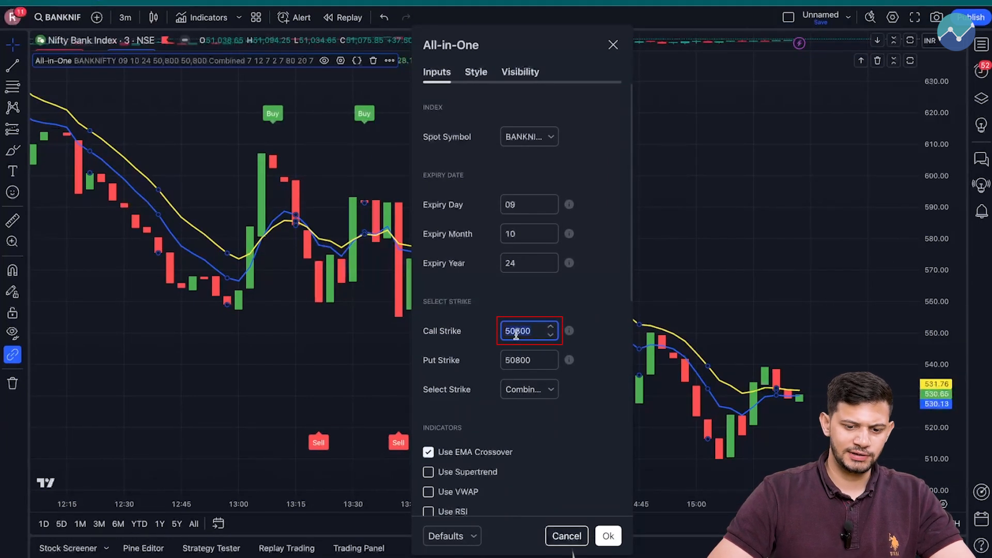
Step: Set the put strike to 51700 to match the call strike
type("51700")
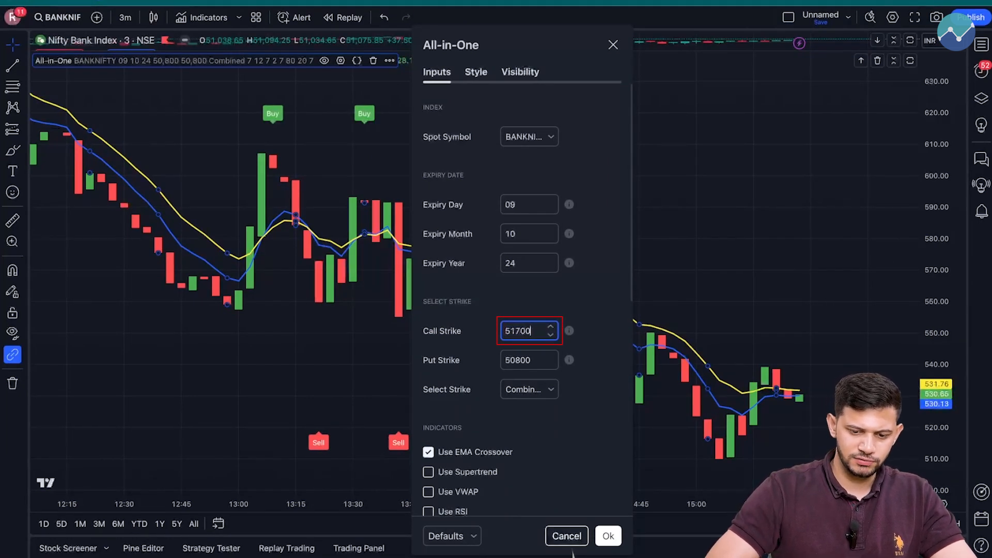
left_click(528, 360)
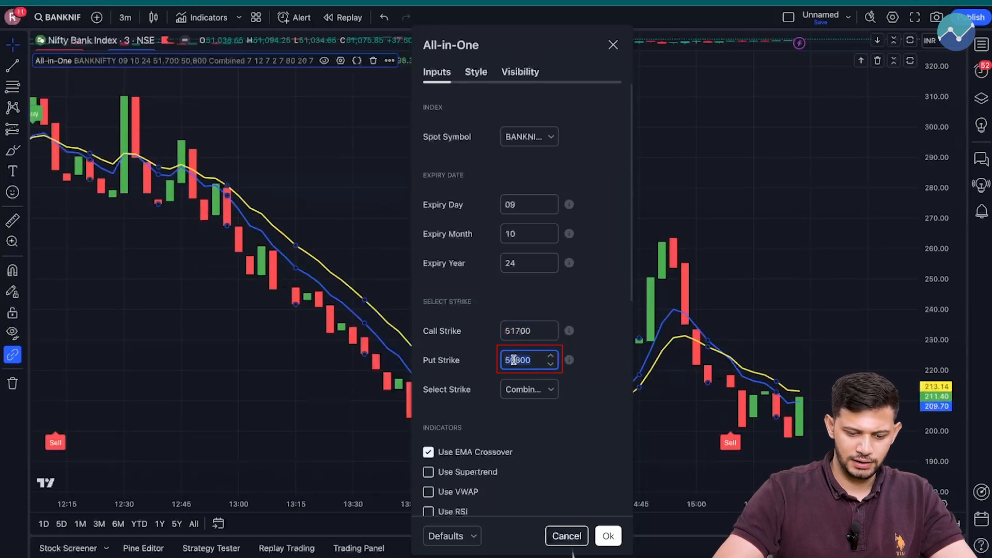
type("51700")
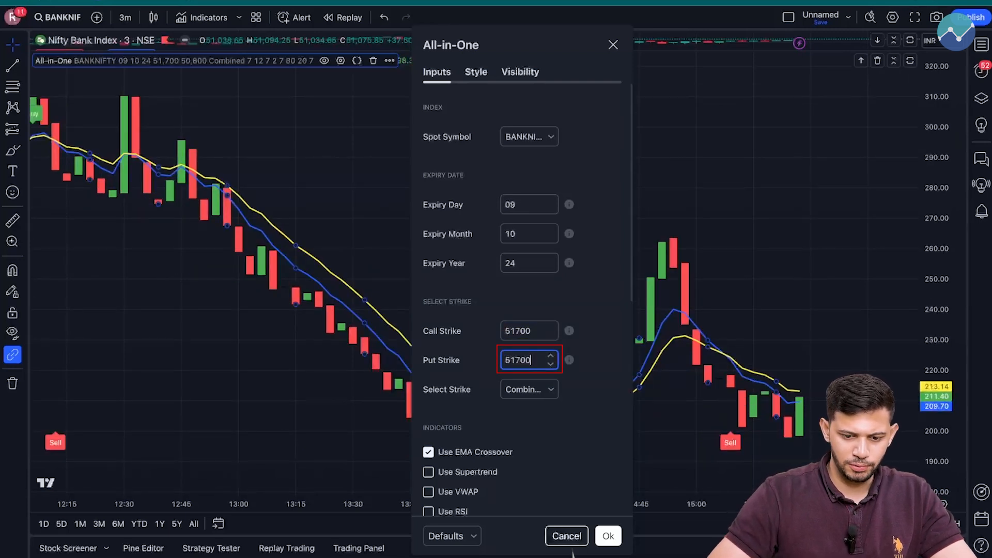
left_click(564, 416)
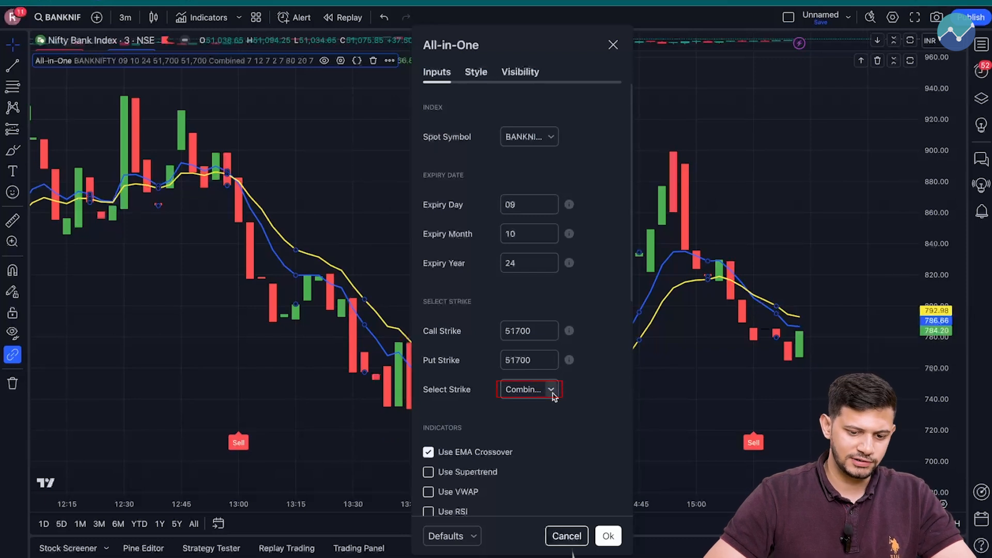
Step: Cycle strike mode through Only Call and Only Put, ending on Combined
left_click(529, 389)
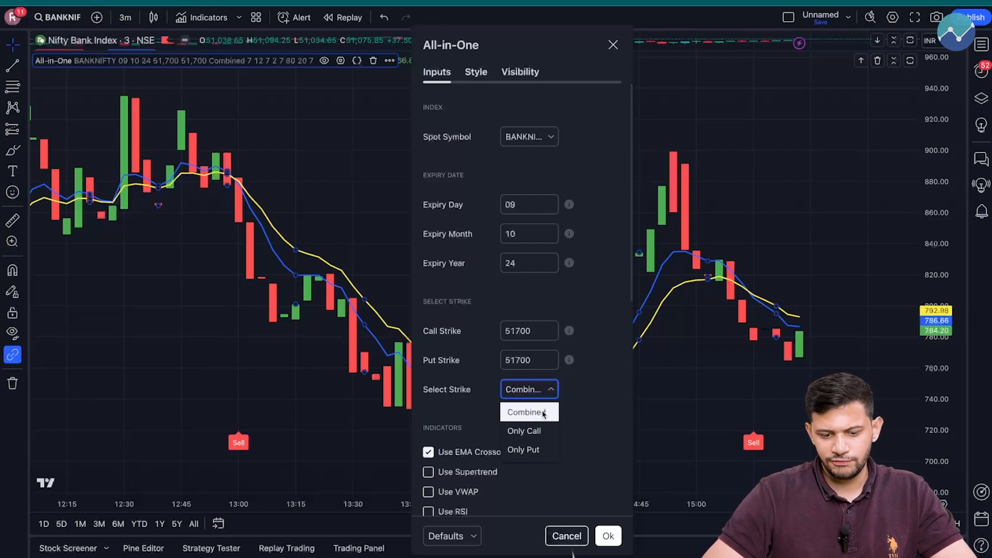
left_click(523, 431)
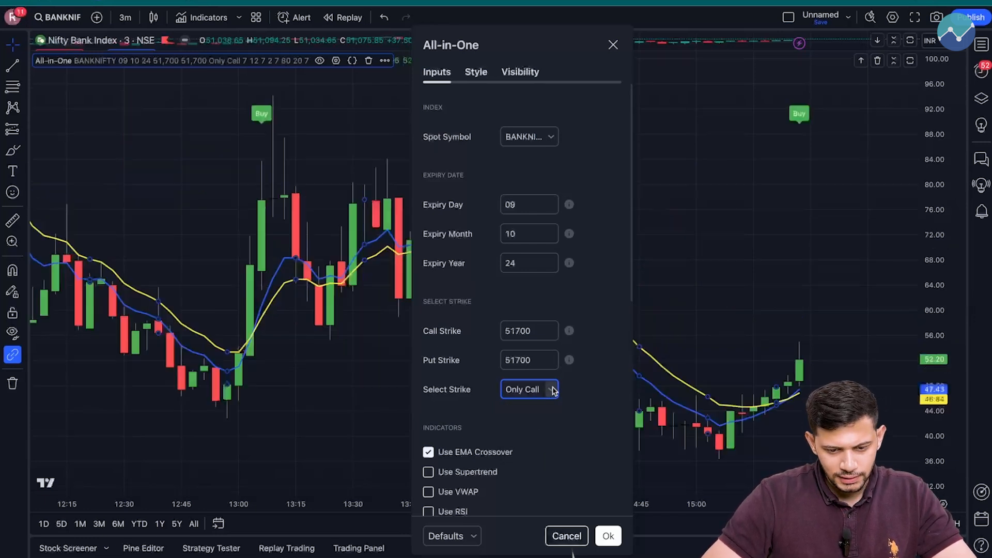
left_click(529, 389)
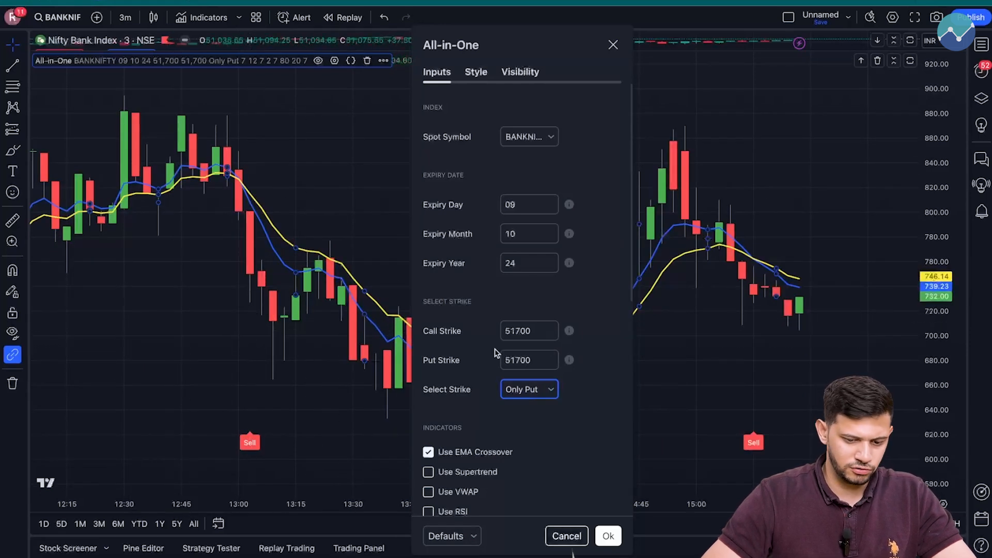
left_click(528, 389)
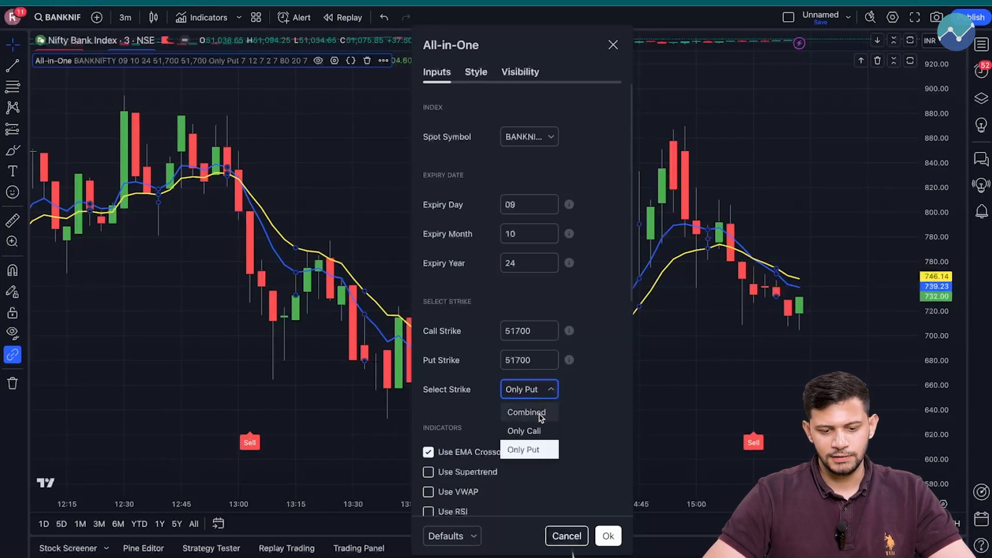
left_click(524, 413)
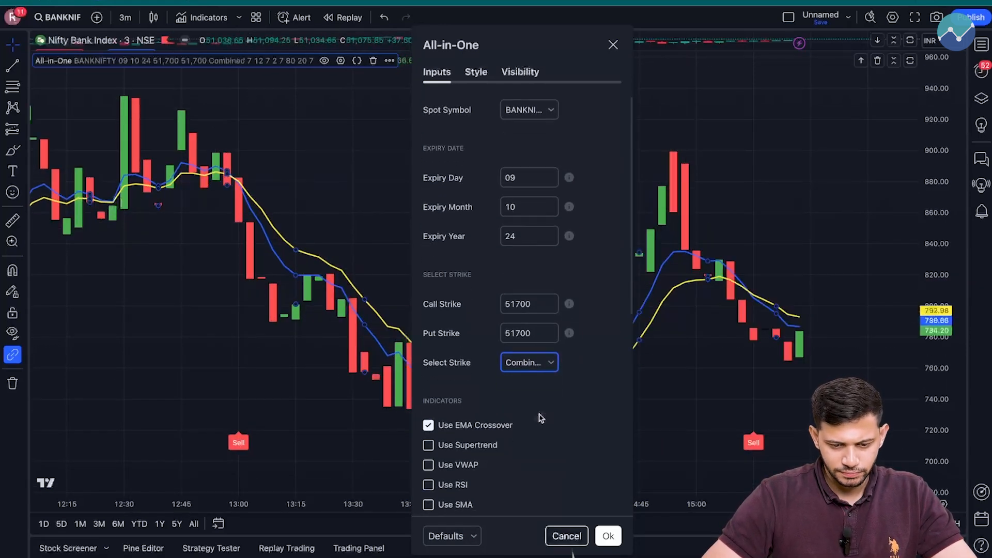
Step: Turn off EMA Crossover, turn on VWAP, and apply the indicator settings
scroll("down", 3)
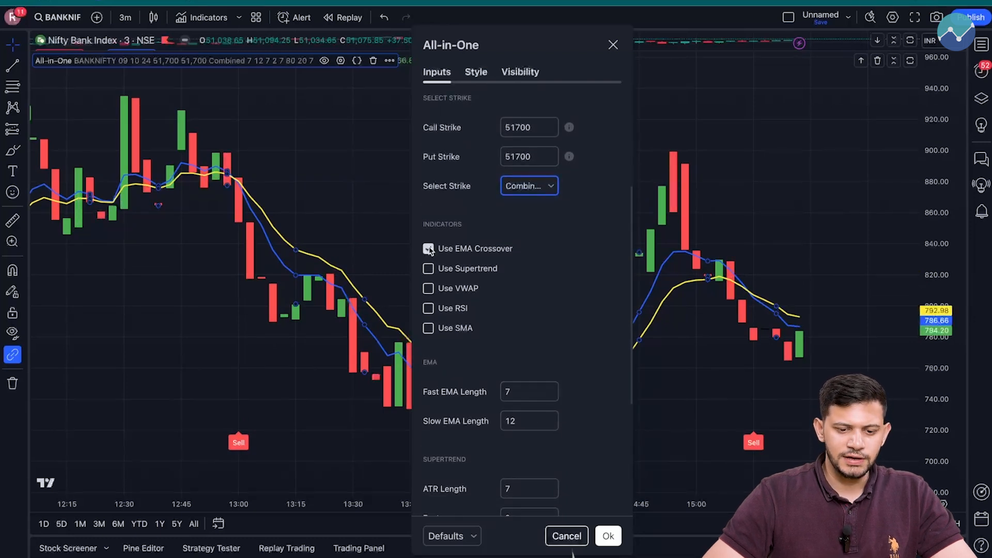
left_click(427, 248)
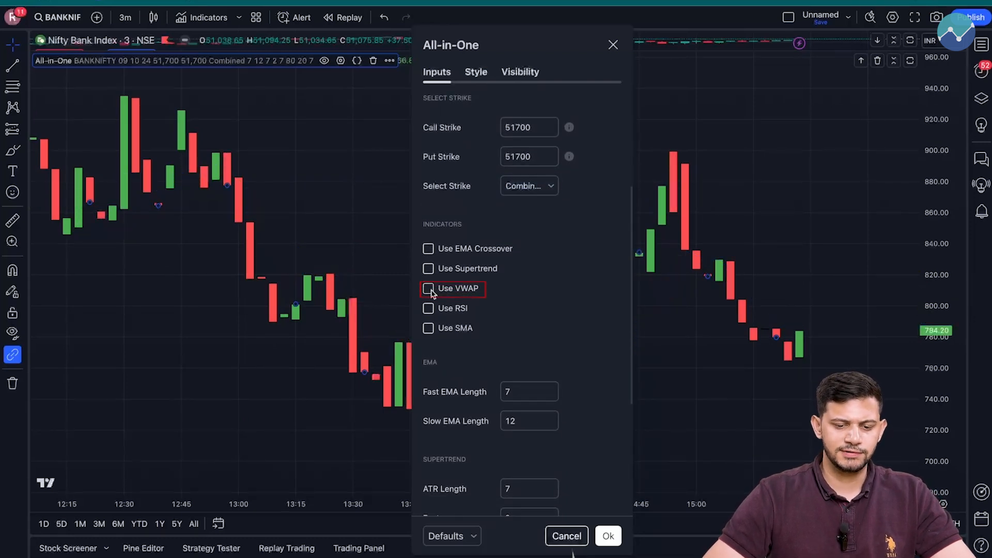
left_click(428, 288)
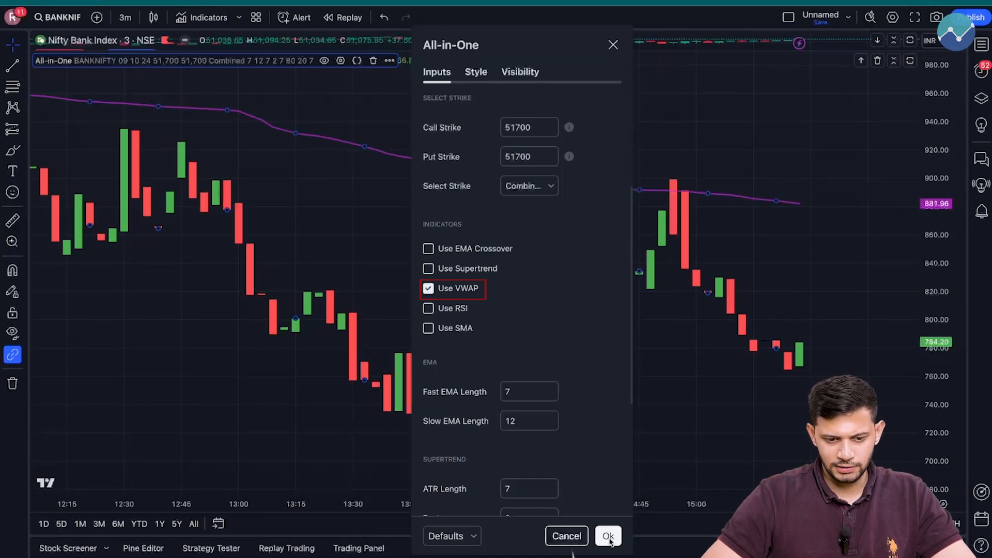
left_click(607, 536)
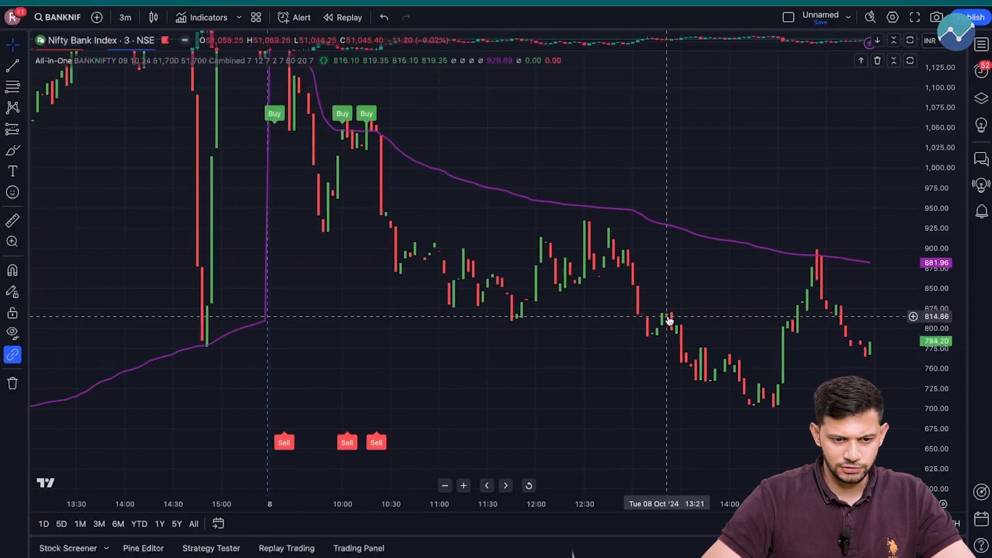
scroll("left", 3)
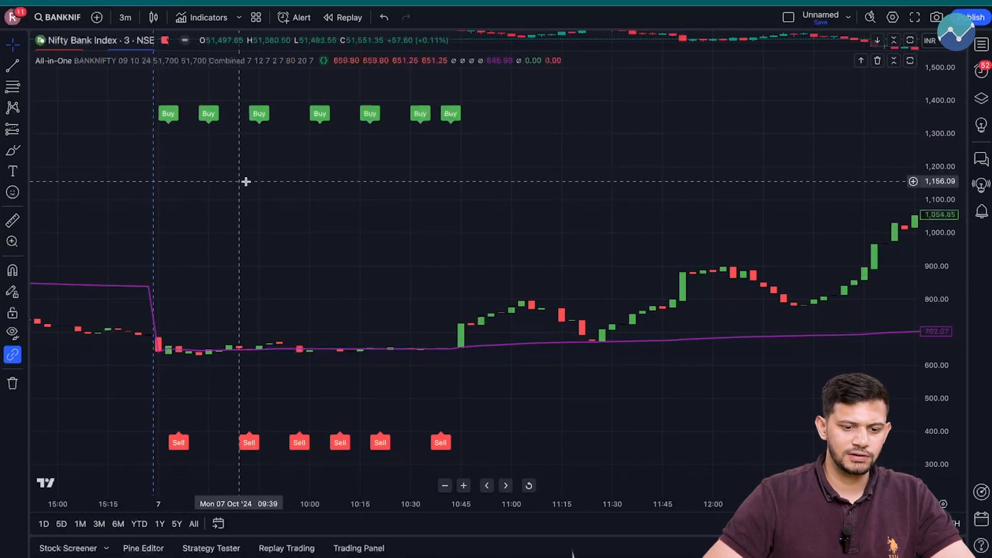
mouse_move(413, 211)
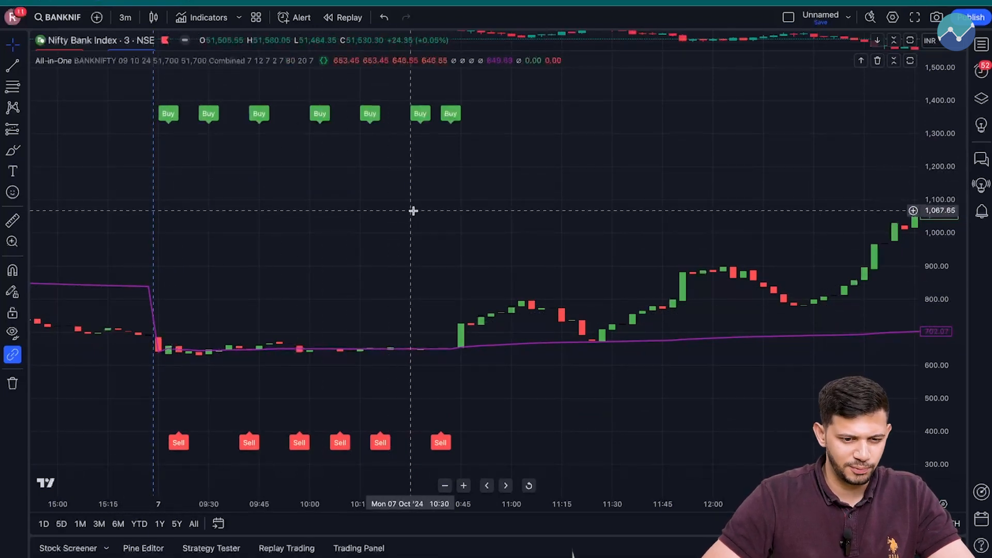
mouse_move(151, 294)
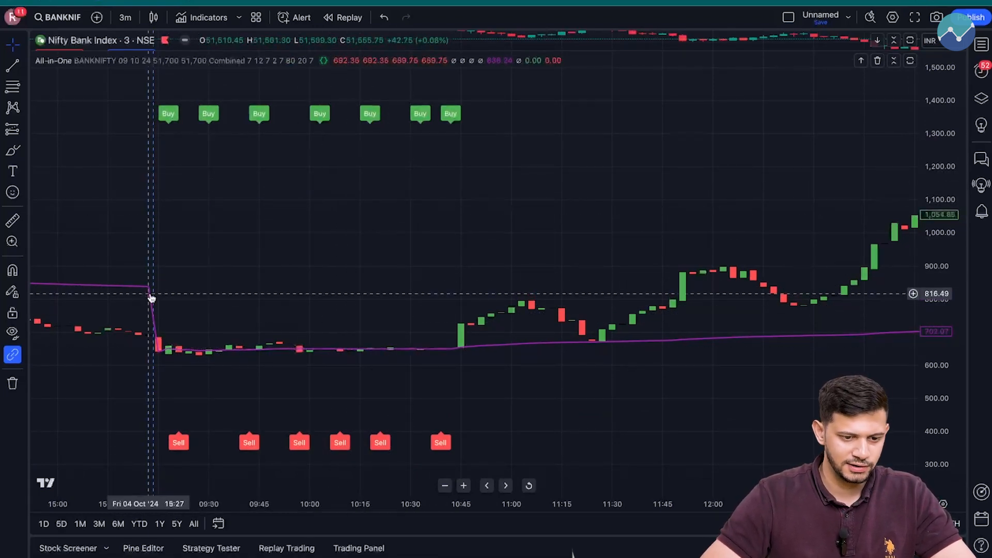
mouse_move(307, 192)
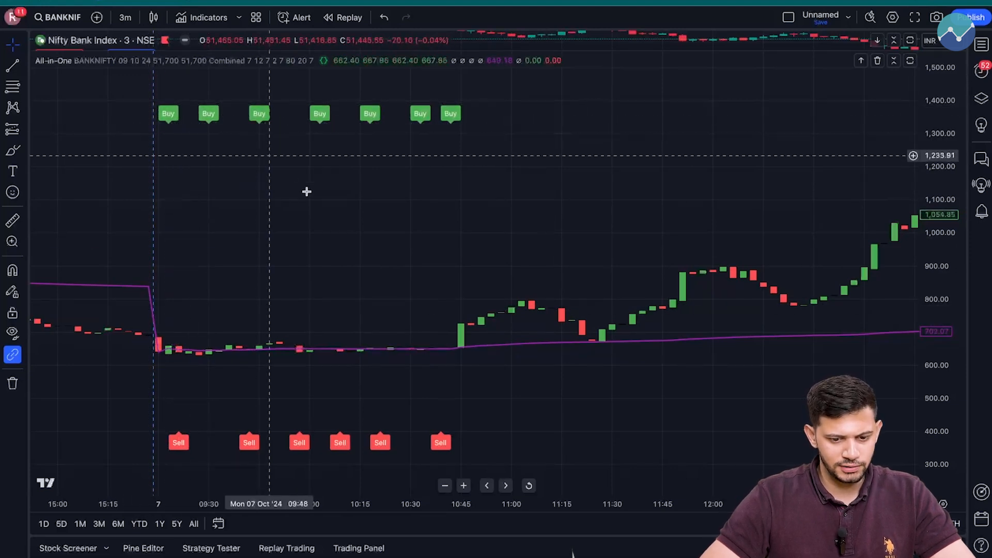
mouse_move(412, 205)
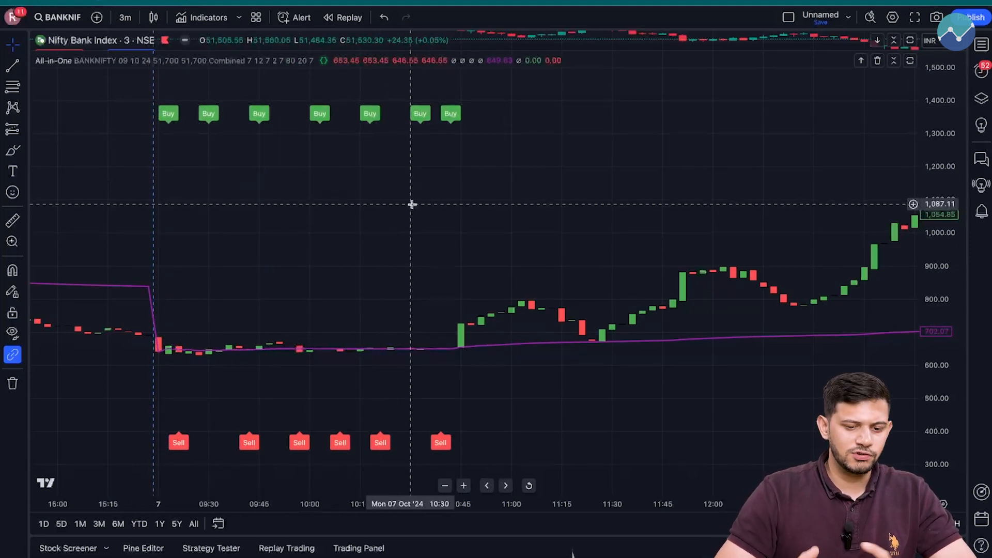
mouse_move(451, 190)
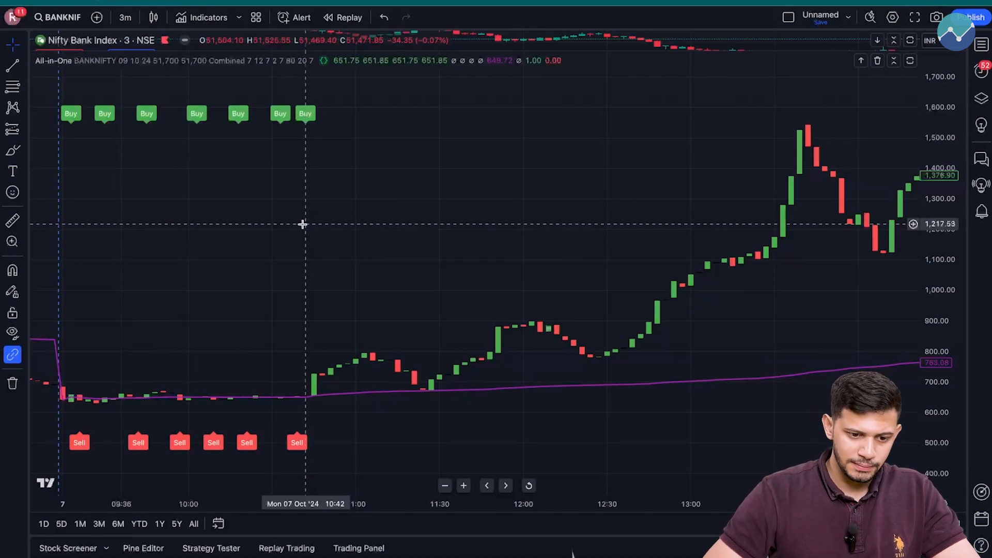
mouse_move(307, 227)
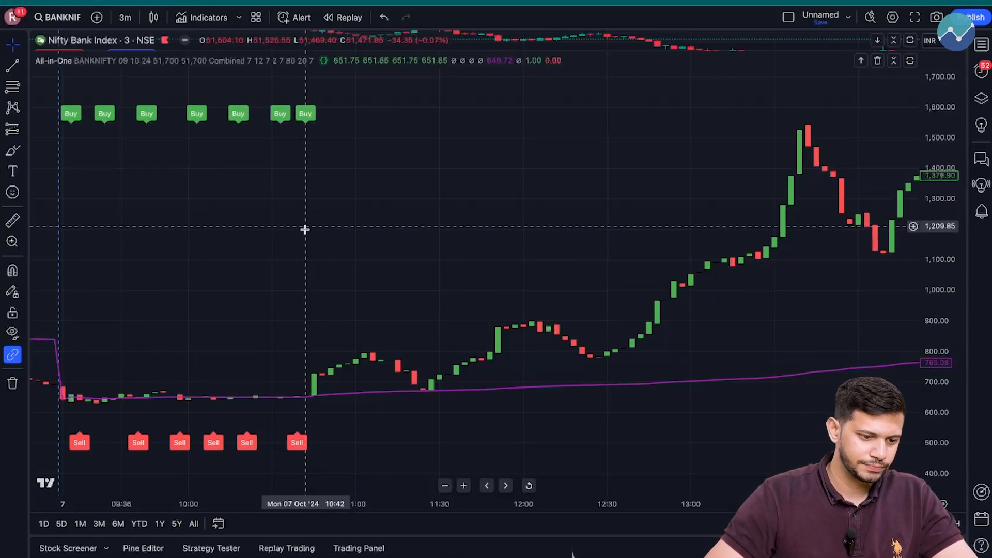
mouse_move(514, 433)
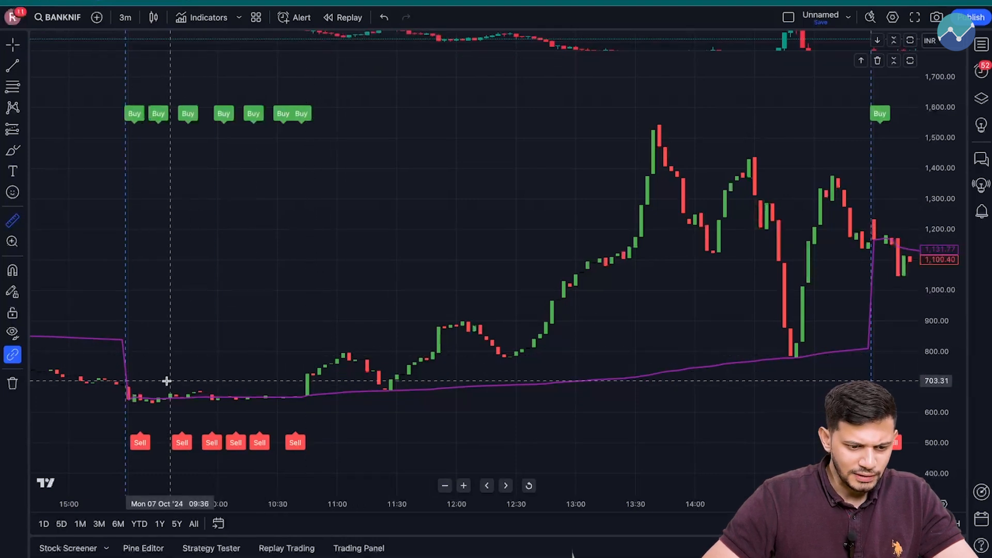
mouse_move(179, 319)
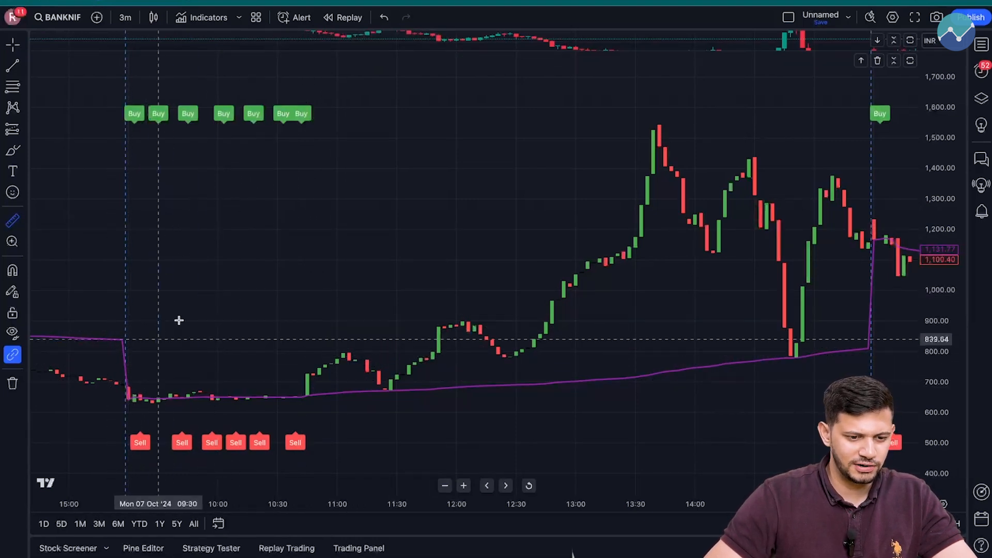
mouse_move(274, 298)
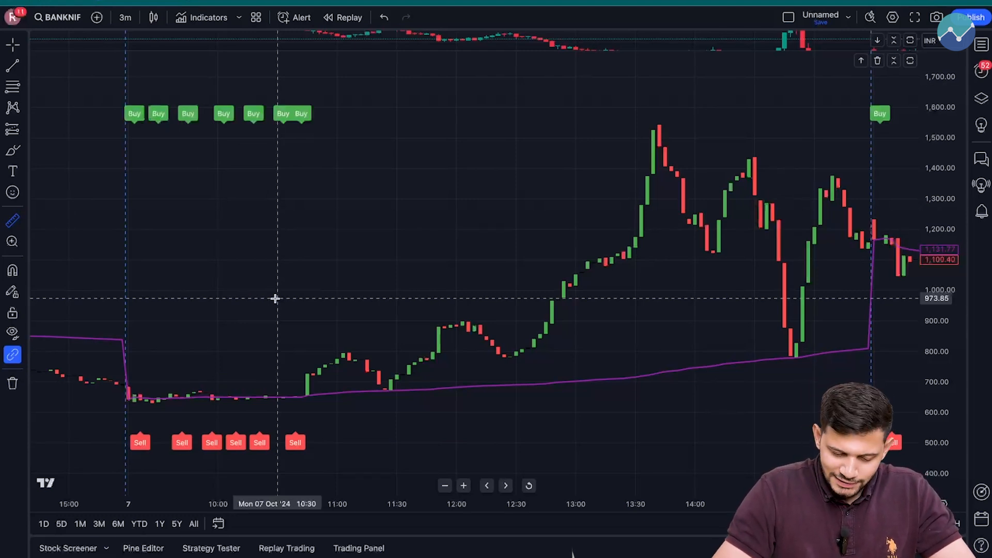
mouse_move(293, 123)
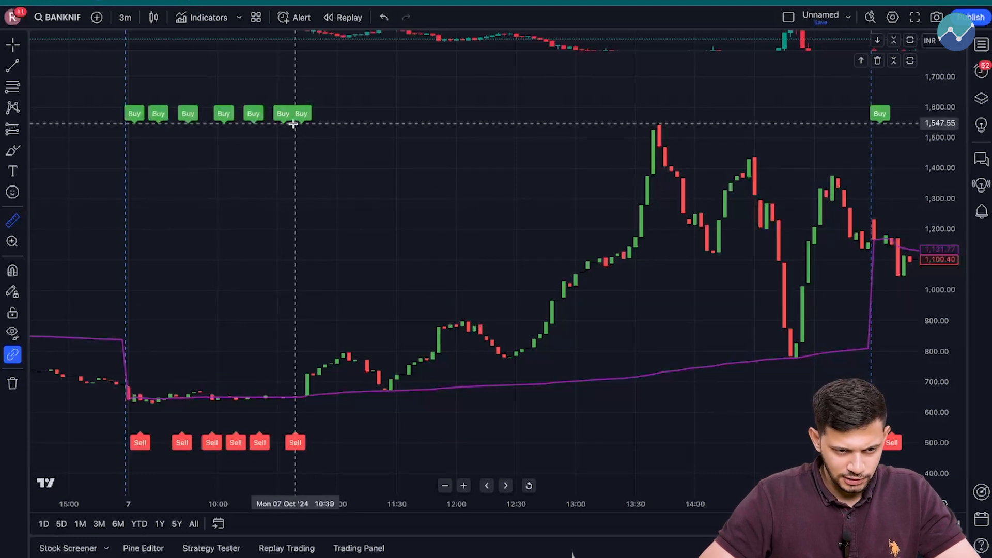
mouse_move(300, 368)
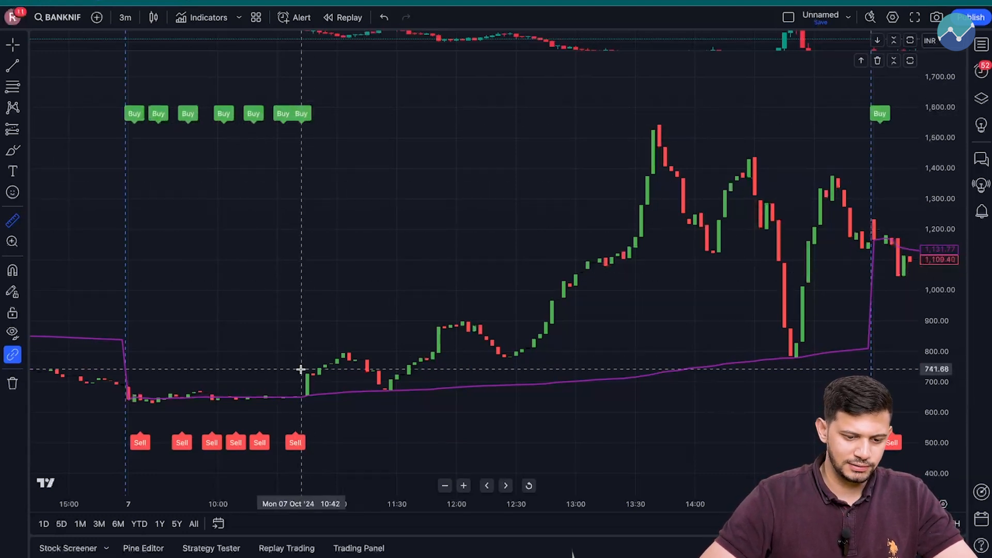
mouse_move(301, 386)
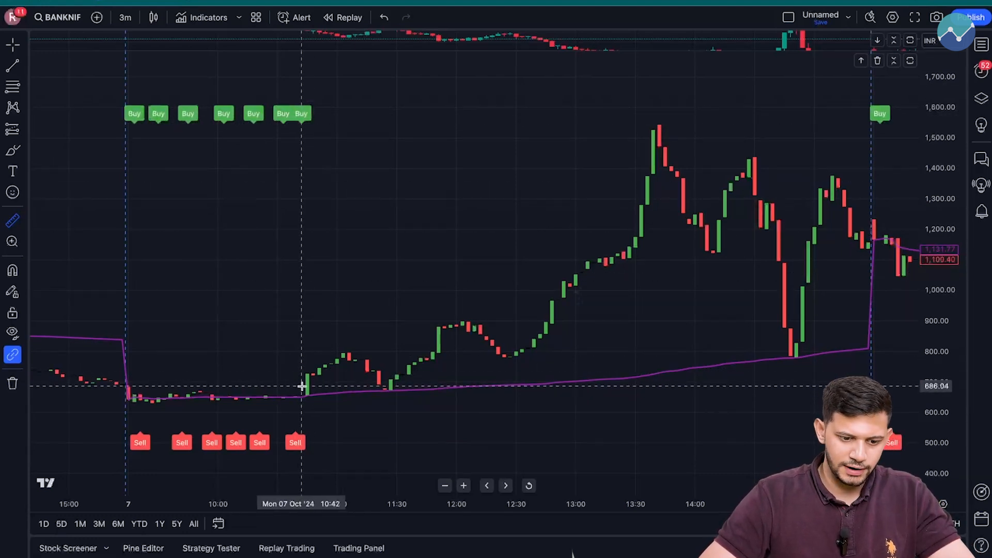
mouse_move(308, 382)
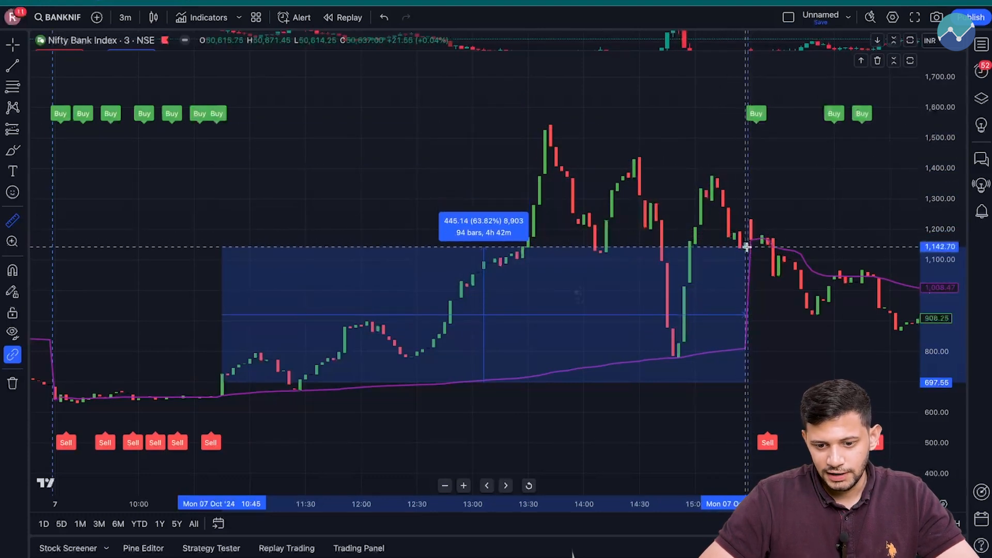
mouse_move(744, 252)
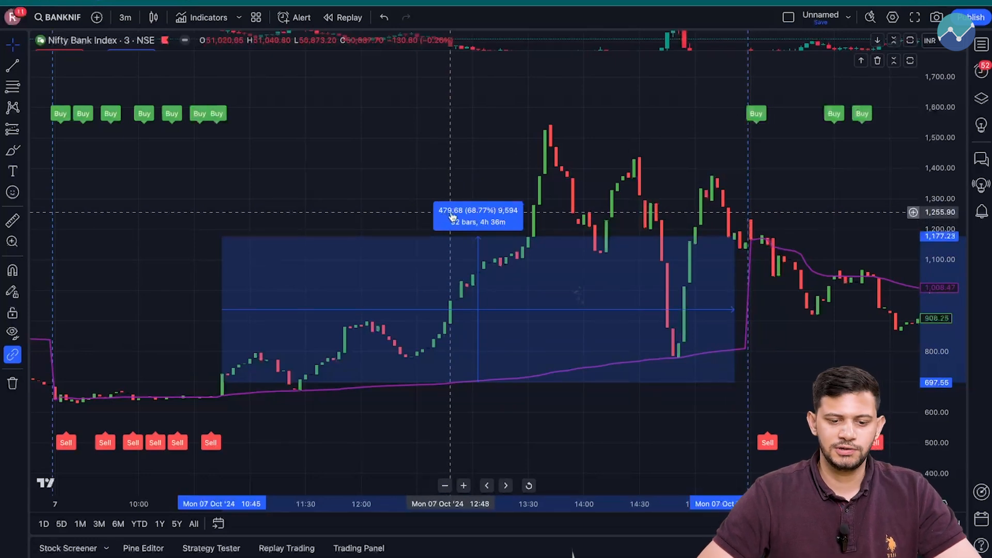
mouse_move(460, 221)
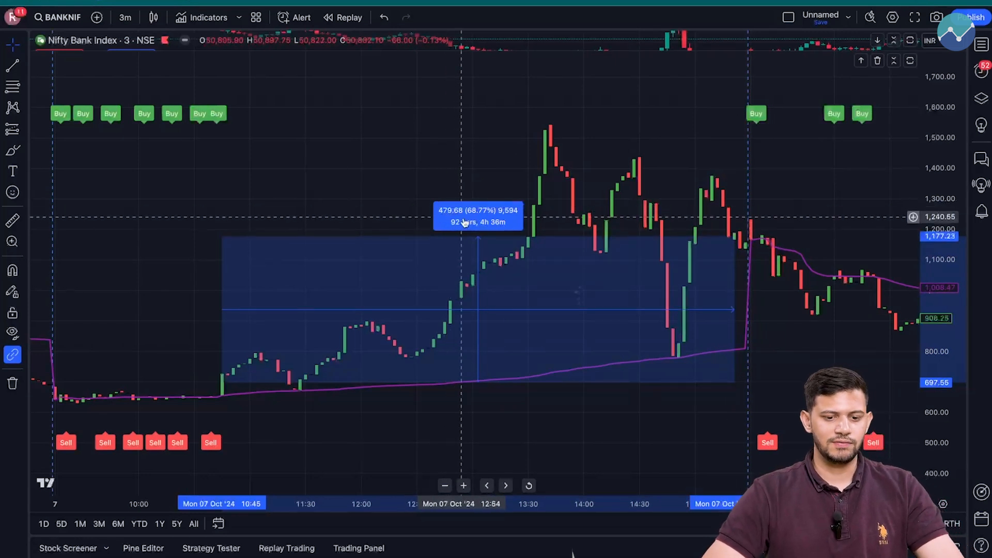
mouse_move(466, 231)
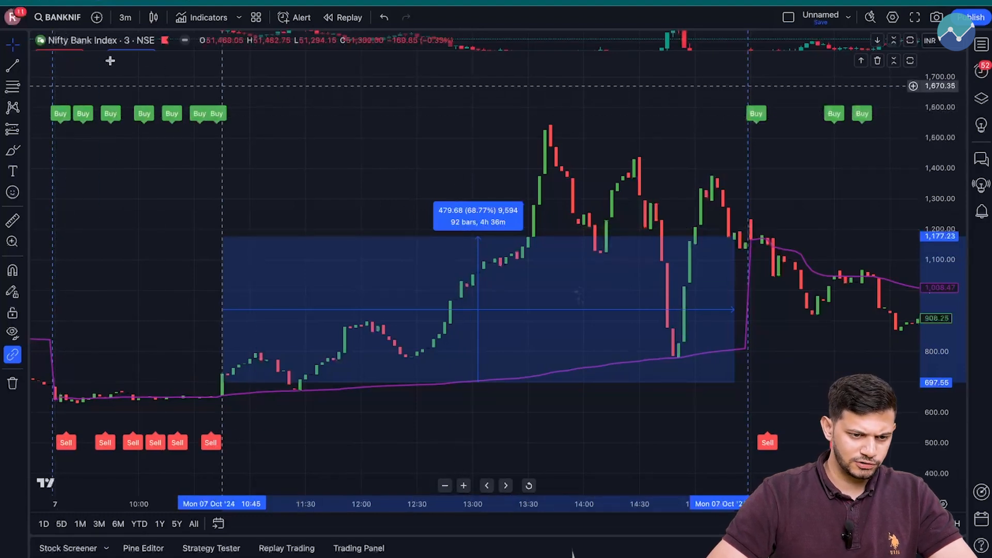
mouse_move(459, 197)
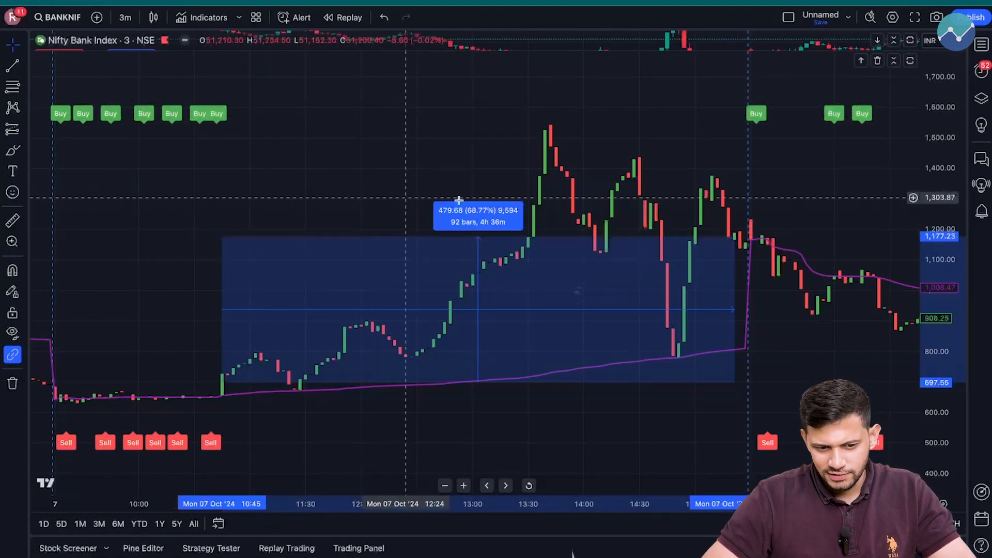
mouse_move(461, 226)
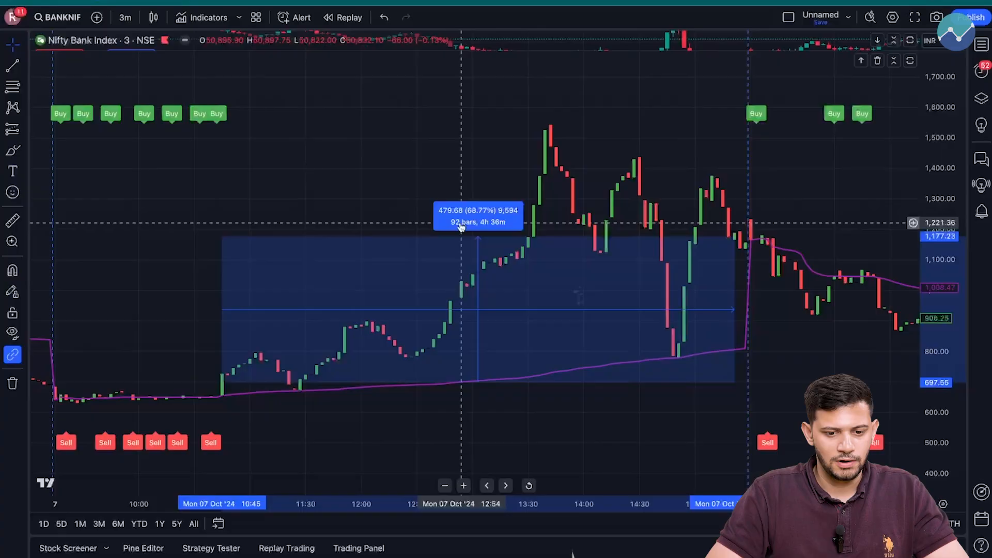
mouse_move(536, 178)
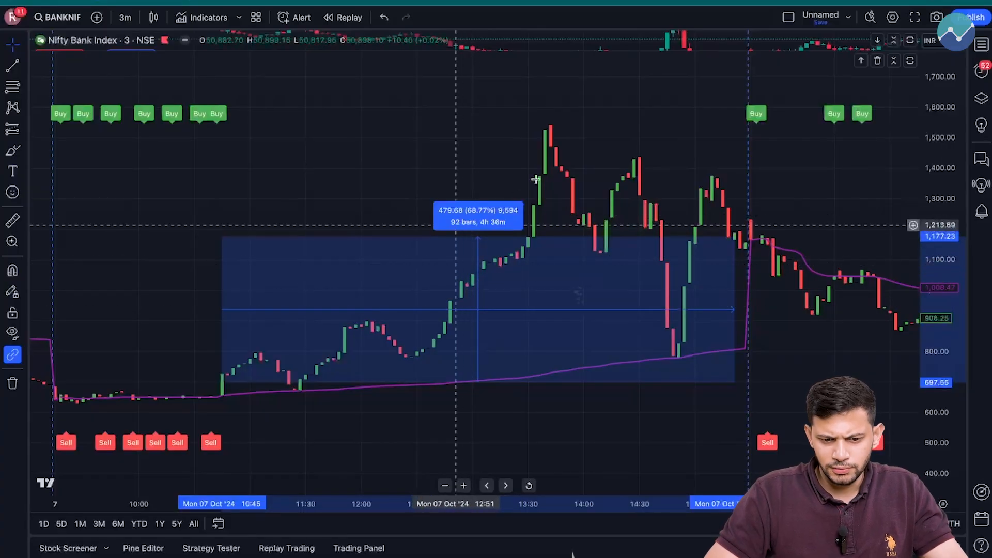
mouse_move(537, 190)
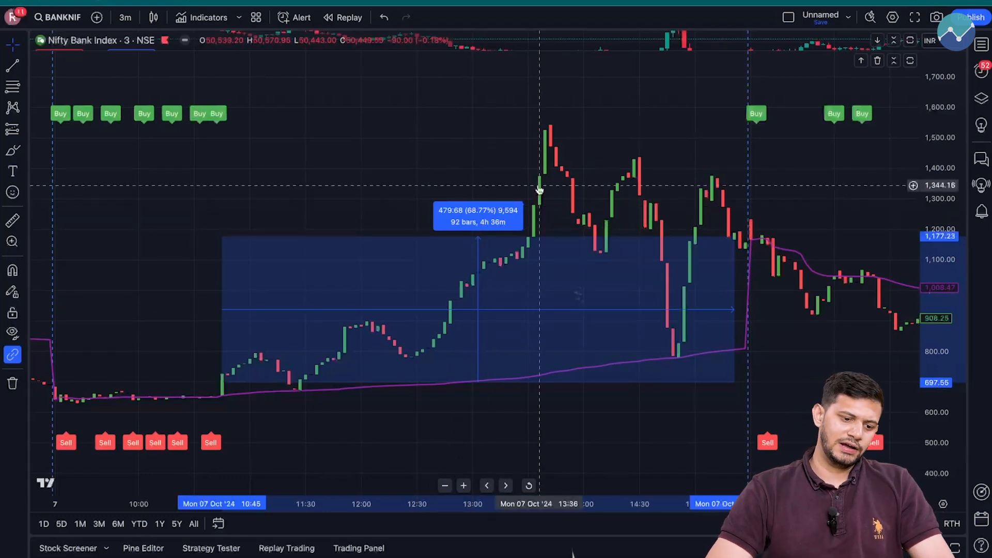
mouse_move(195, 392)
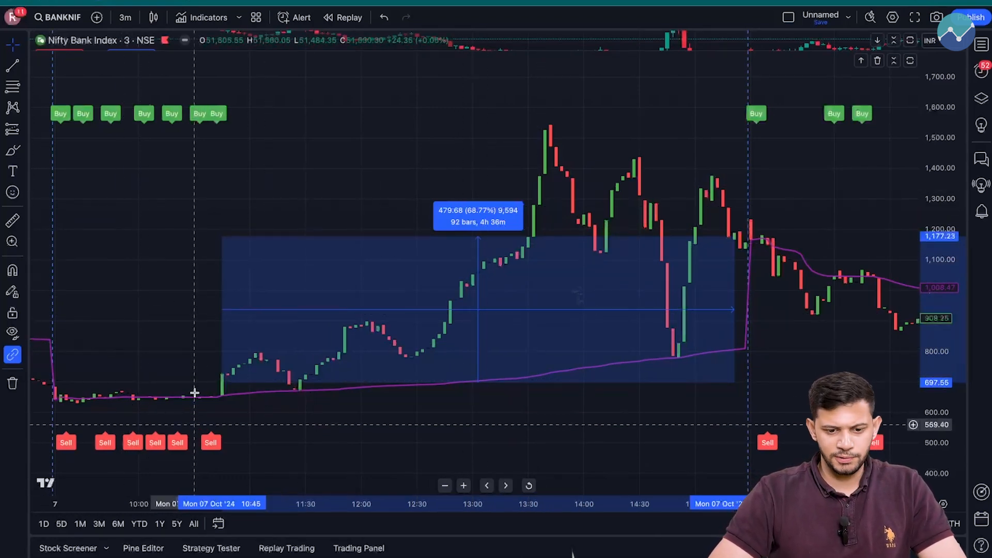
mouse_move(649, 403)
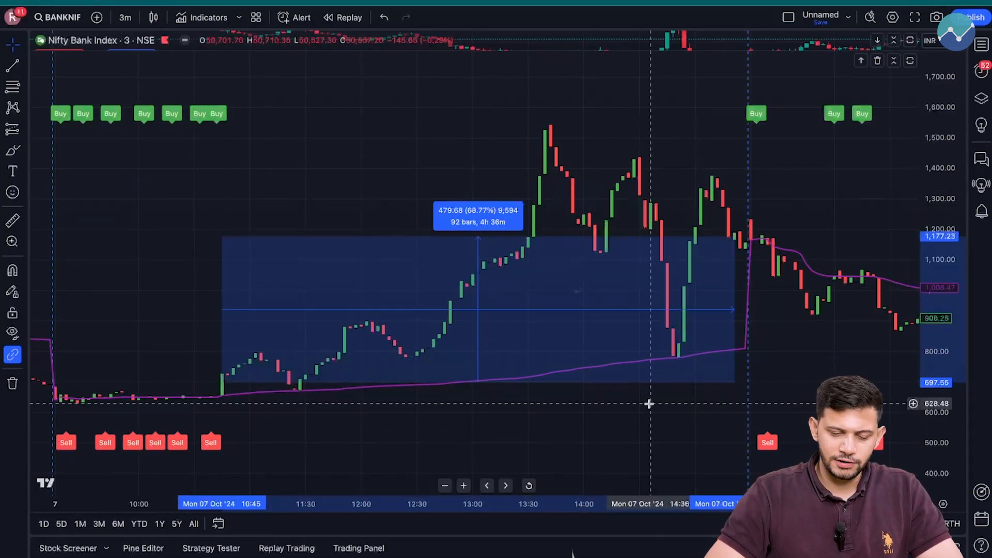
mouse_move(546, 372)
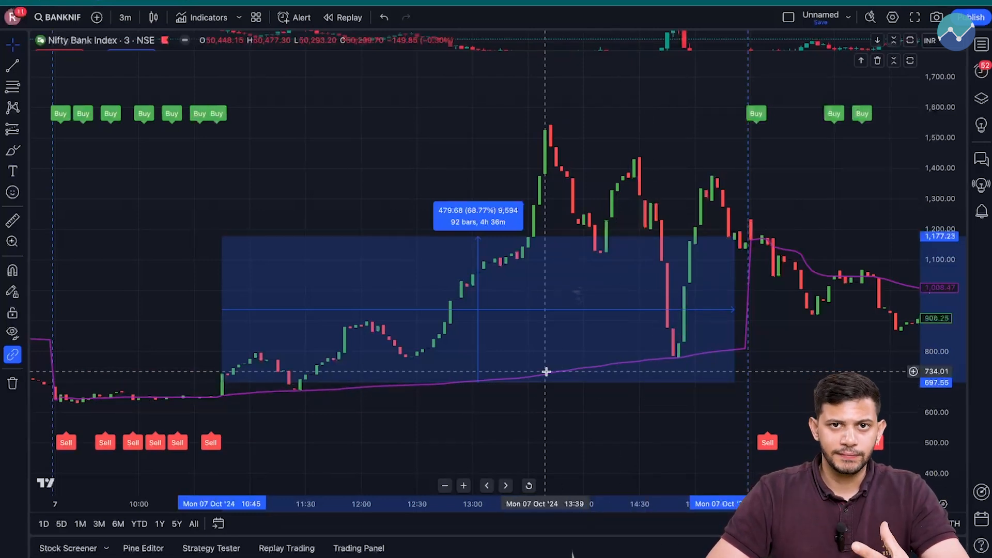
mouse_move(539, 210)
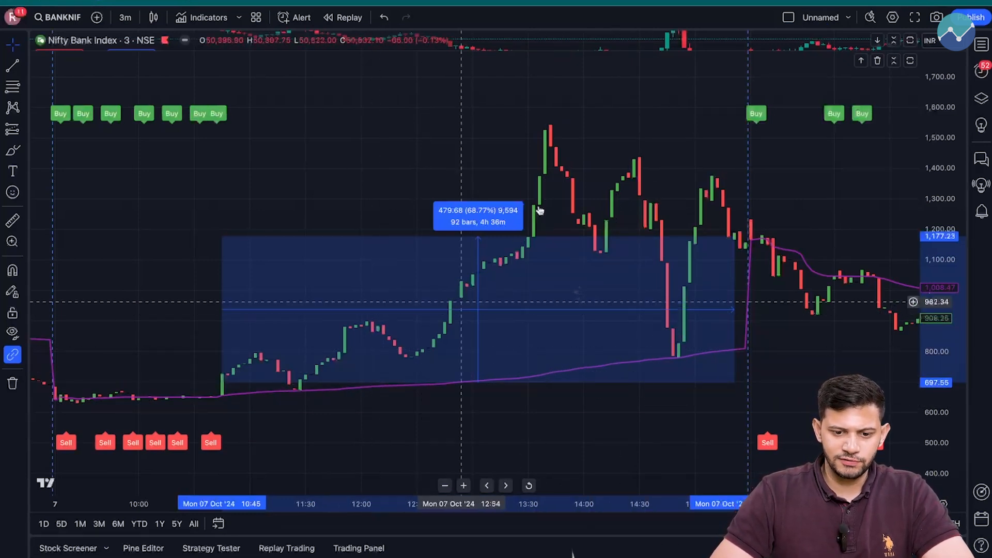
mouse_move(555, 120)
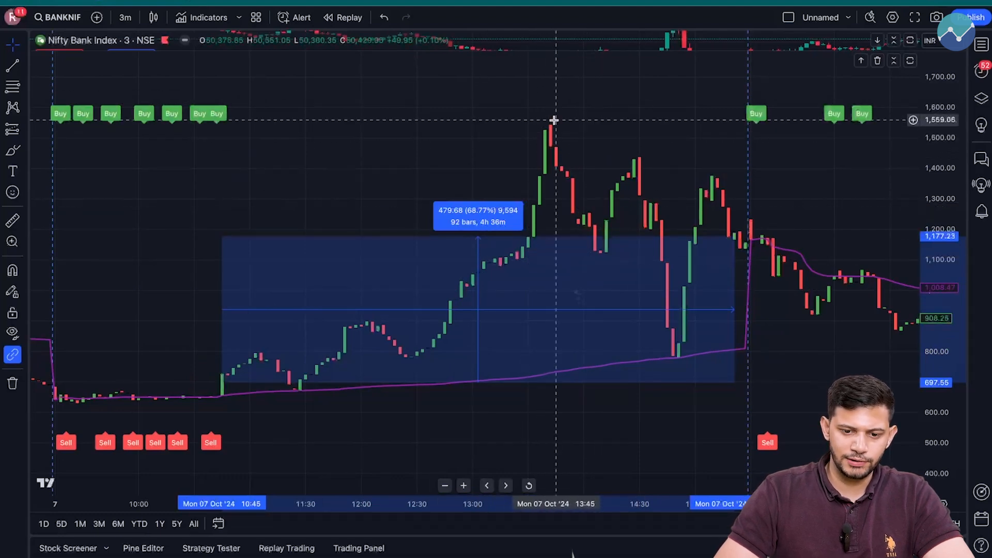
mouse_move(672, 337)
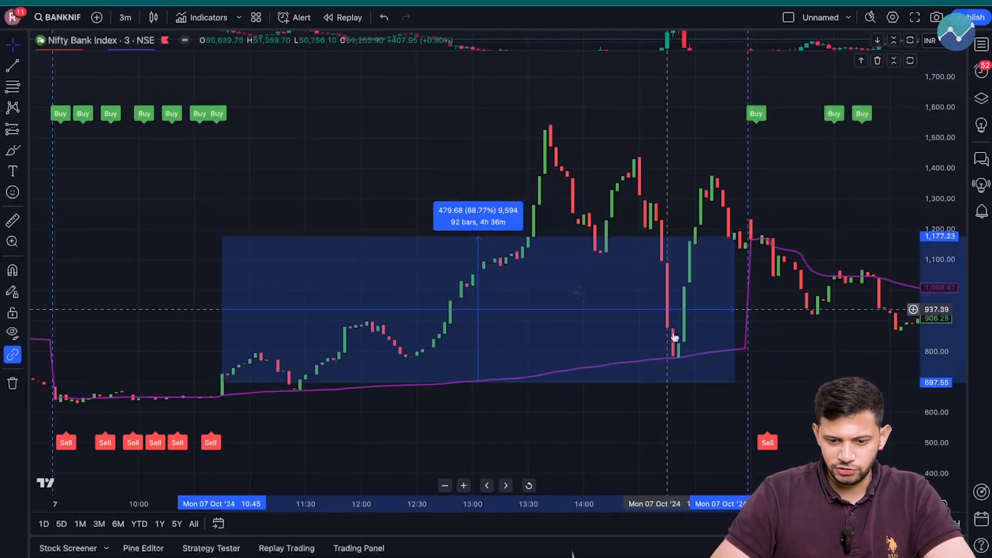
mouse_move(588, 246)
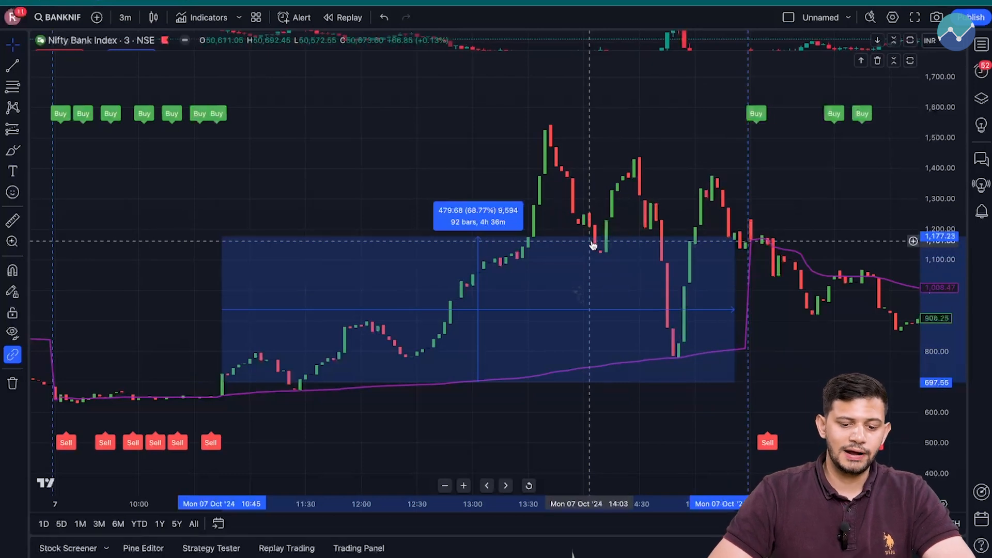
mouse_move(591, 123)
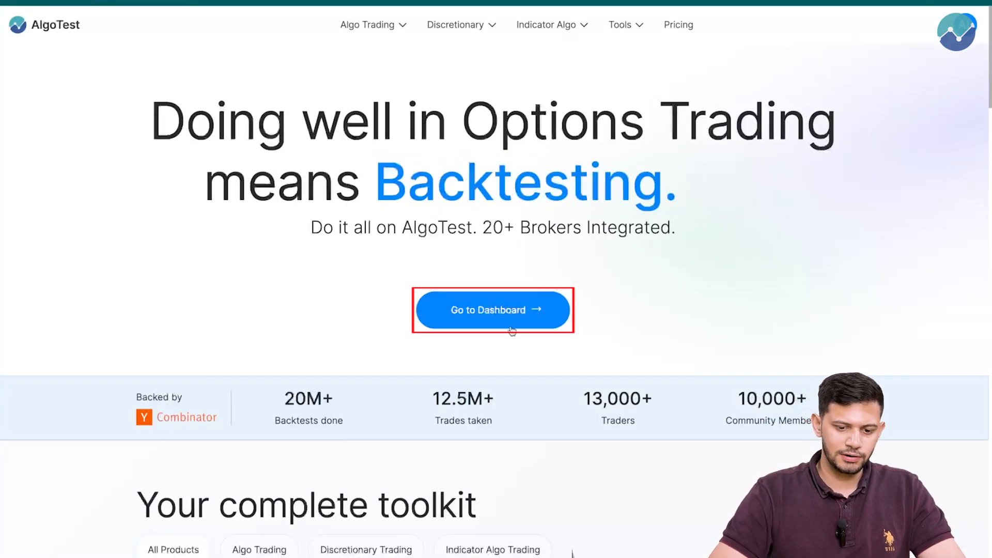
Step: Go to the AlgoTest trading dashboard from the home page
left_click(492, 309)
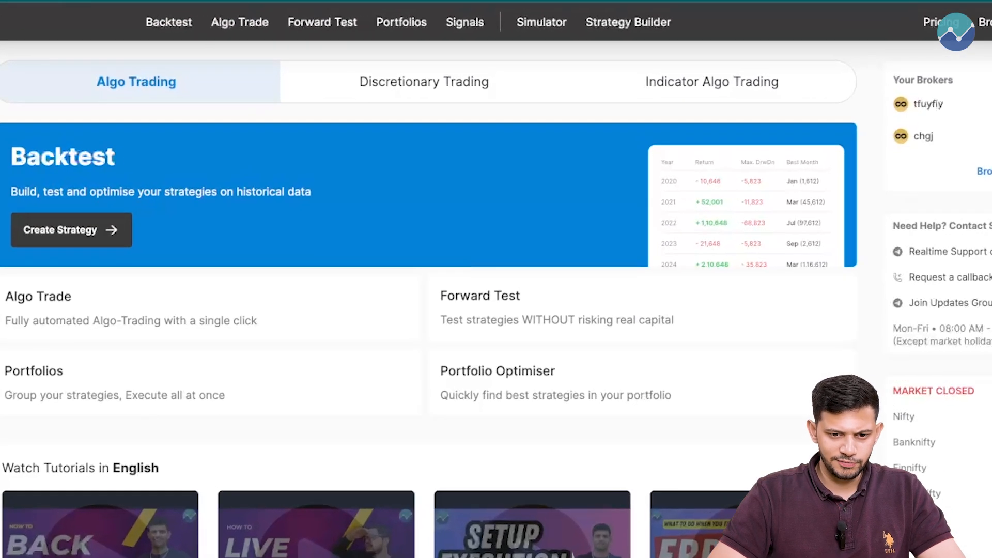
mouse_move(464, 22)
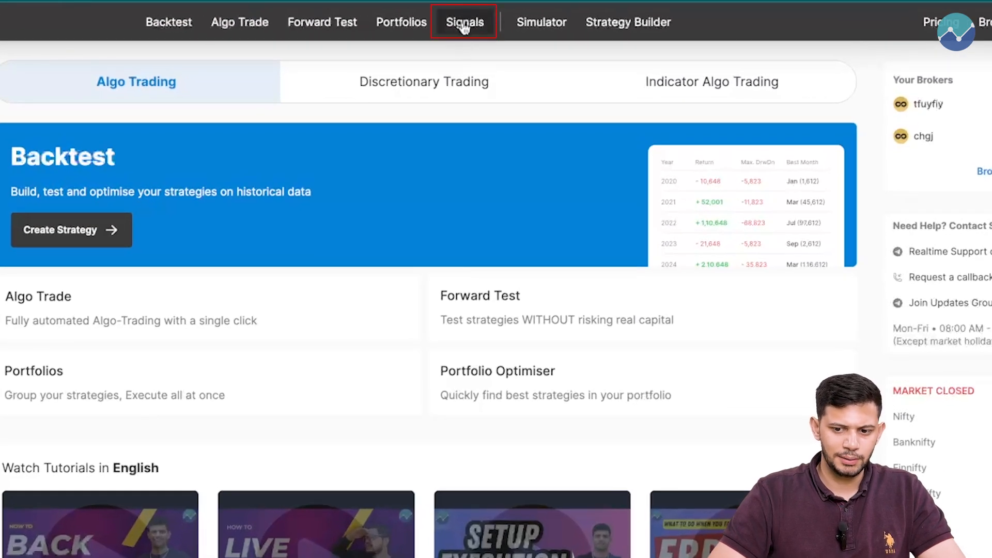
Step: Create a first Signal from TradingView Indicators run as a Forward Test
left_click(464, 21)
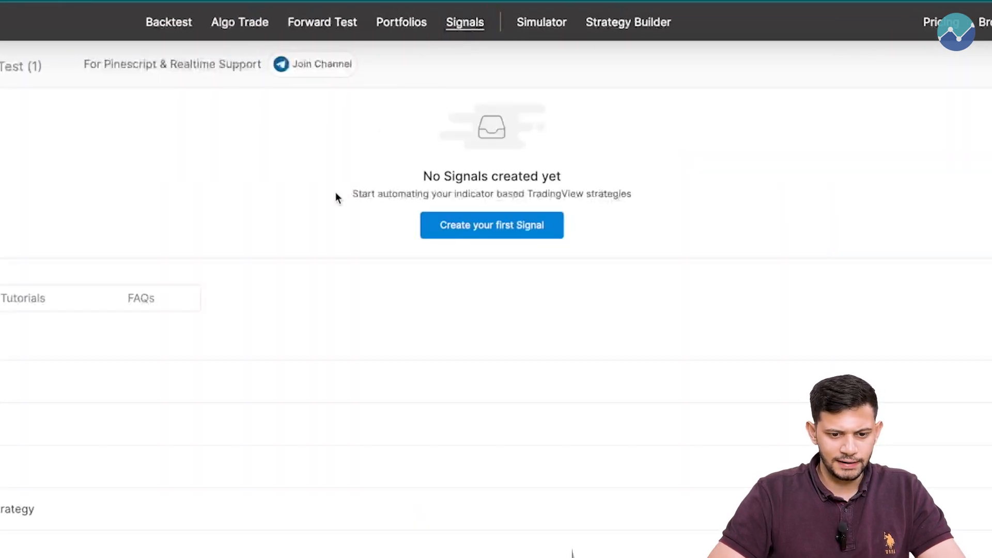
mouse_move(492, 225)
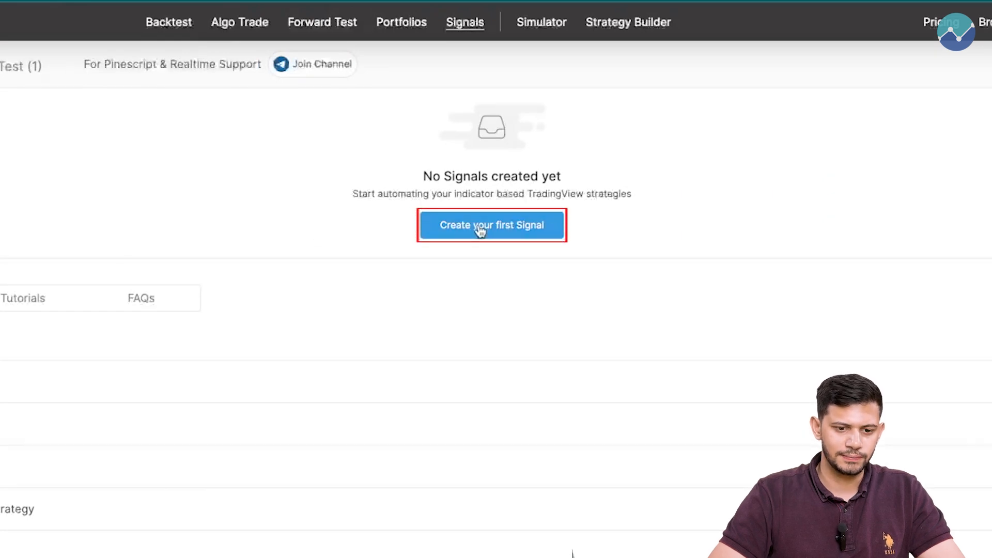
left_click(492, 225)
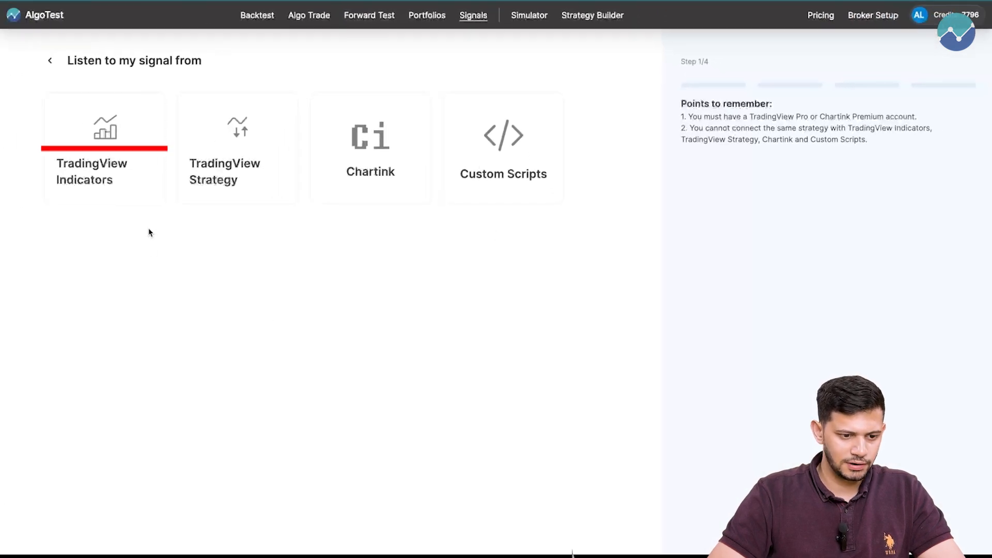
left_click(104, 139)
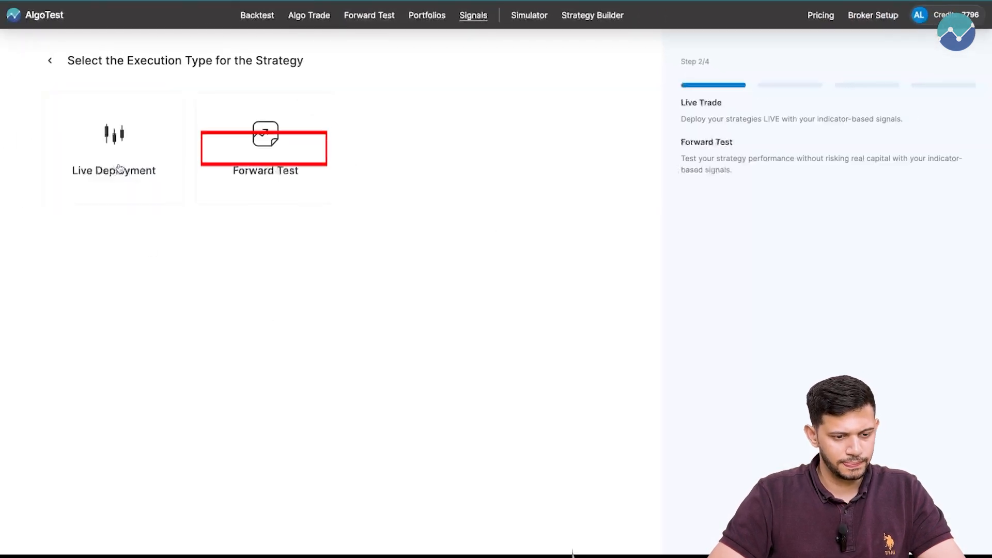
left_click(264, 148)
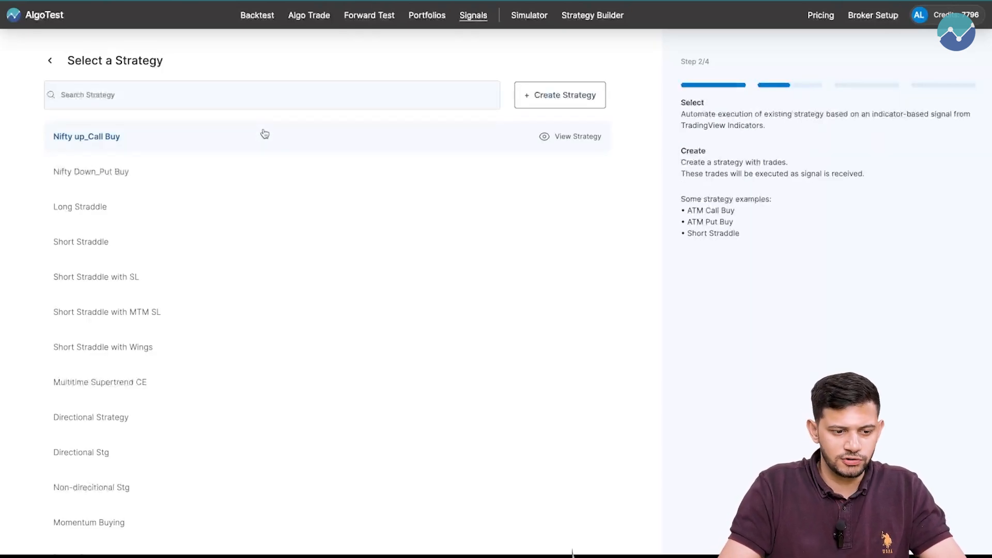
mouse_move(372, 75)
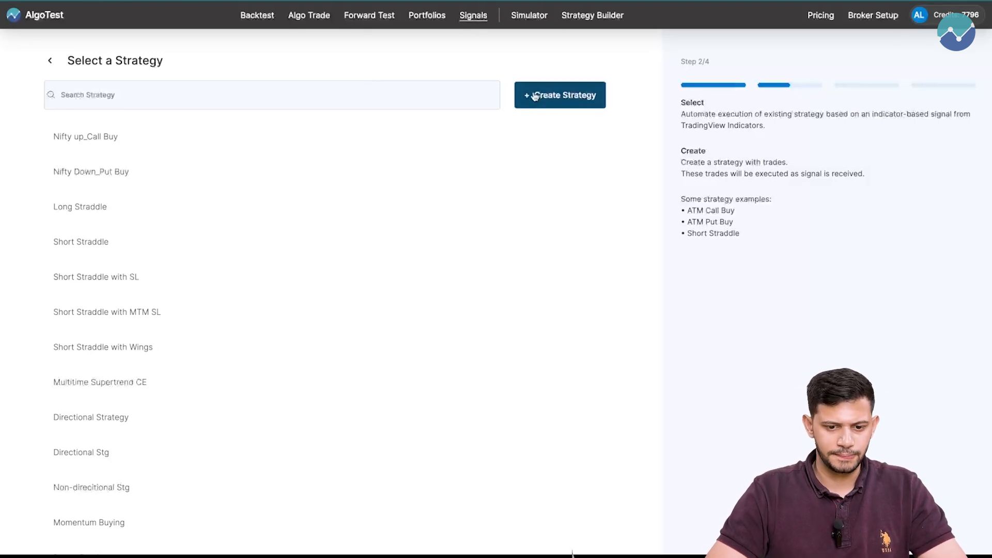
Step: Start a new strategy with entry time 09:16 and a buy position leg
left_click(559, 95)
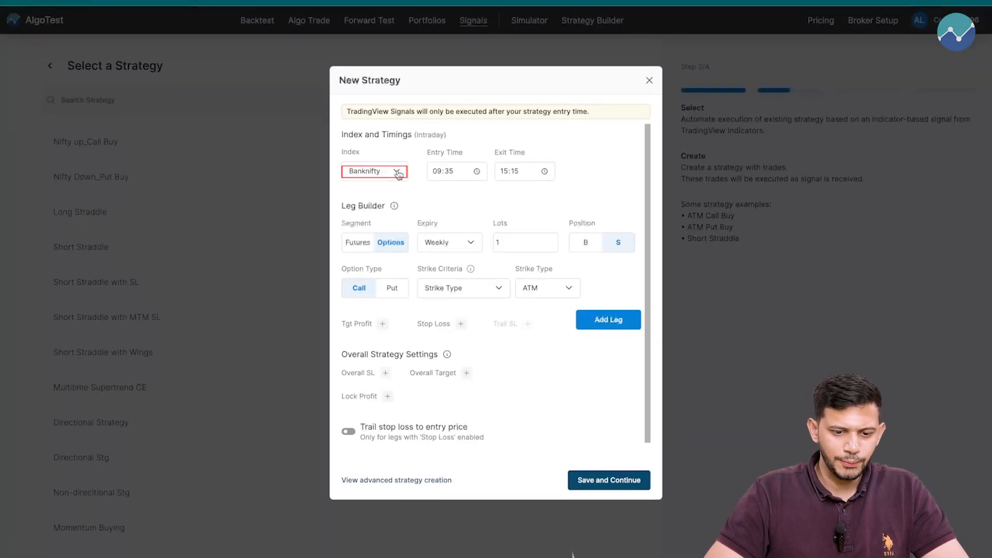
left_click(446, 171)
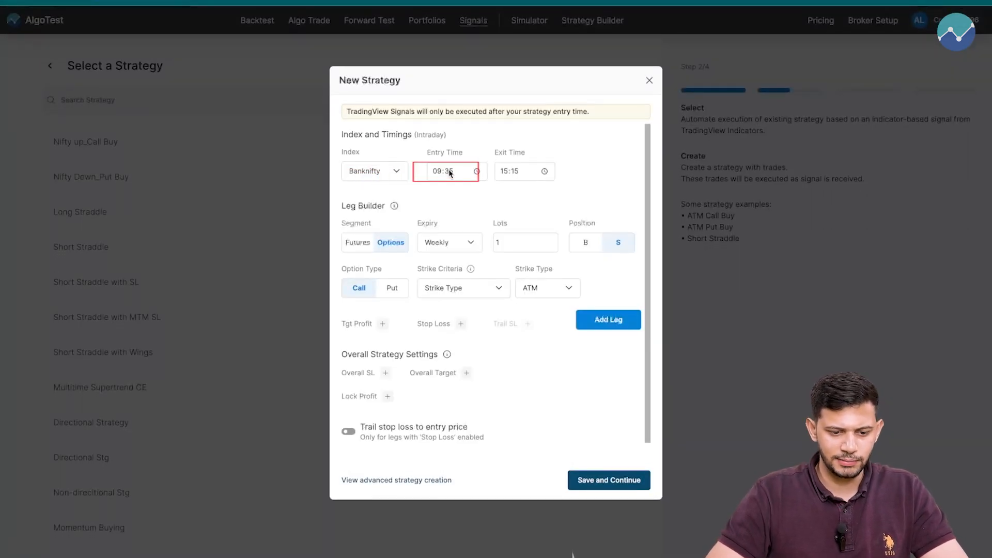
type("09:16")
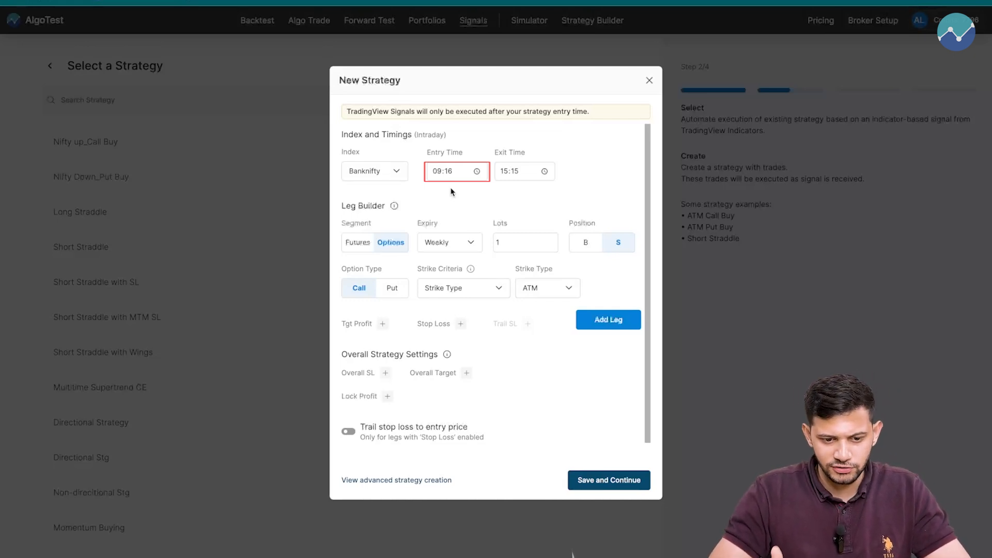
left_click(509, 171)
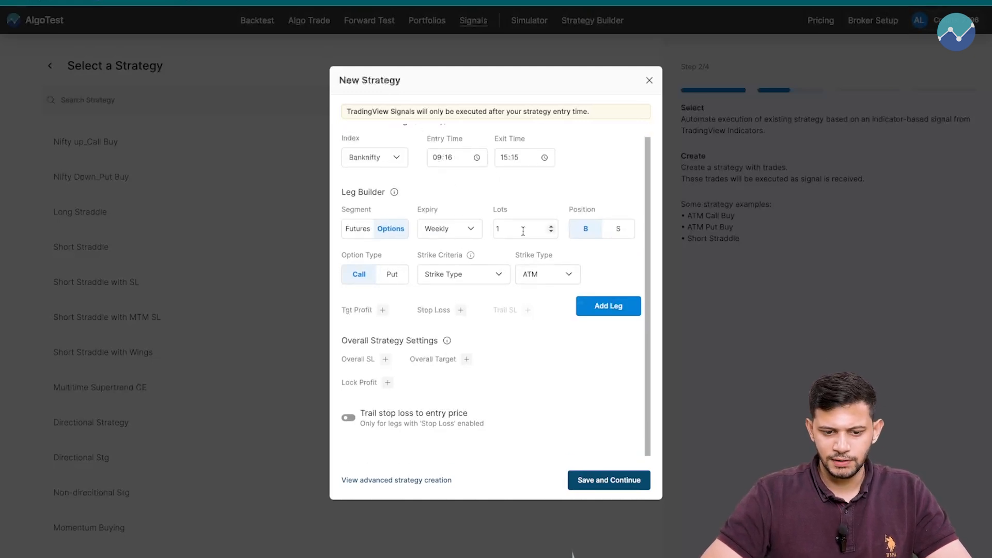
mouse_move(386, 278)
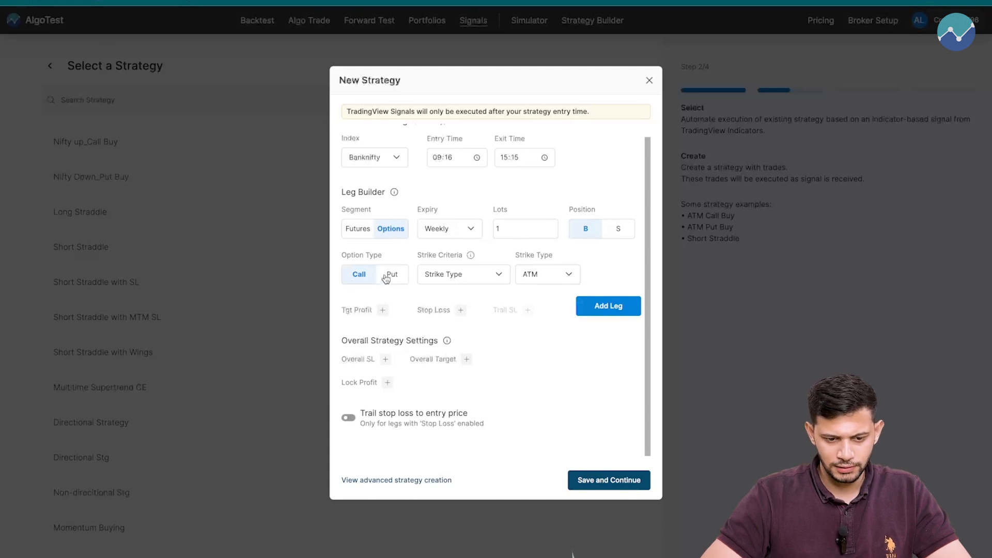
Step: Choose Exact Strike criteria for the call leg, ready for 51700
left_click(463, 274)
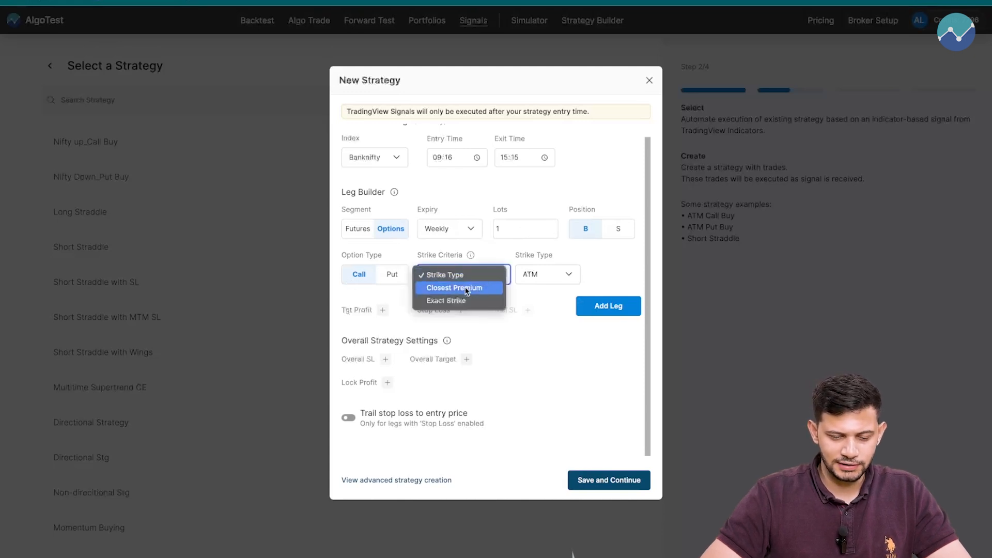
left_click(445, 301)
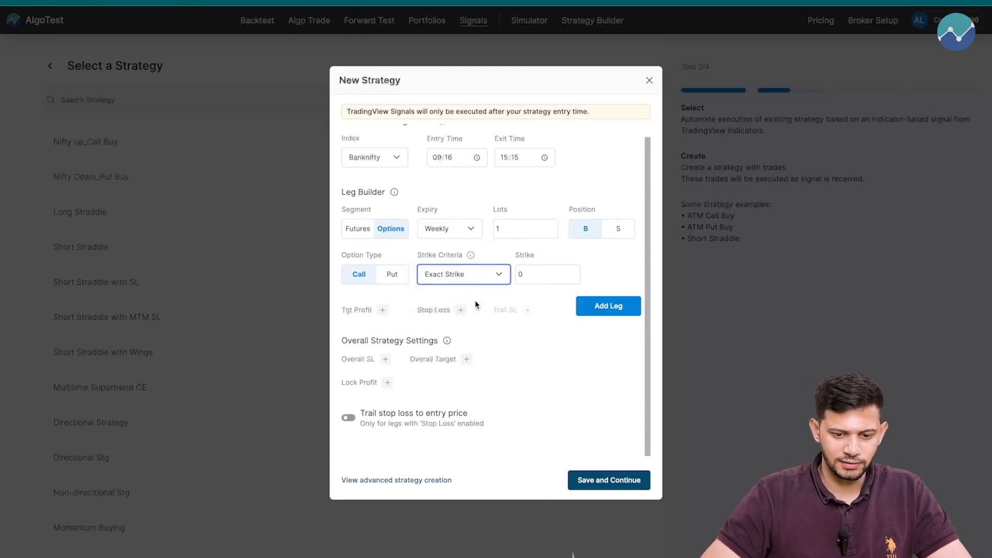
left_click(546, 273)
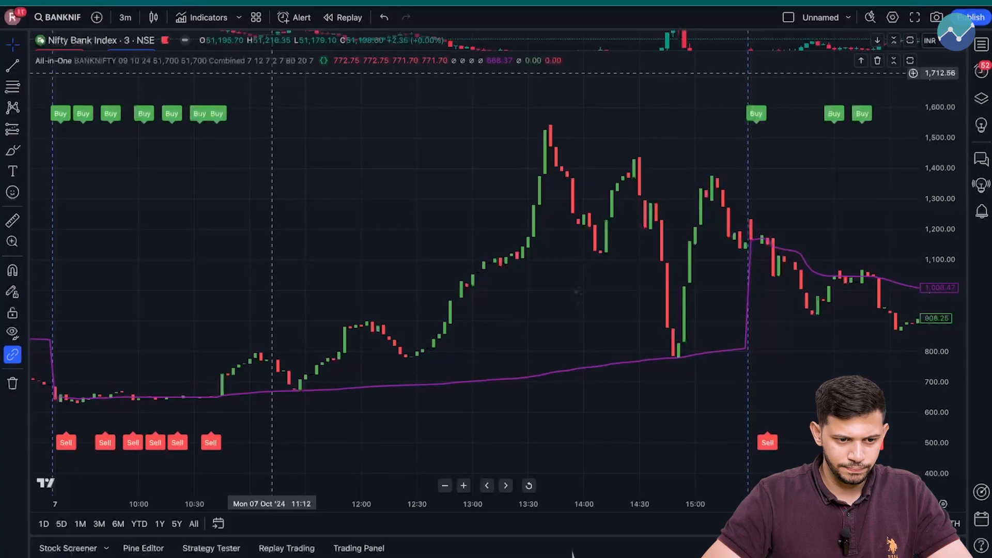
left_click(340, 60)
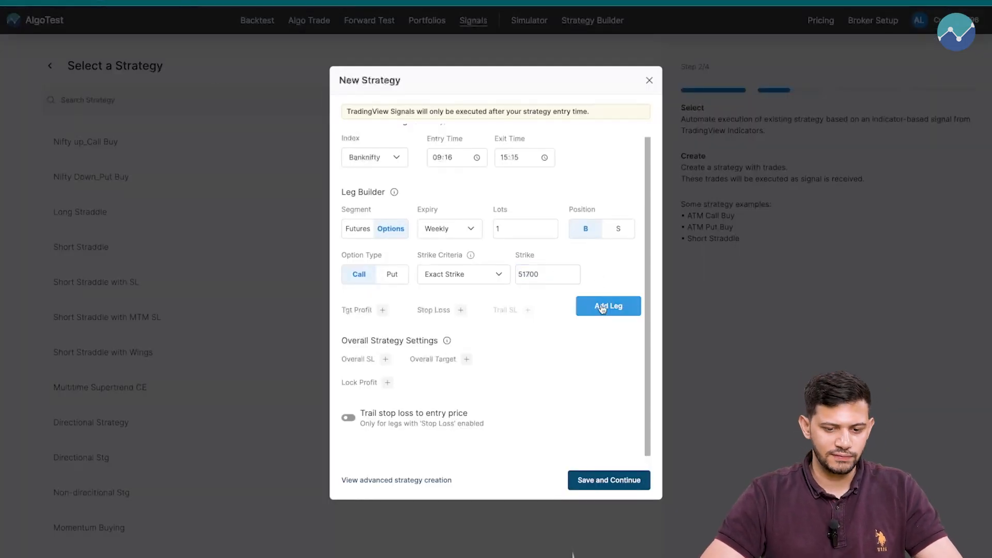
Step: Add the 51700 call leg and switch the next leg to a put
left_click(606, 306)
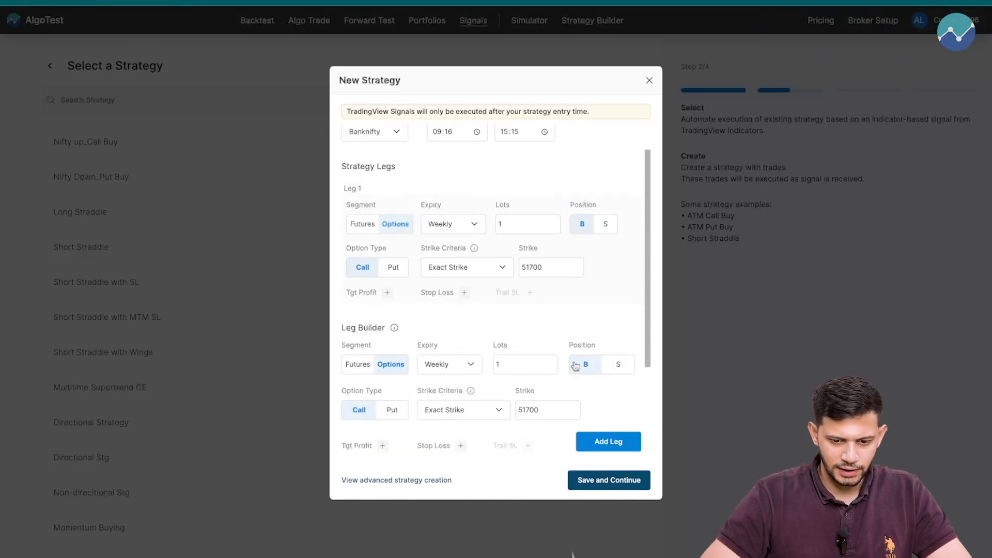
left_click(607, 442)
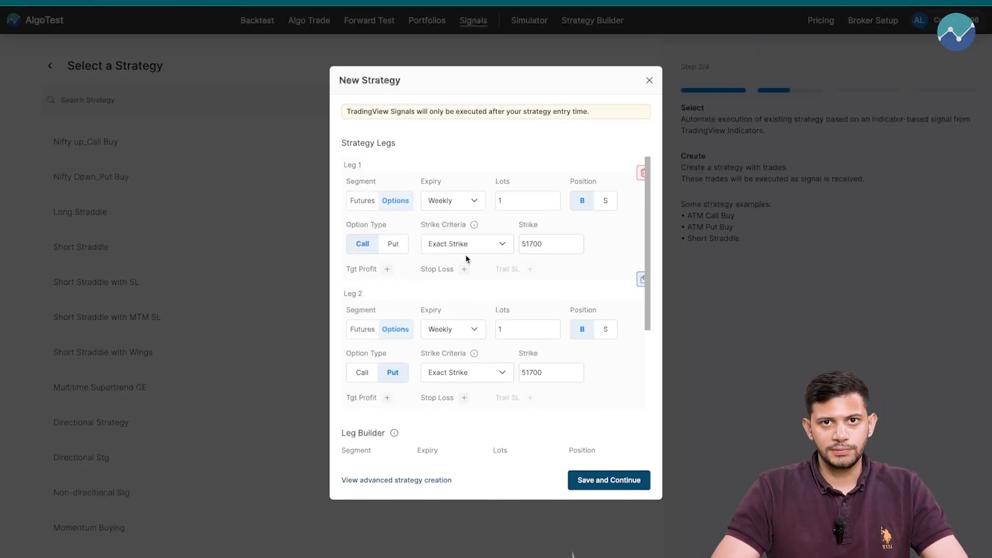
Step: Give the call and put legs a 20% stop loss each
left_click(464, 269)
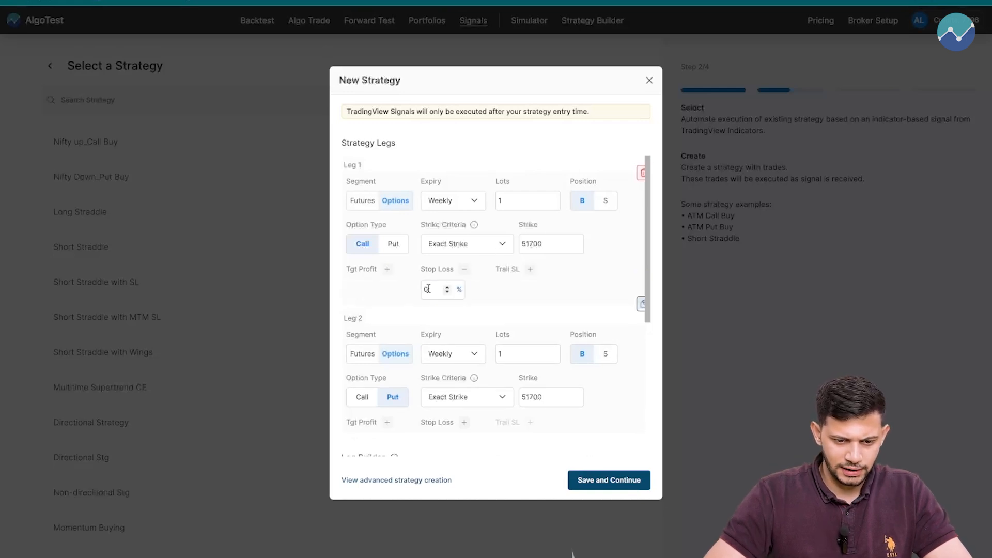
type("20")
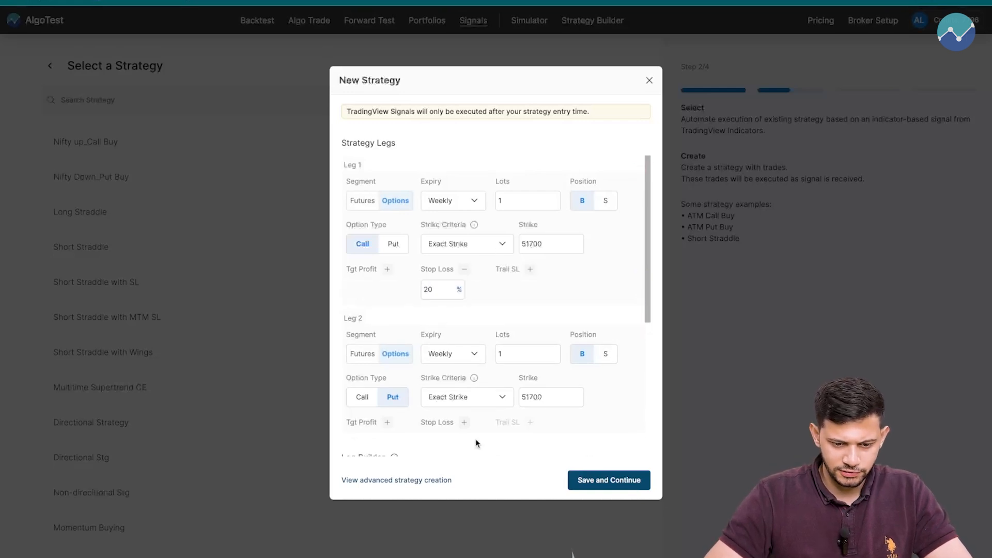
left_click(464, 422)
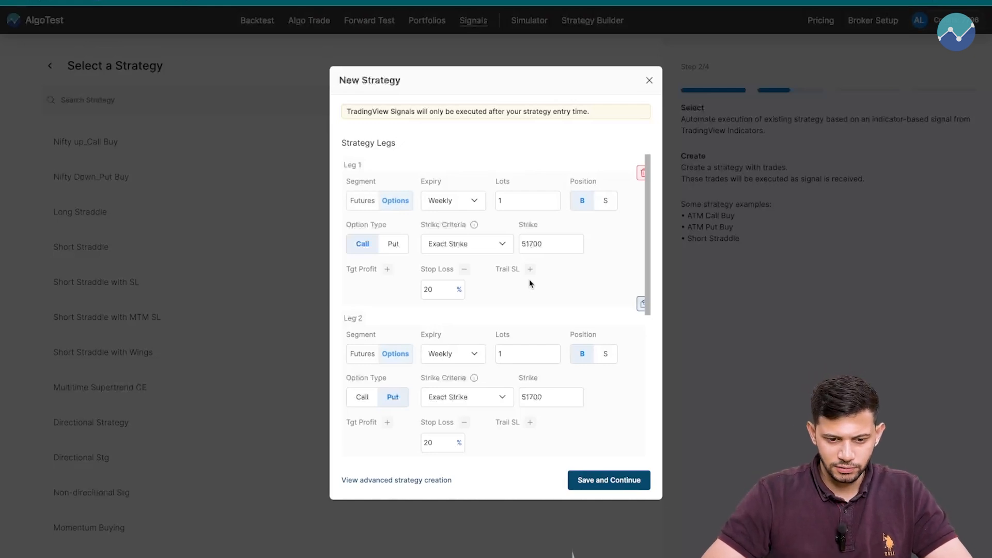
Step: Add a 5-point by 5-point trailing stop loss to both legs
left_click(529, 269)
type("5")
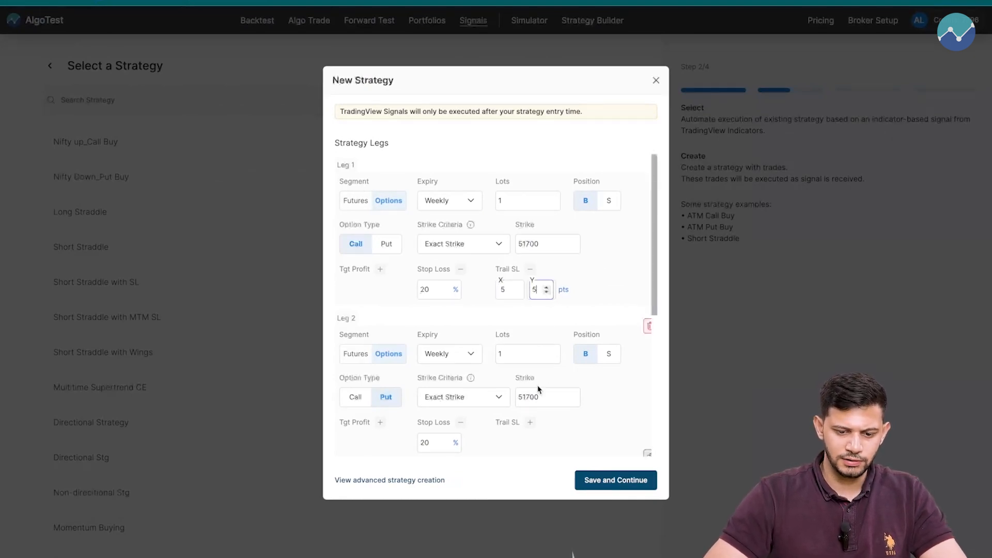
left_click(530, 422)
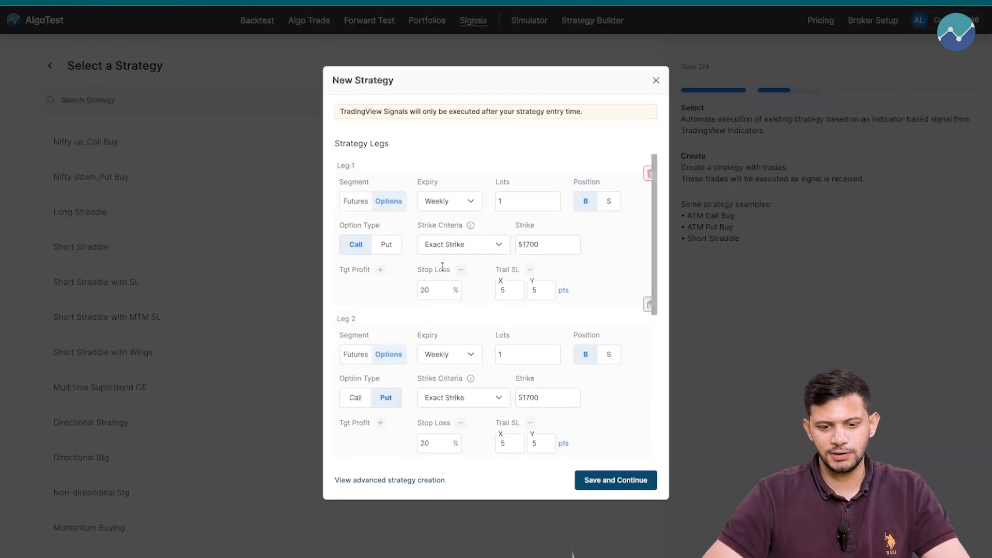
scroll("down", 3)
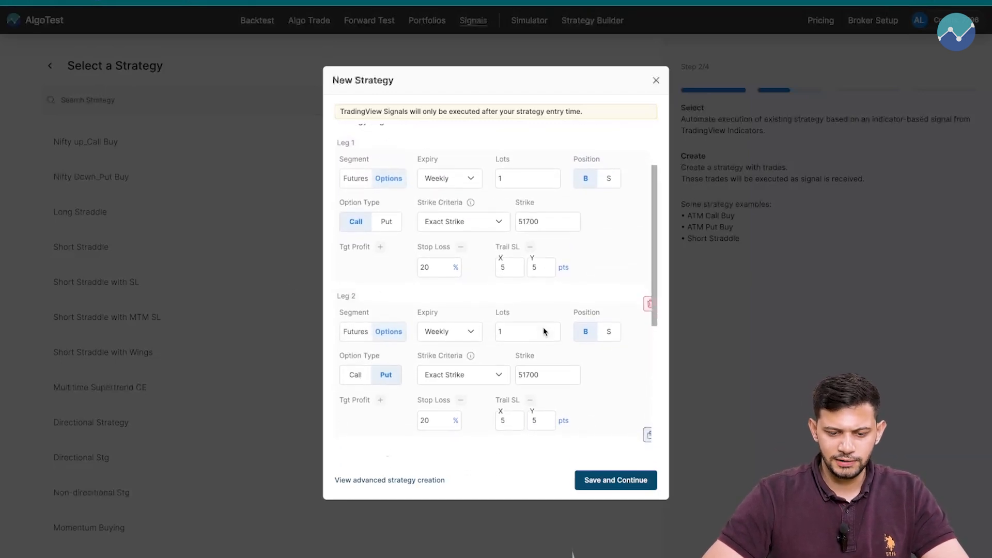
scroll("down", 3)
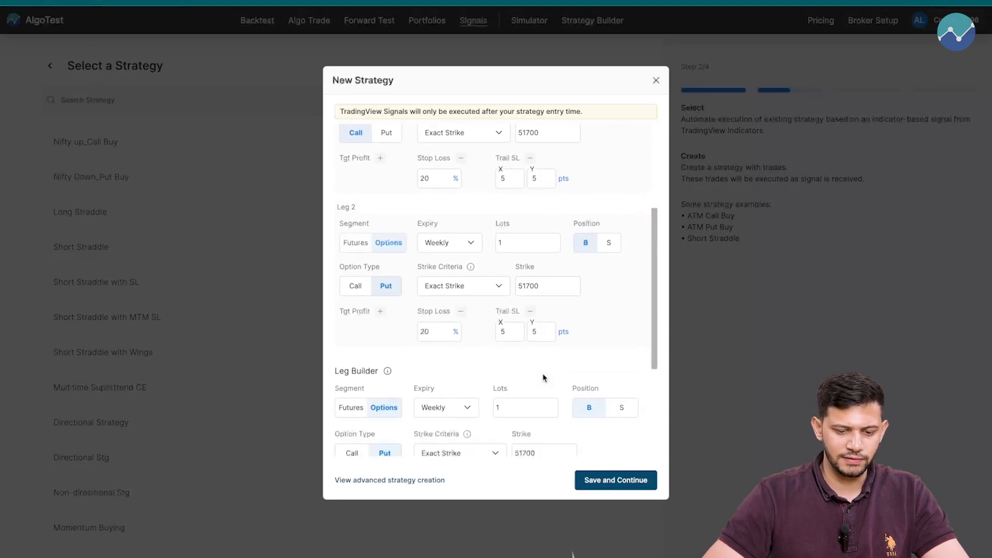
Step: Save the two-leg strategy under the name 'Long Straddle BN'
left_click(615, 480)
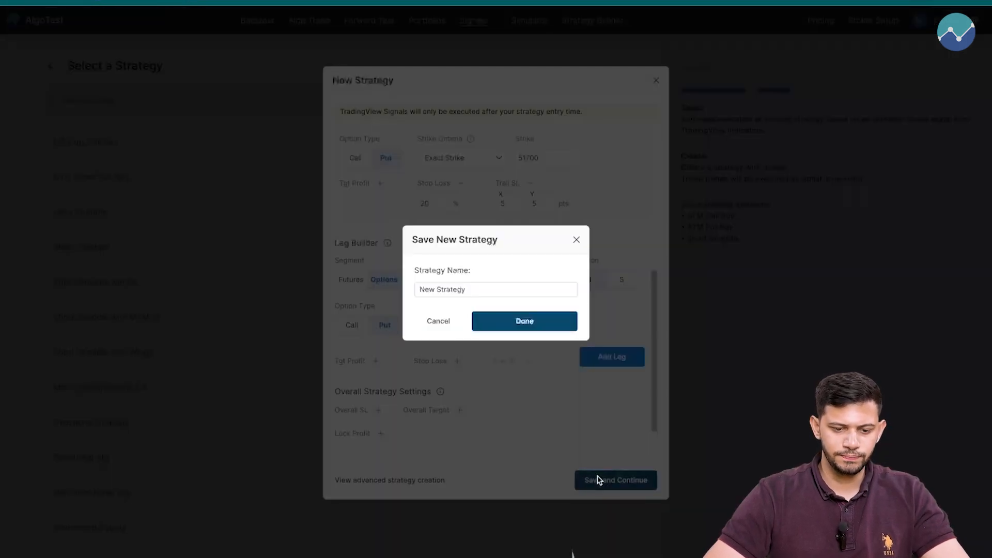
triple_click(495, 290)
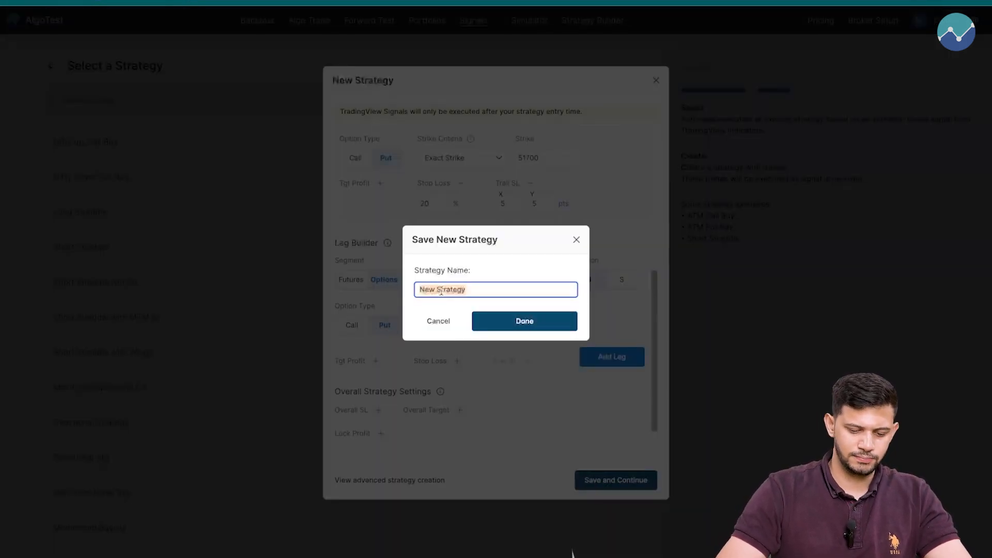
type("Long Straddle")
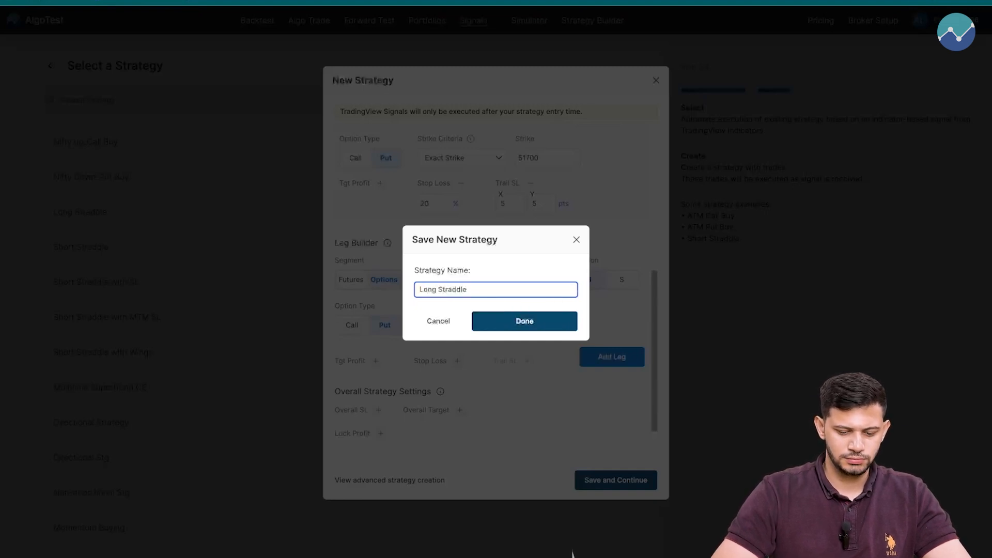
left_click(524, 320)
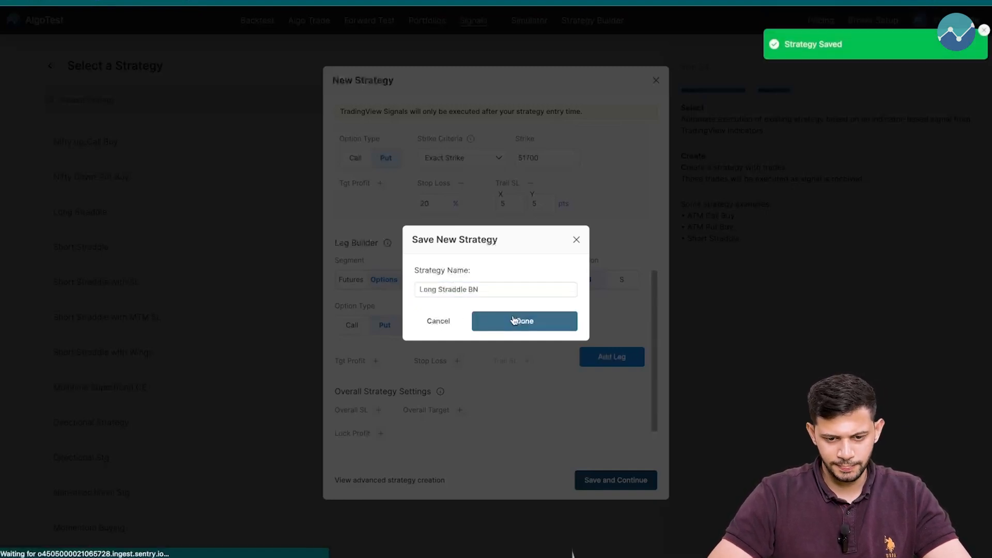
left_click(523, 320)
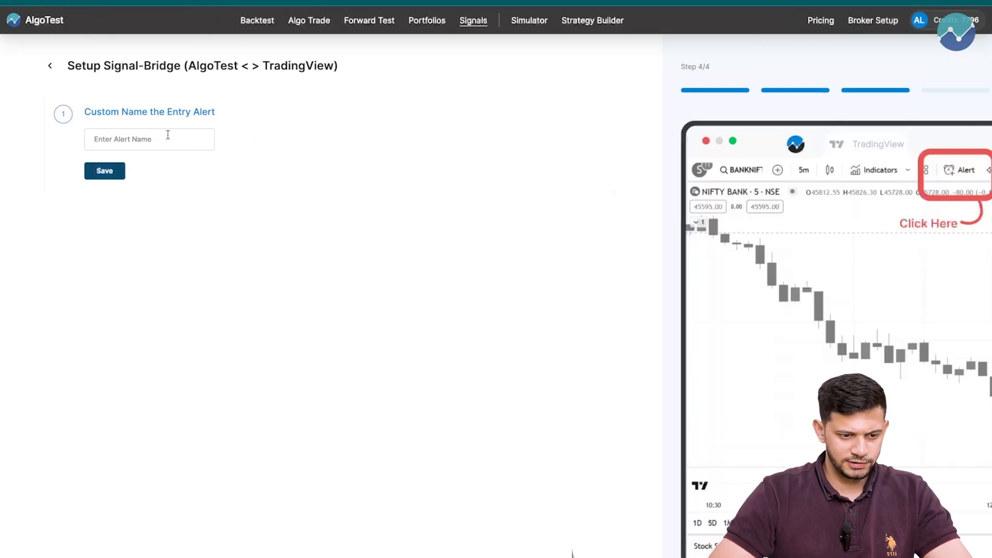
Step: Name the entry alert 'Long Straddle 51700', save it and copy its JSON block
type("Long S")
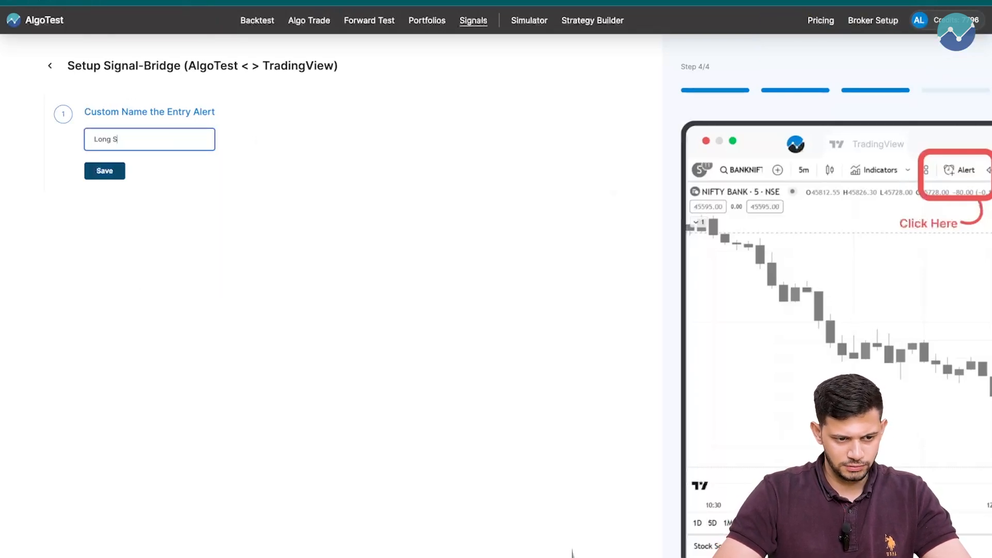
type("Straddle 51700")
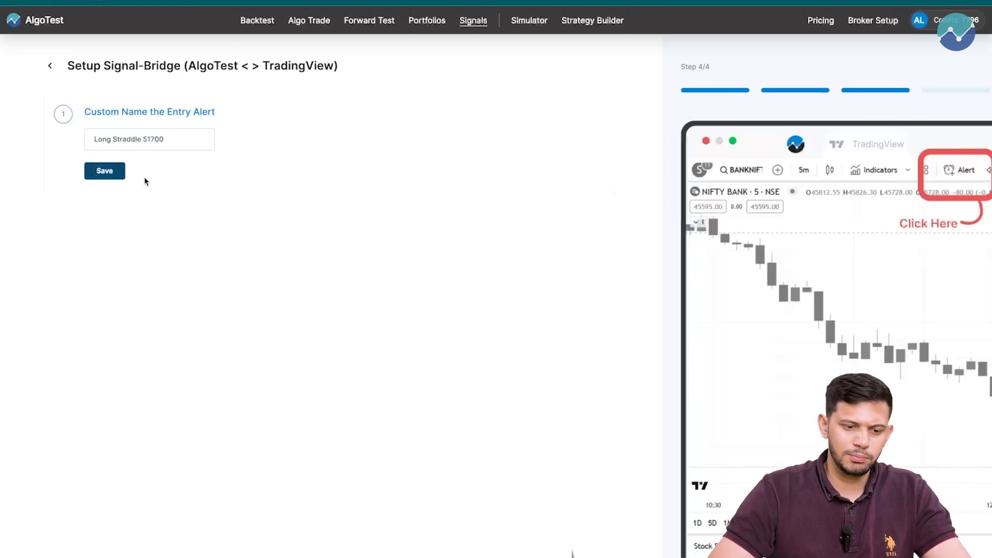
mouse_move(131, 170)
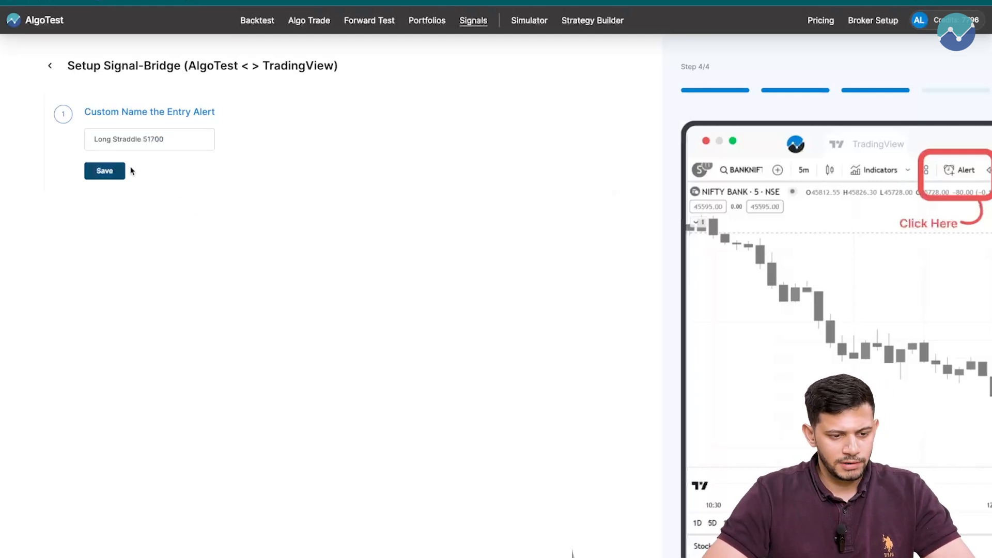
left_click(105, 171)
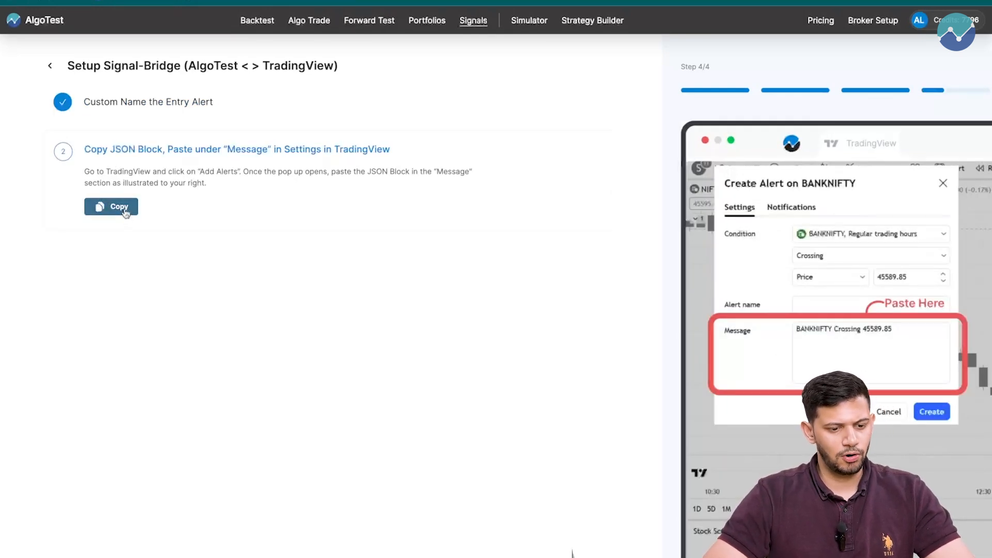
left_click(110, 207)
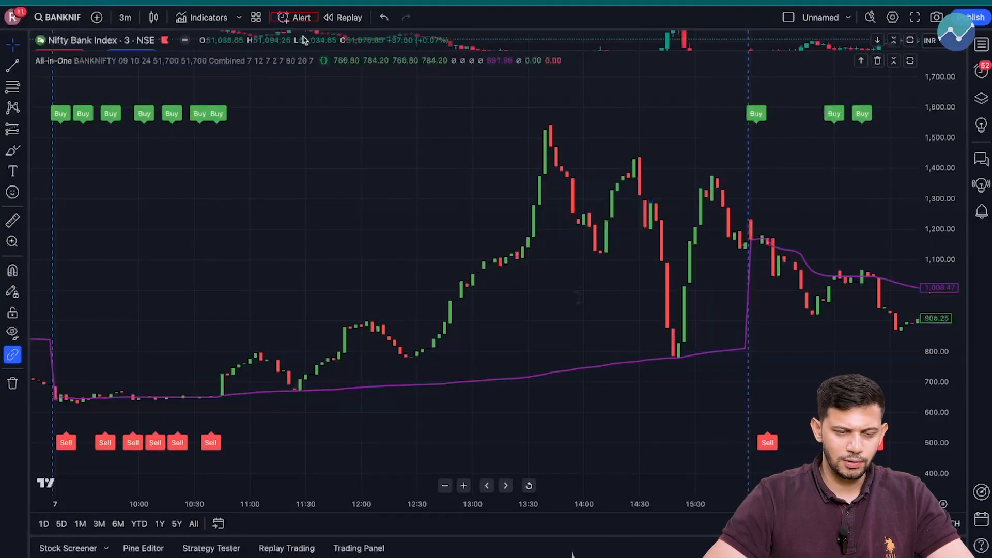
mouse_move(302, 17)
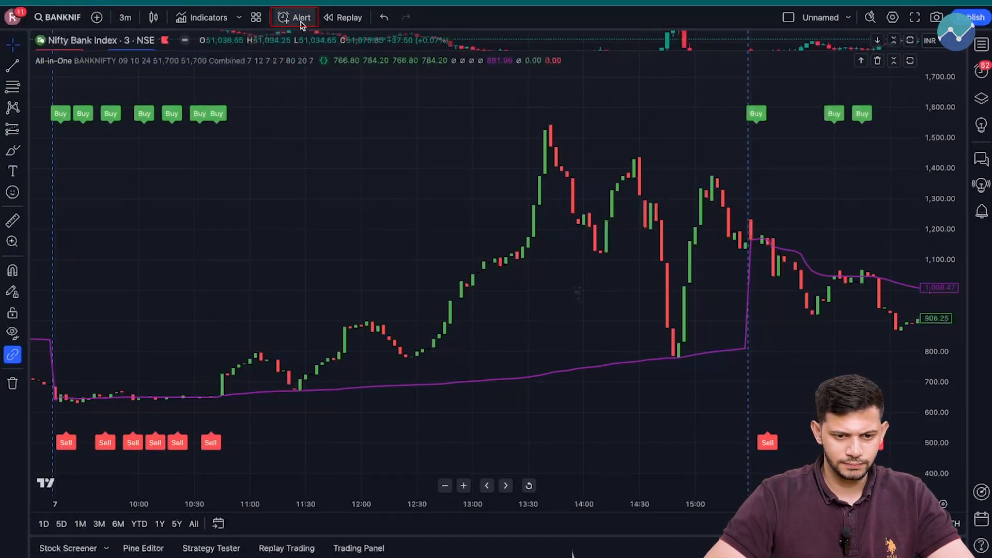
Step: Create an alert on the All-in-One Buy condition firing once per bar
left_click(294, 17)
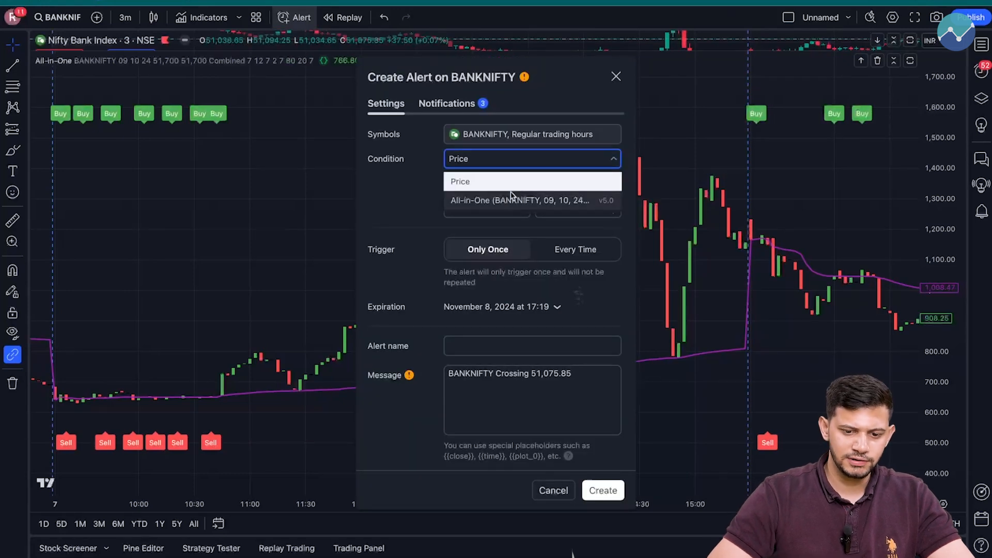
left_click(519, 199)
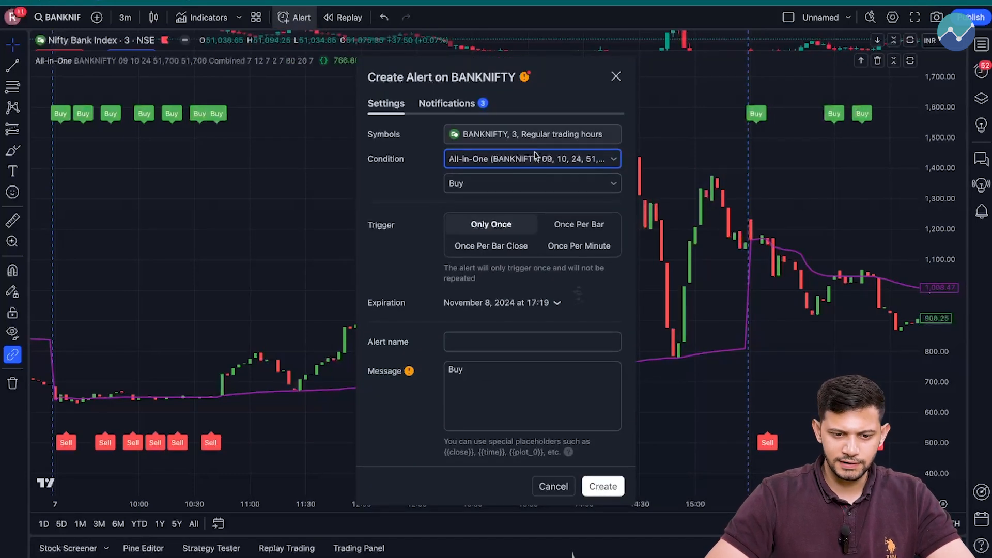
mouse_move(515, 231)
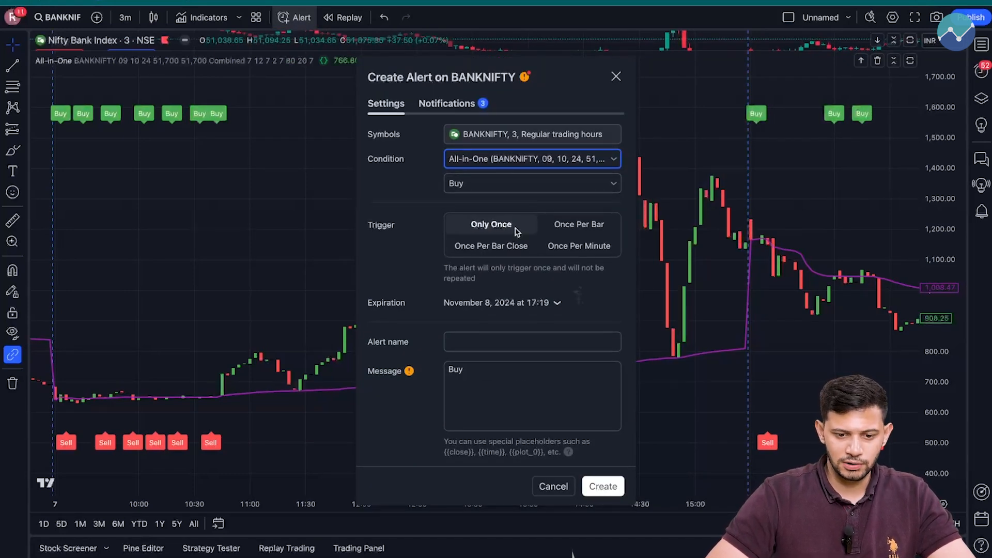
left_click(578, 225)
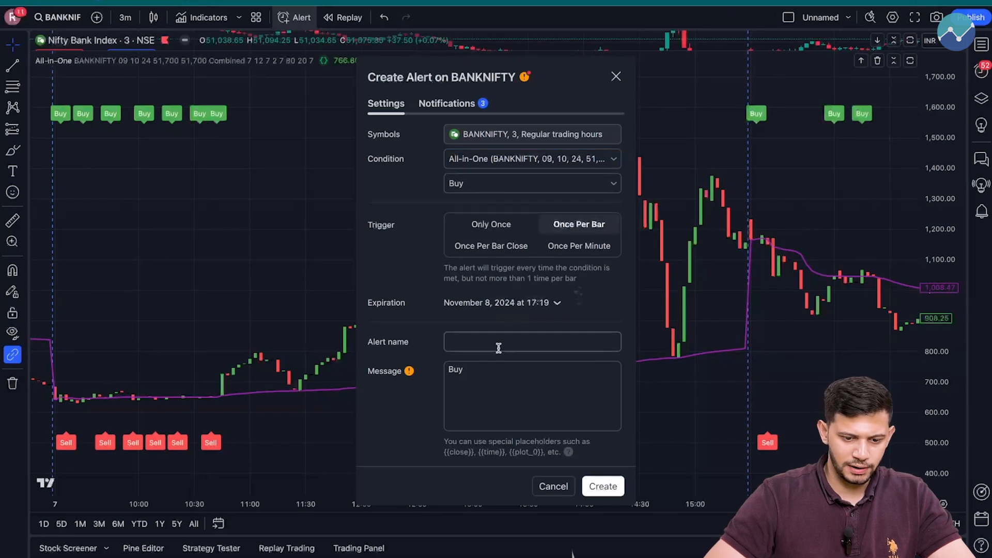
Step: Replace the pasted JSON in the name field with 'Long Straddle Entry'
type("pYNrP\",\"alert_name\":\"Long Straddle 51700\"}")
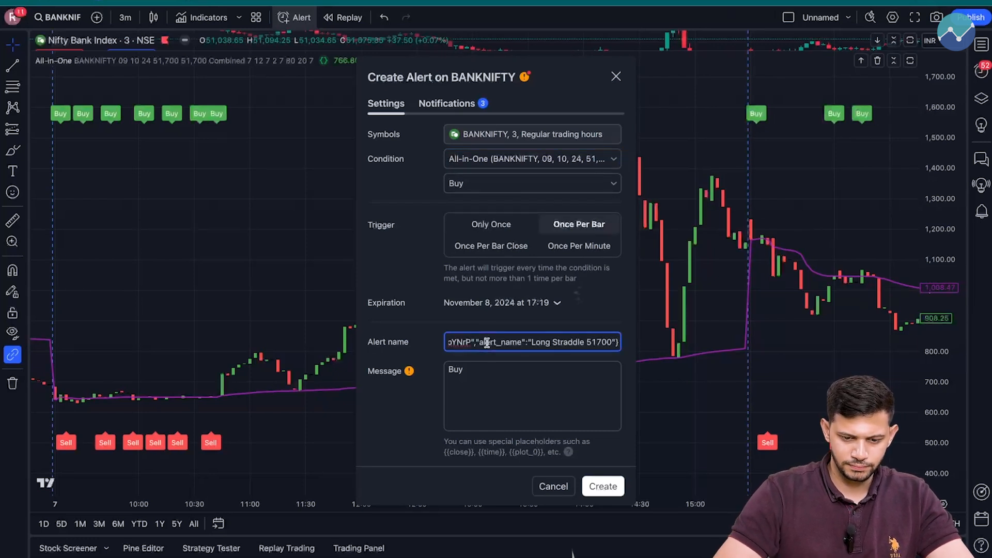
key("ctrl+a")
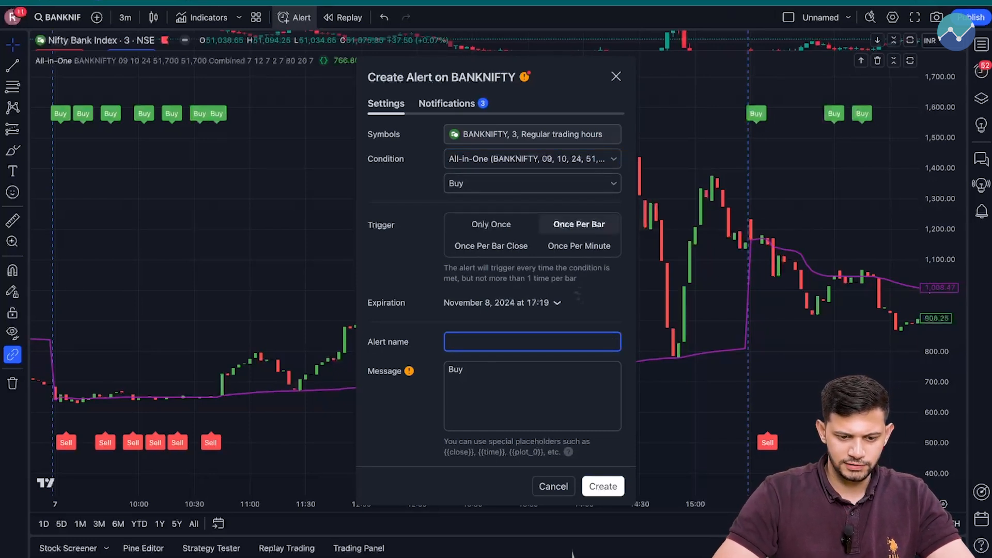
type("Long Straddle Entry")
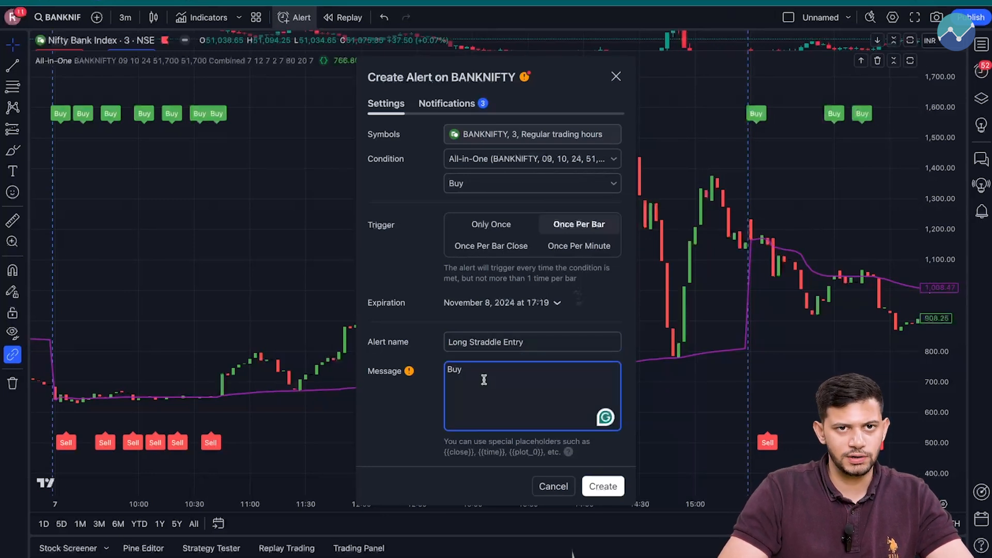
key("ctrl+a")
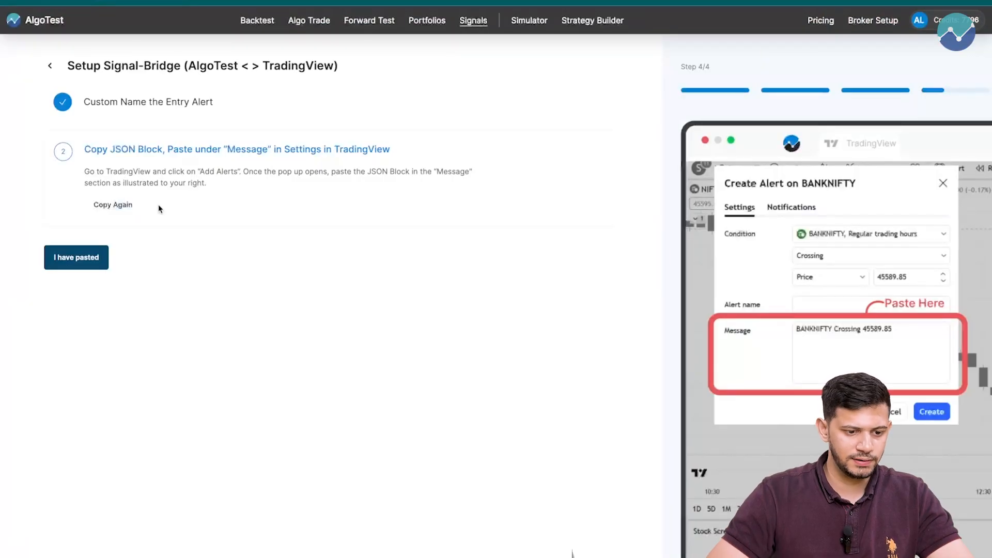
Step: Copy the JSON block again and paste it as the entry alert's message
left_click(113, 205)
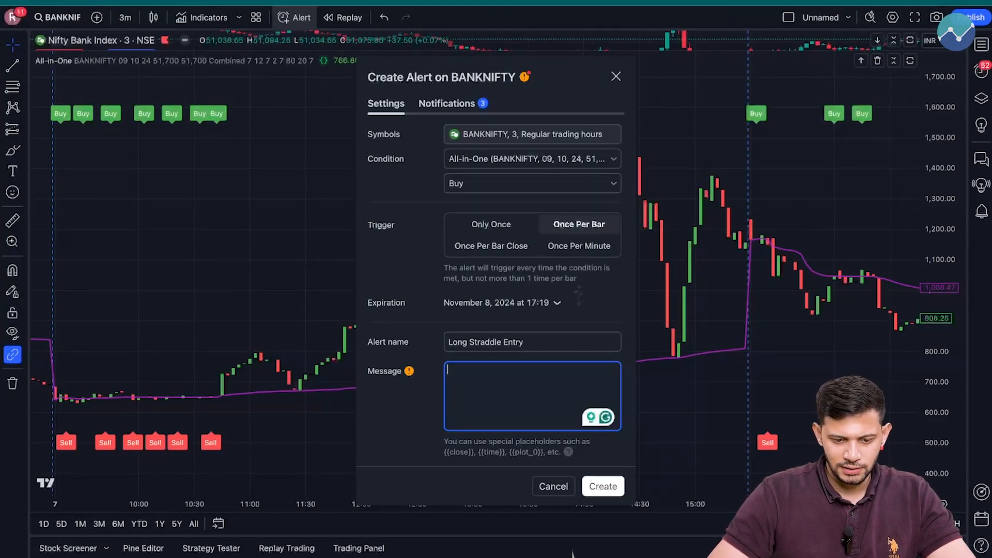
type("{\"access_token\":\"3G8vcCuijtyFMgiRpnBEjH1FiqNpYNrP\",\"alert_name\":\"Long Straddle 51700\"}")
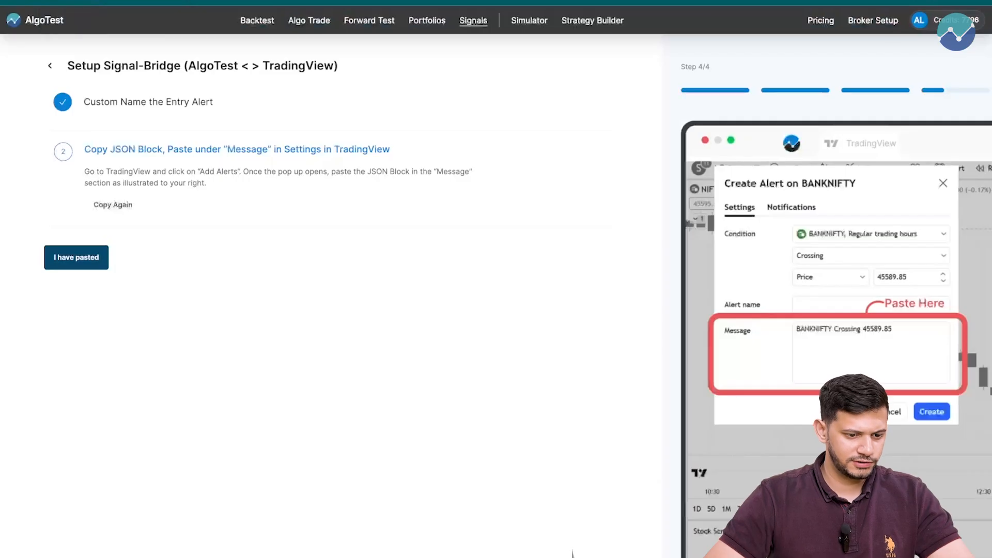
Step: Copy AlgoTest's entry webhook URL into the alert's notifications and create the Long Straddle Entry alert
left_click(75, 257)
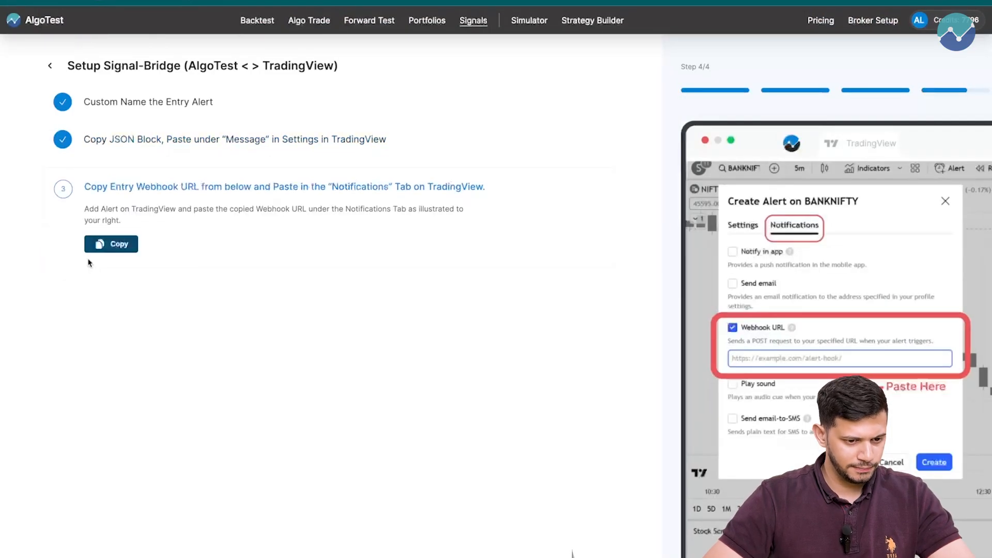
left_click(111, 244)
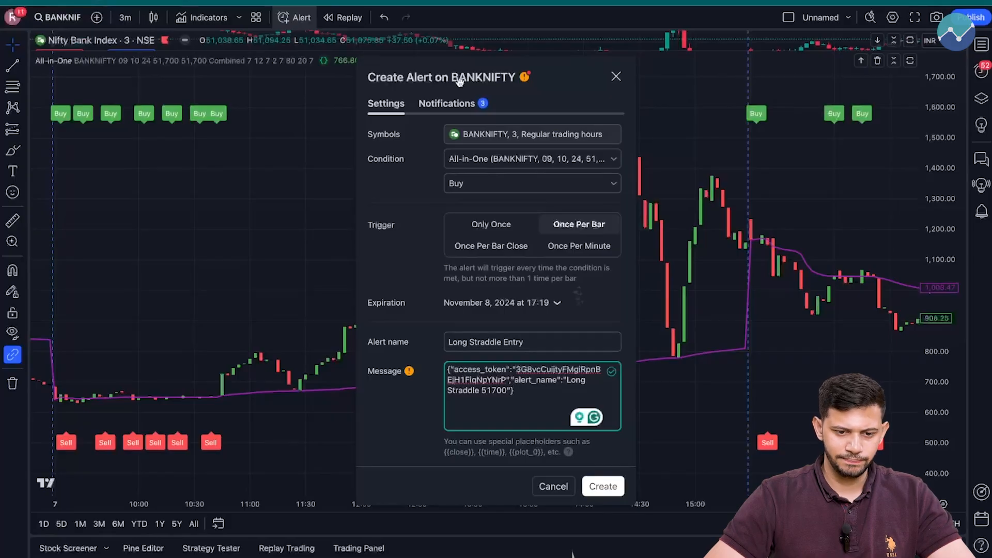
left_click(446, 103)
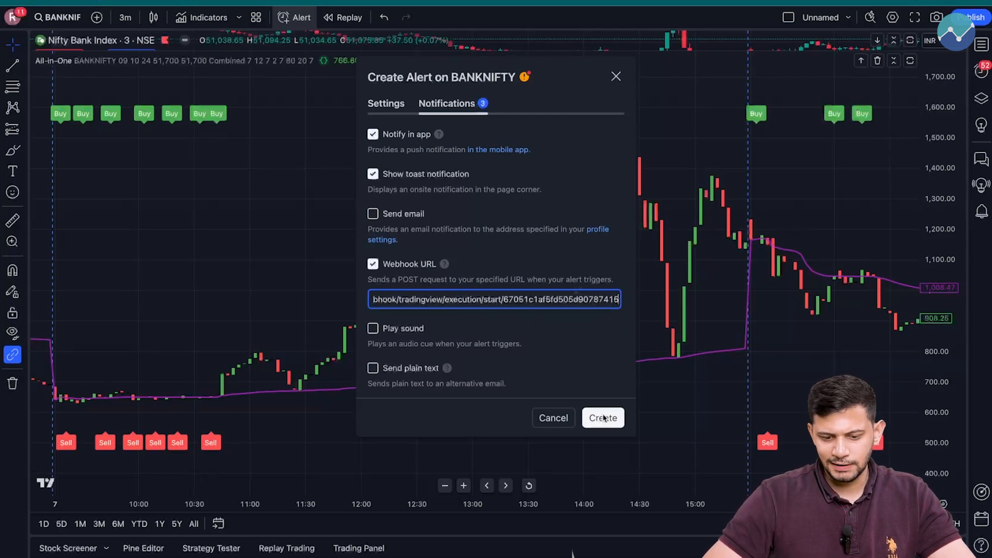
left_click(601, 418)
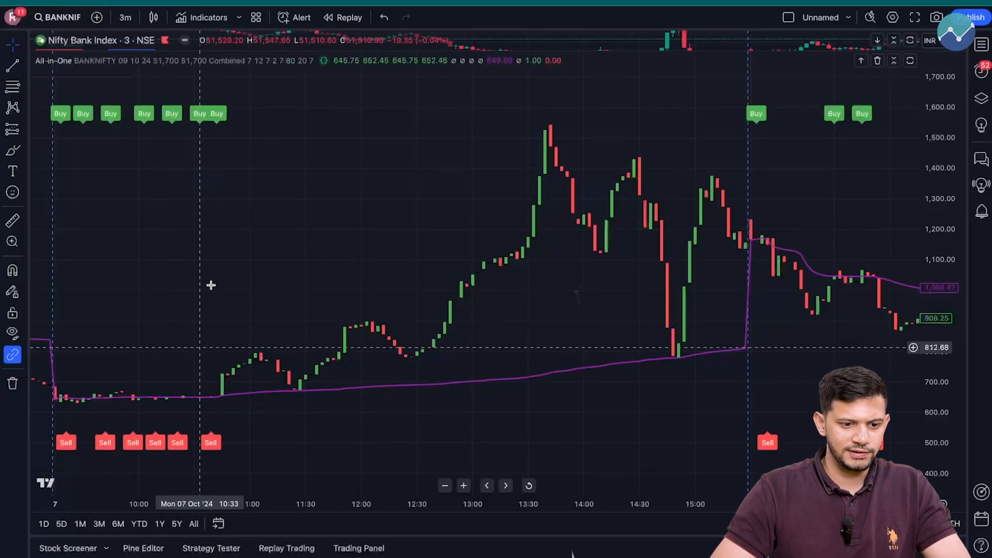
mouse_move(257, 324)
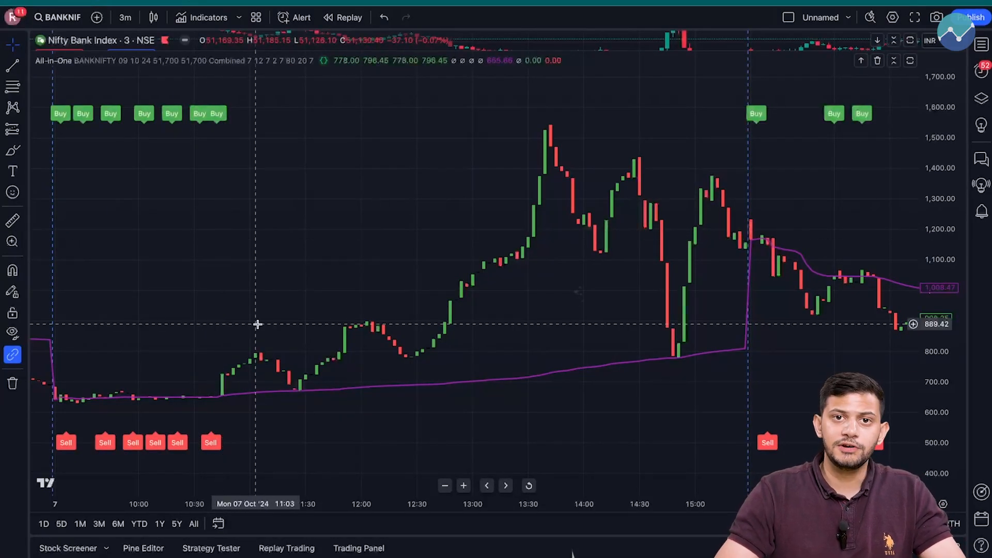
mouse_move(227, 297)
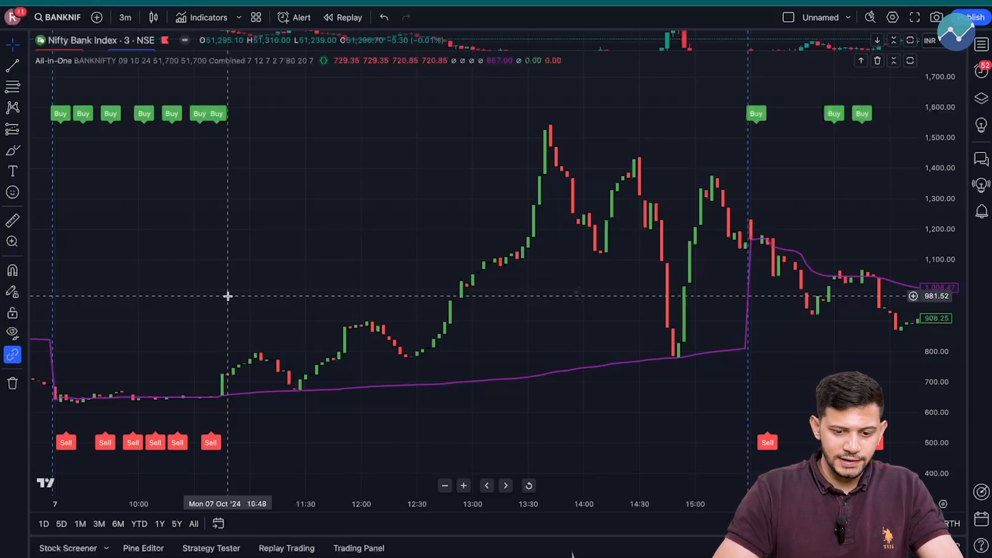
mouse_move(721, 286)
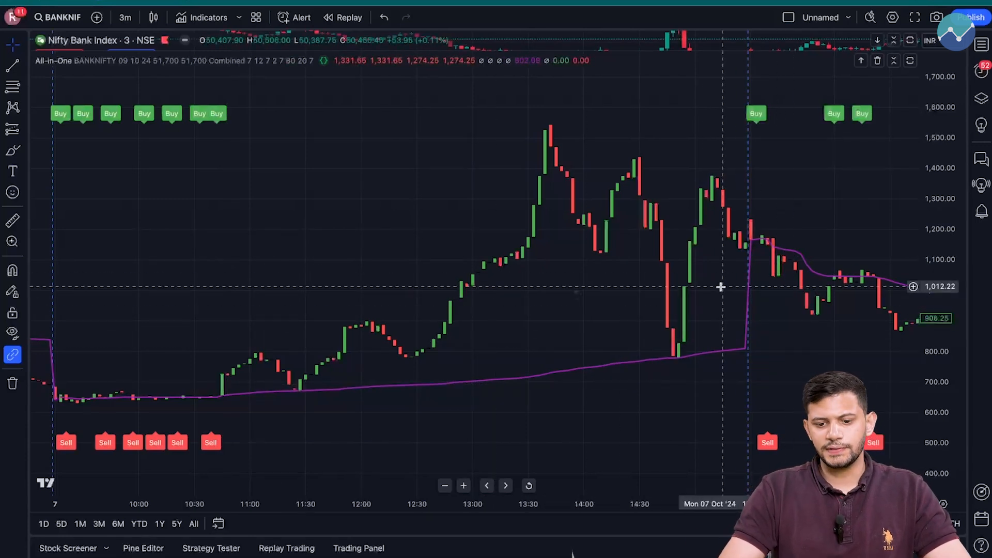
mouse_move(418, 268)
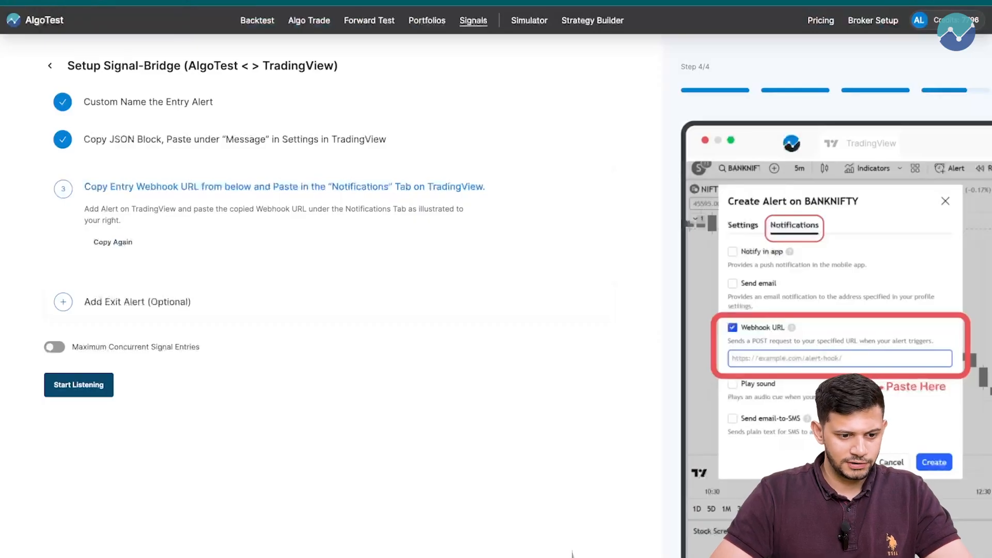
Step: Name the optional exit alert 'Long Straddle Exit', save it and copy its JSON block
left_click(64, 302)
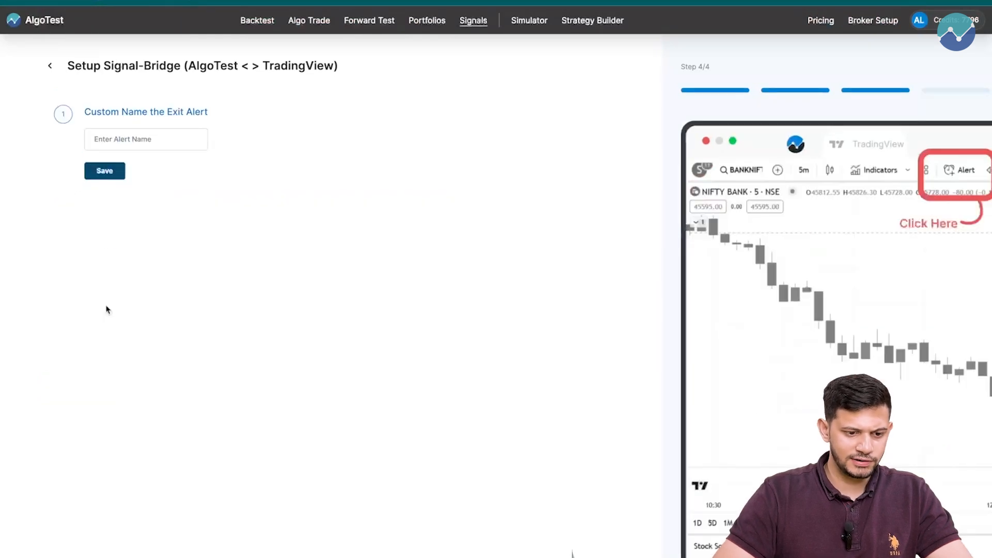
left_click(146, 138)
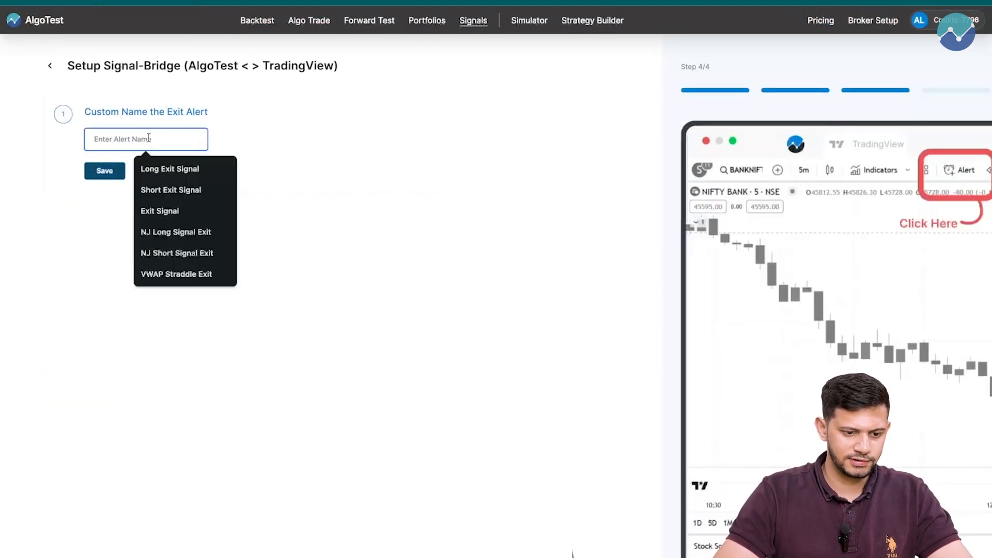
type("Long Stradd")
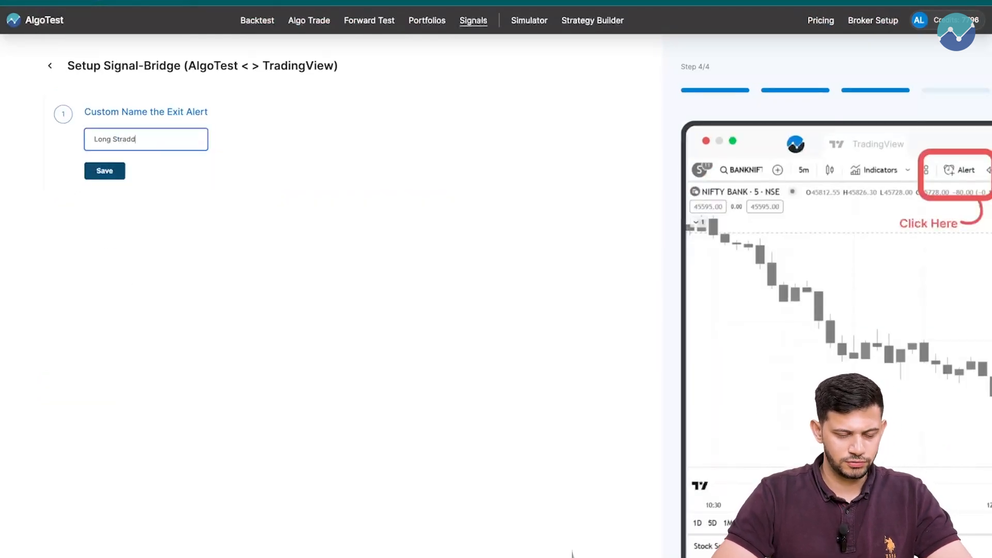
type("le Exit")
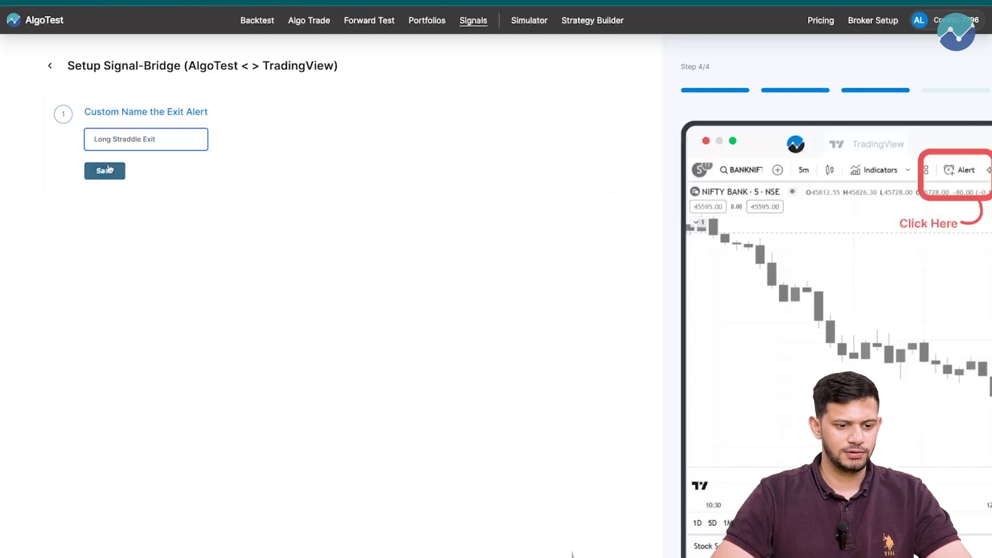
left_click(104, 171)
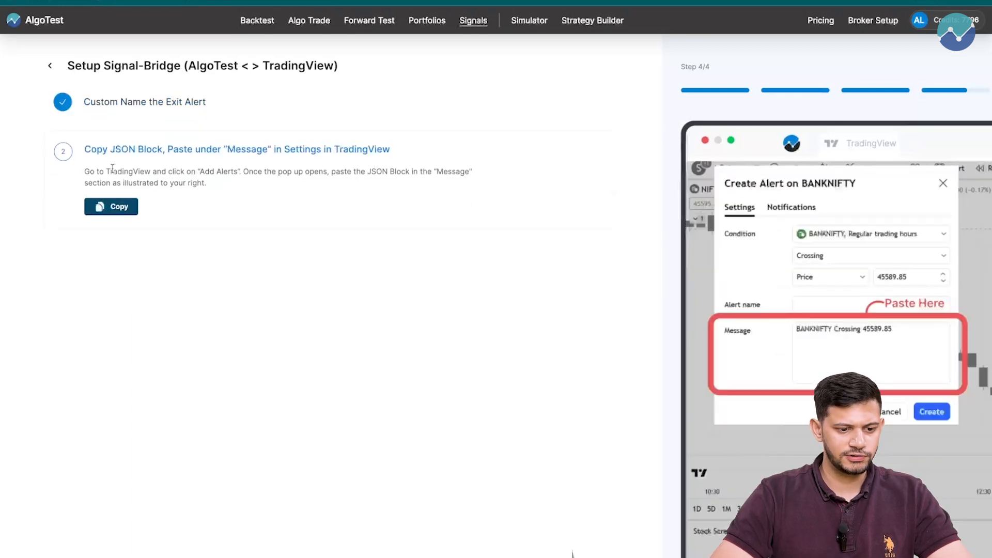
left_click(111, 207)
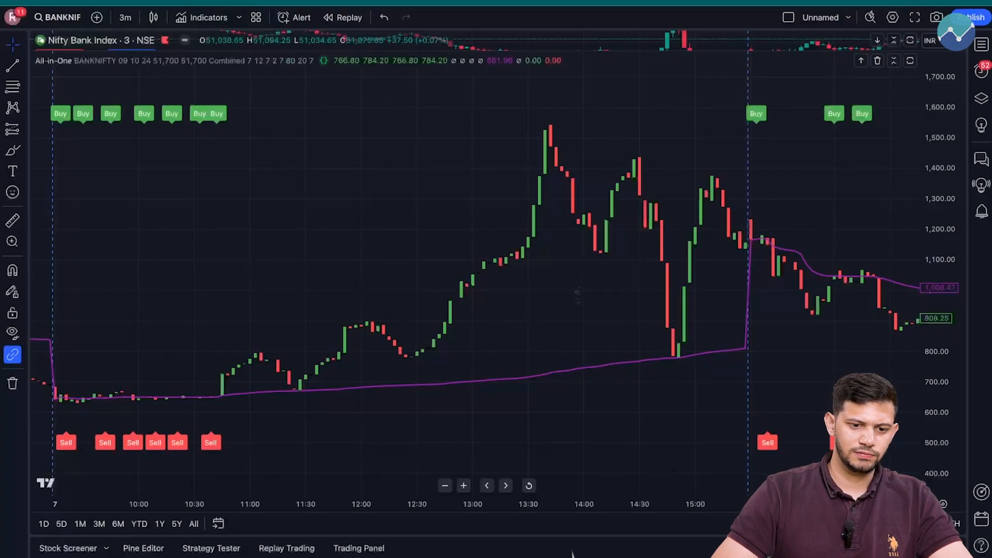
Step: Create an alert on the All-in-One Sell condition firing once per bar
left_click(295, 17)
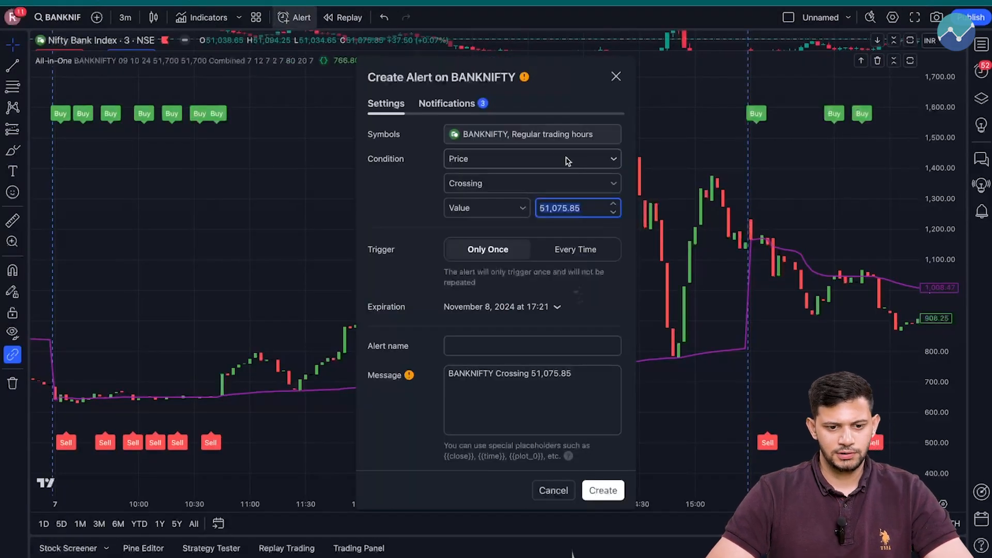
left_click(531, 159)
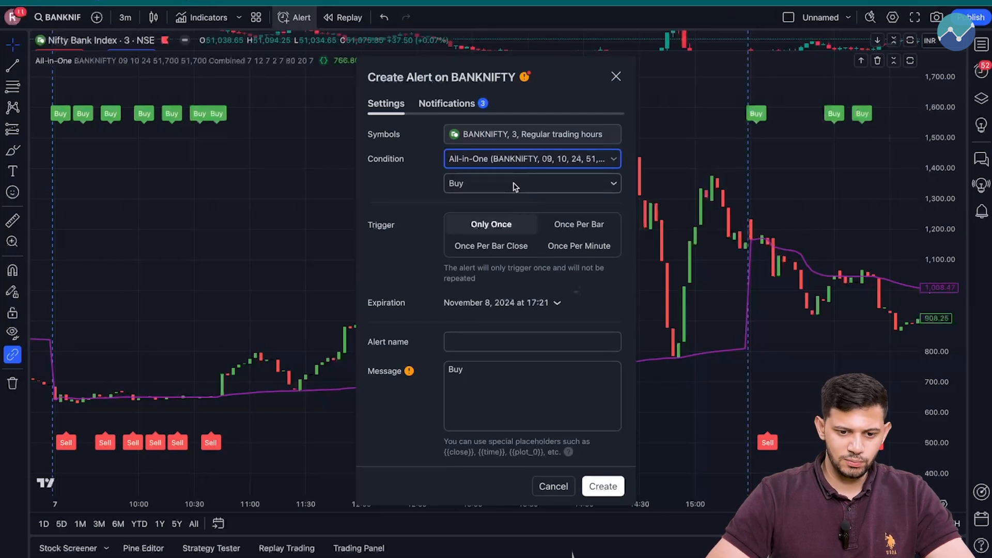
left_click(531, 183)
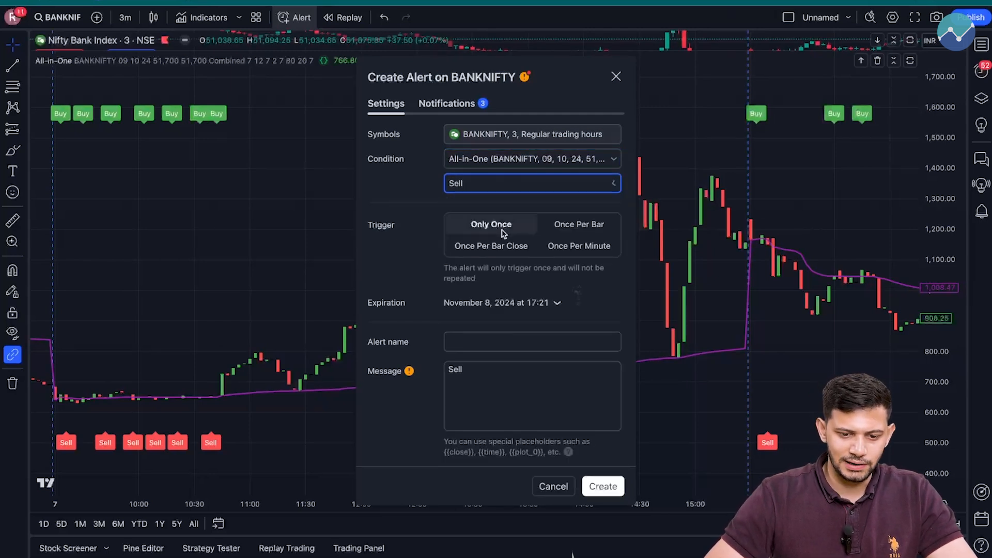
left_click(577, 224)
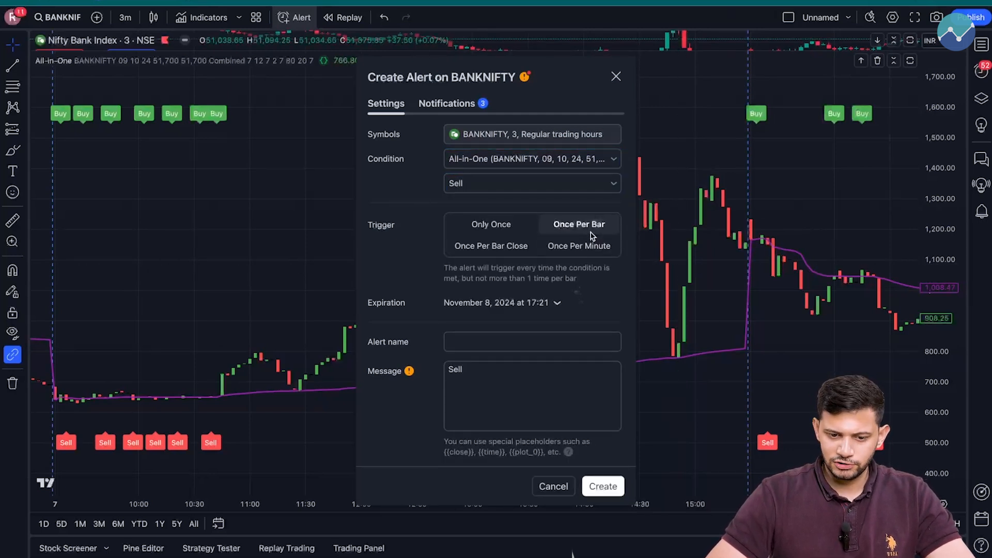
Step: Name it 'Long Straddle Exit Signal', paste the Long Straddle Exit JSON message, and copy the exit webhook URL
left_click(531, 342)
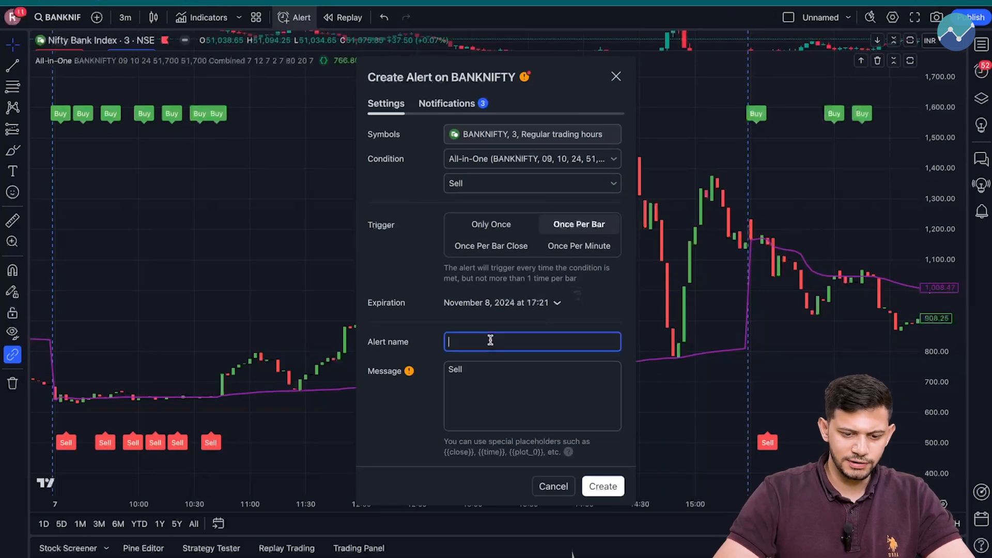
type("Long Stradd")
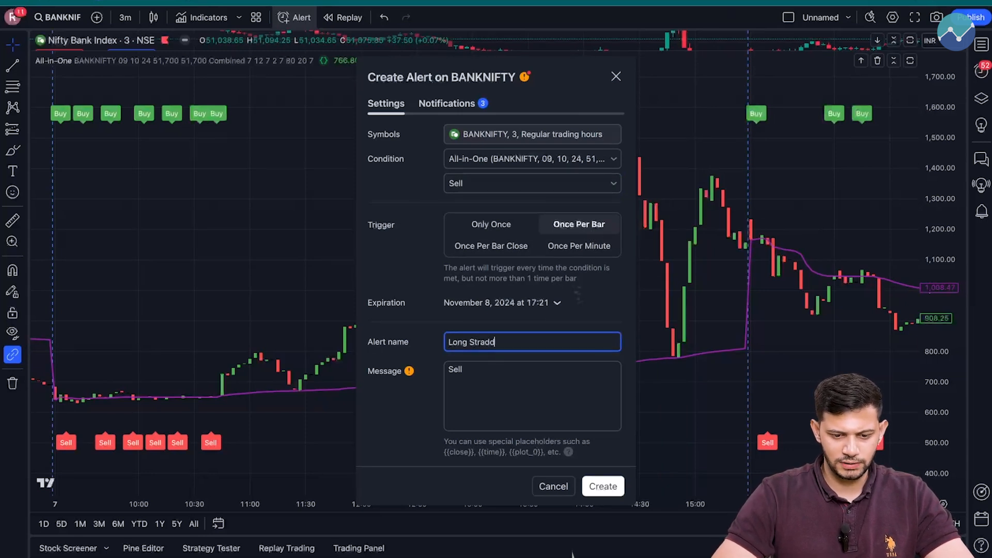
type("le Exit Signal")
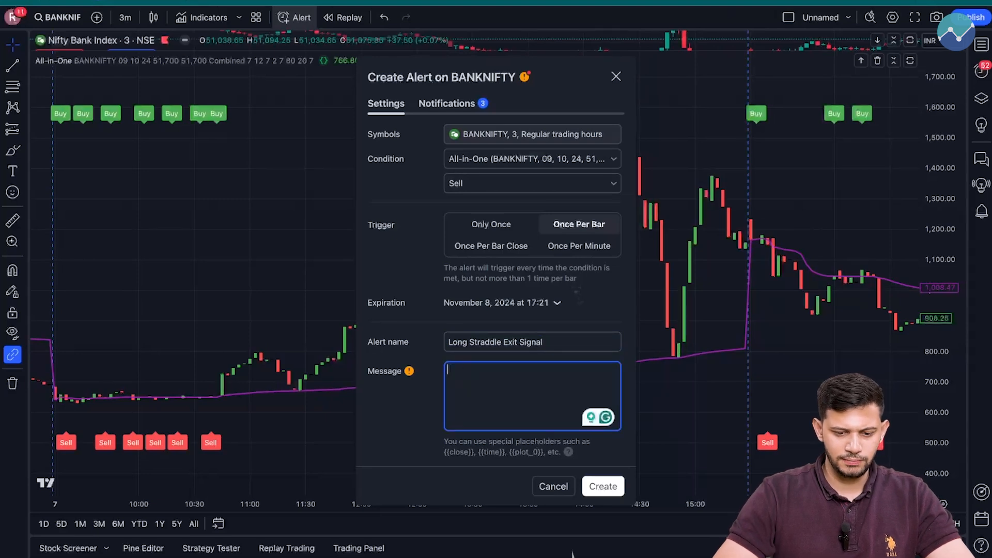
type("{\"access_token\":\"3G8vcCuijtyFMgiRpnBEjH1FiqNpYNrP\",\"alert_name\":\"Long Straddle Exit\"}")
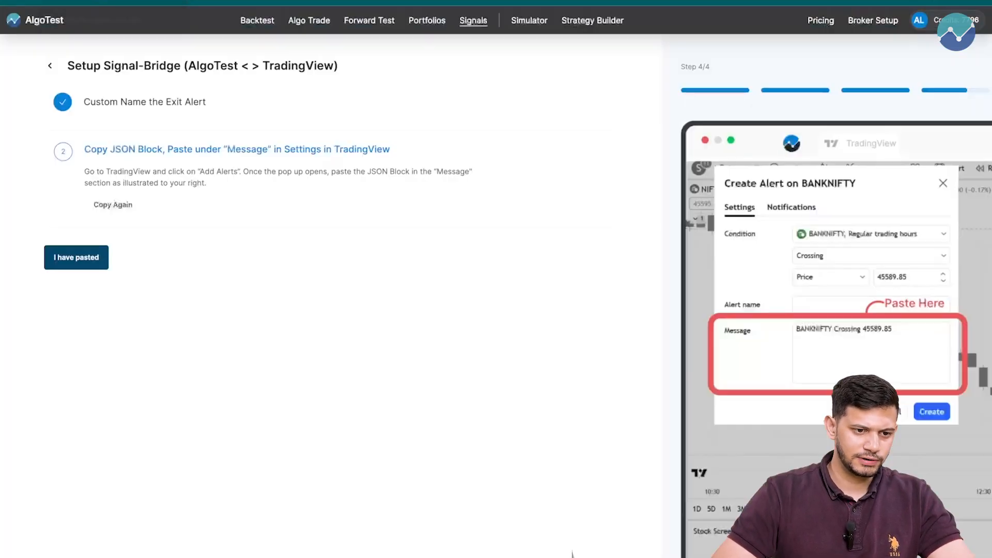
left_click(75, 257)
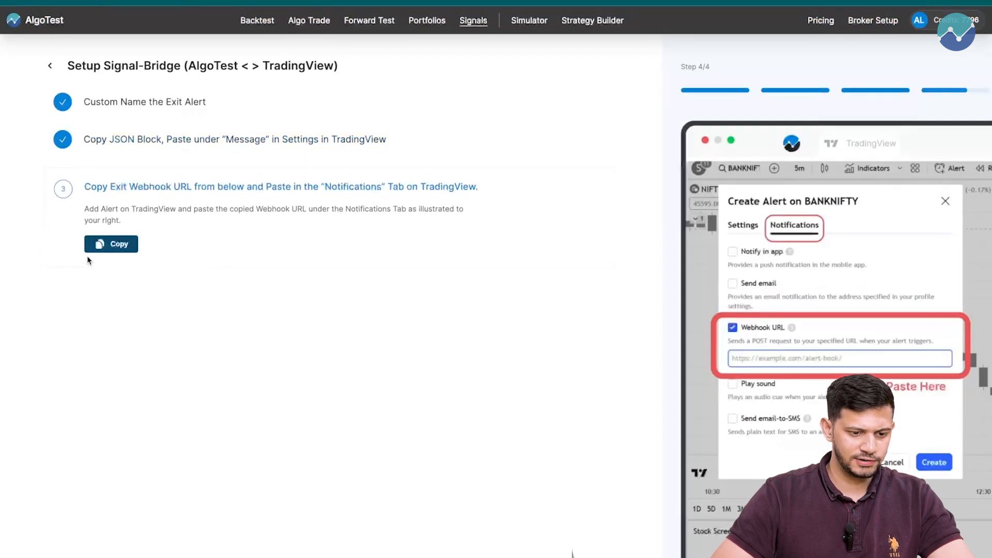
left_click(111, 244)
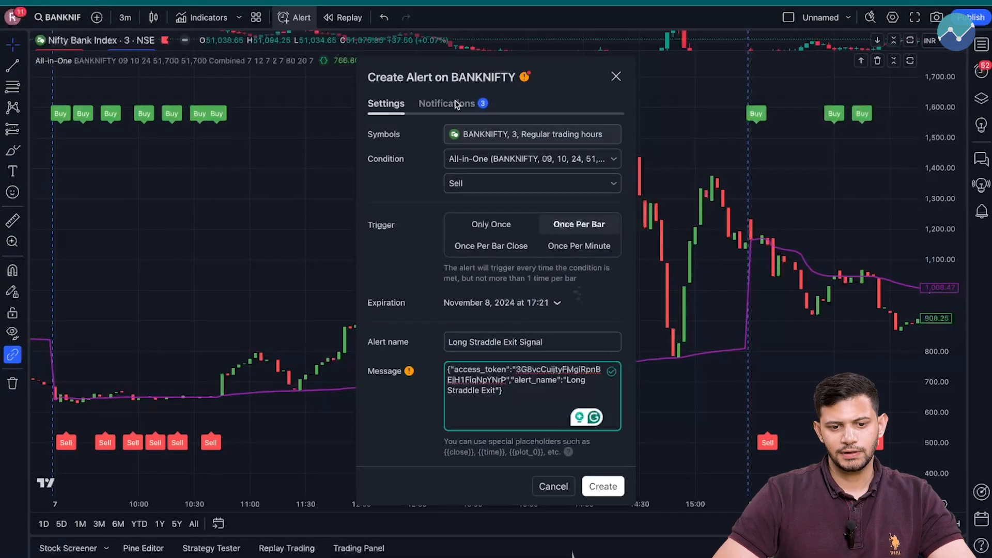
Step: Add AlgoTest's exit webhook URL under Notifications and create the exit alert
left_click(447, 103)
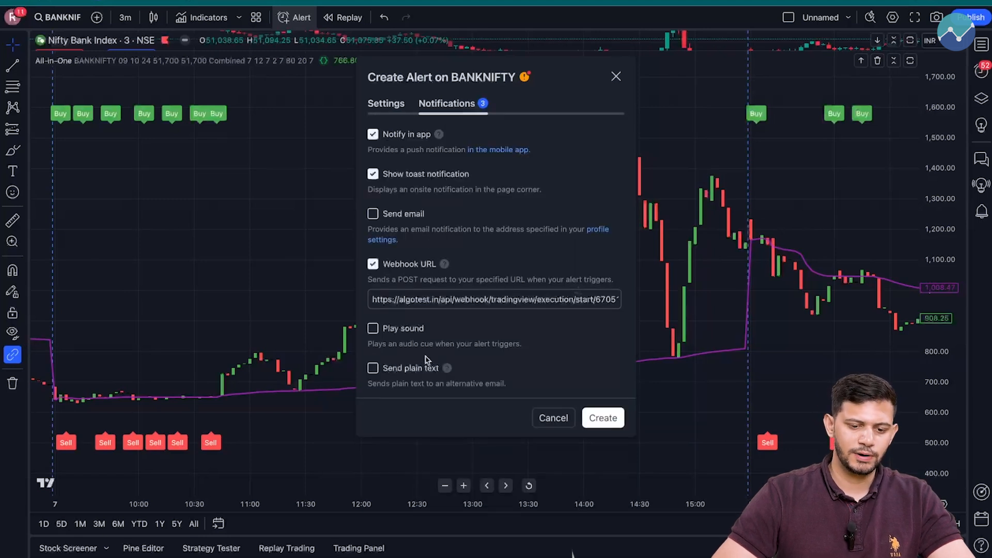
left_click(494, 299)
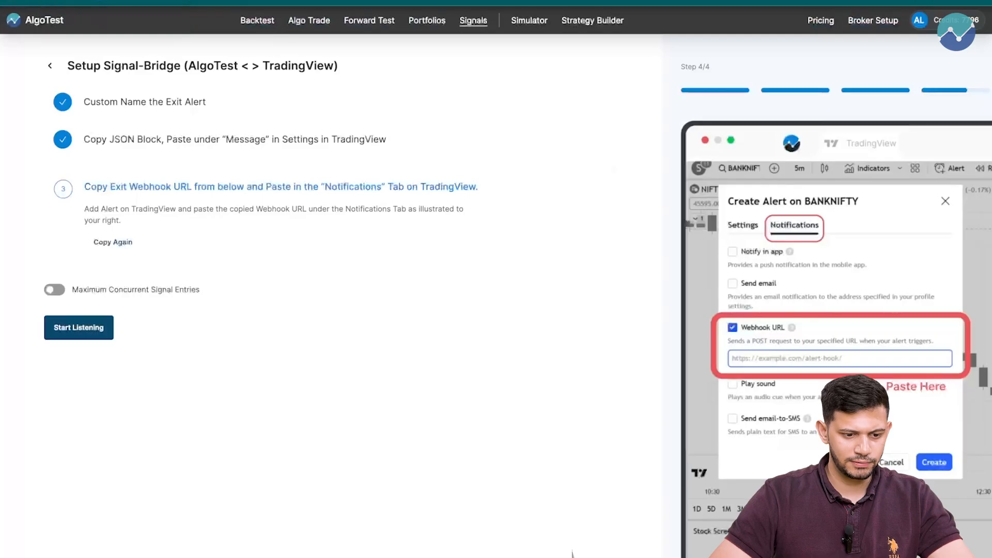
Step: Try a maximum concurrent signal entries limit of 8, then leave it turned off
left_click(54, 291)
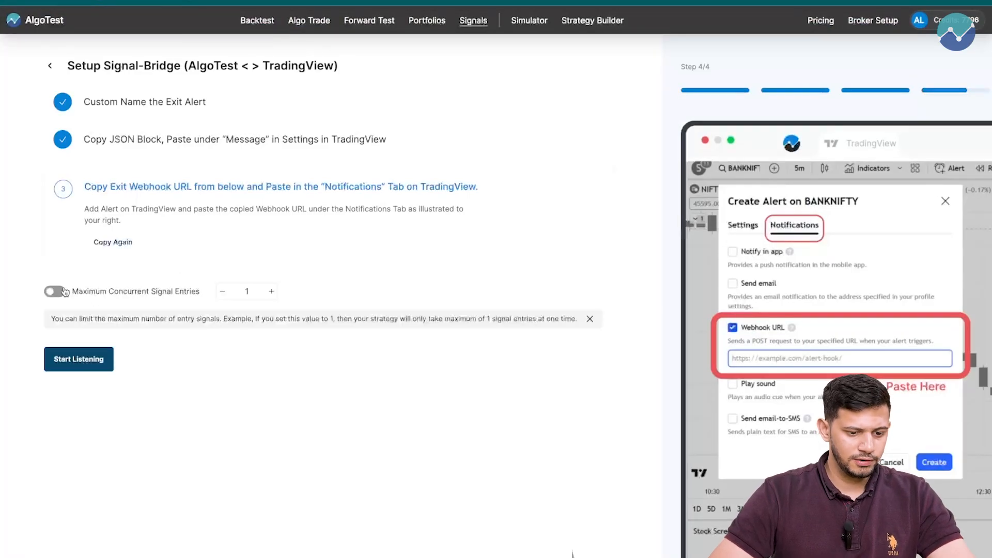
left_click(53, 292)
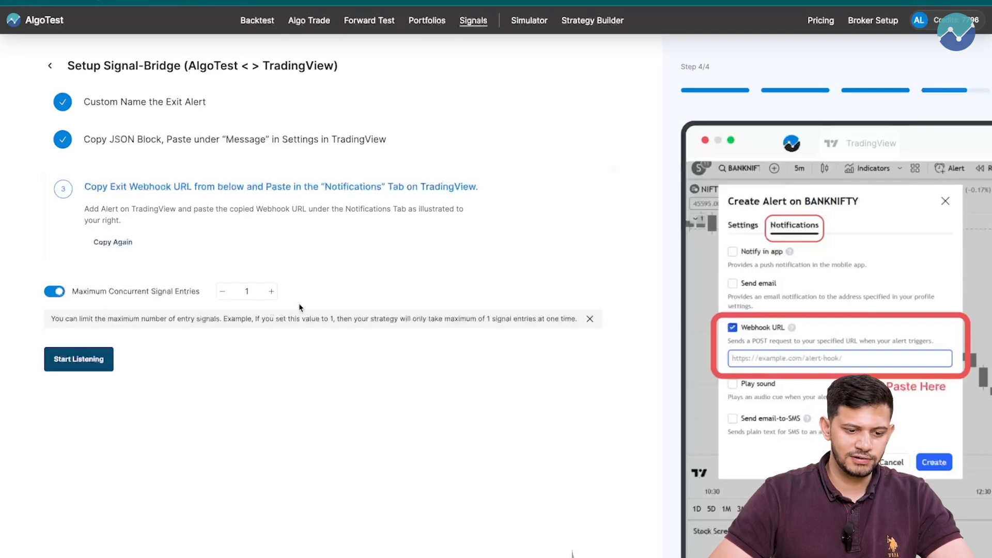
left_click(272, 291)
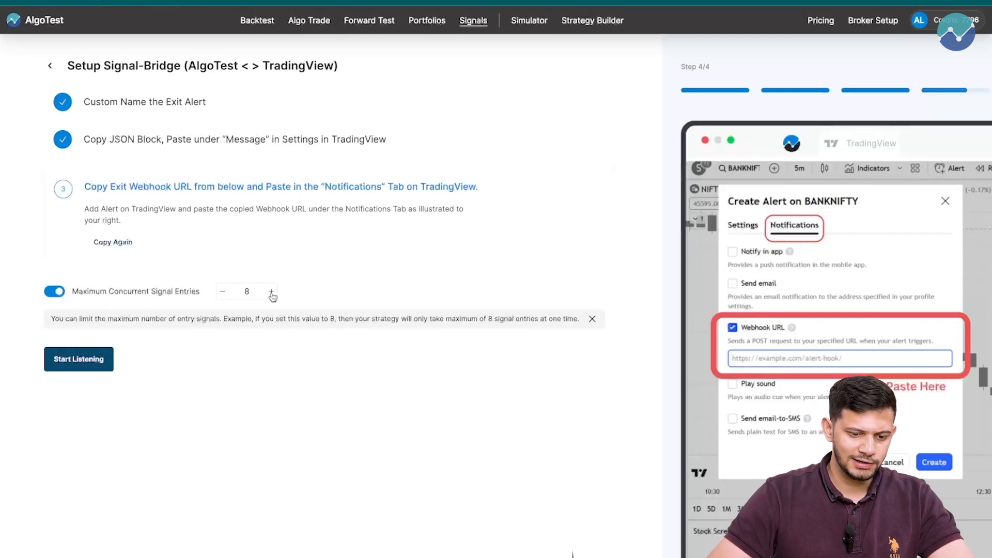
mouse_move(275, 363)
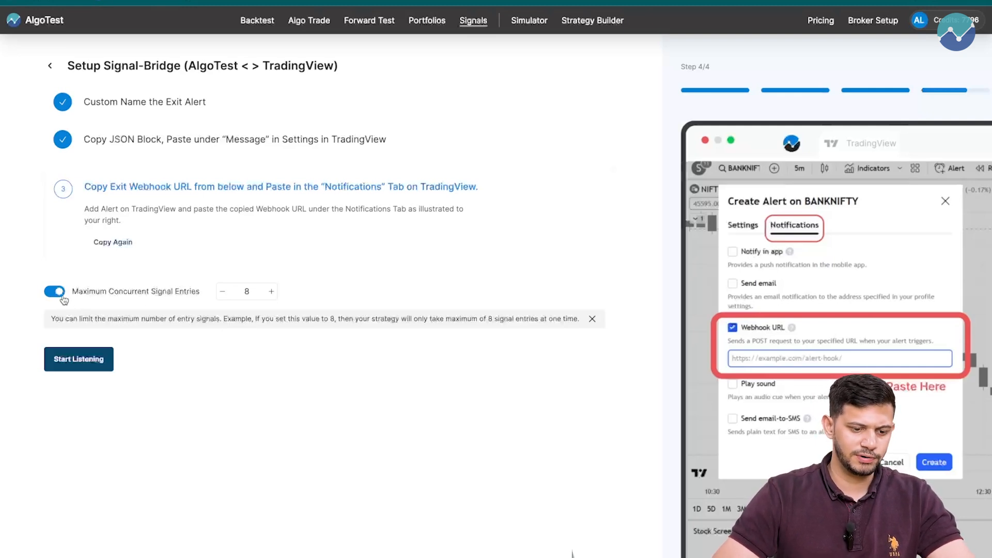
left_click(53, 292)
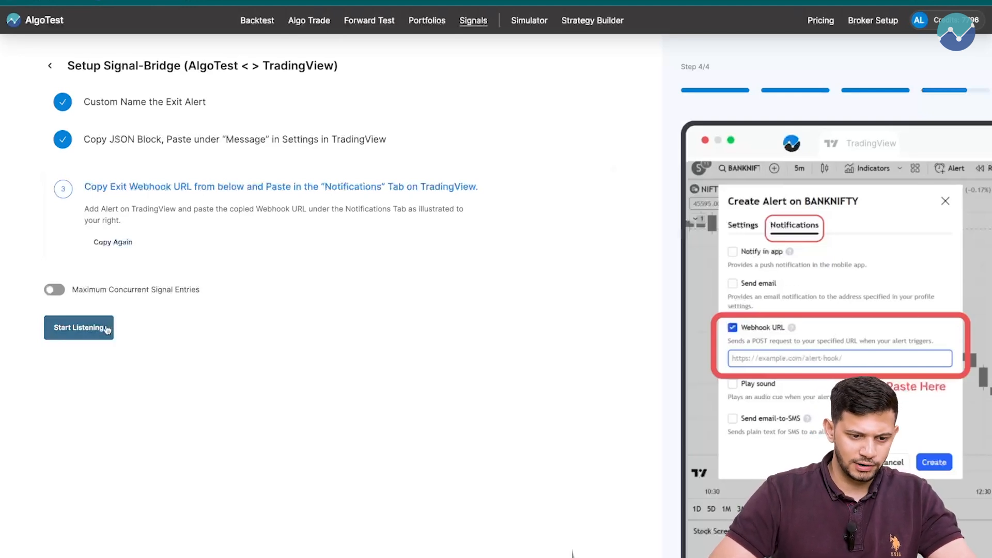
Step: Start listening for the Long Straddle BN signal and bring up its details
left_click(79, 327)
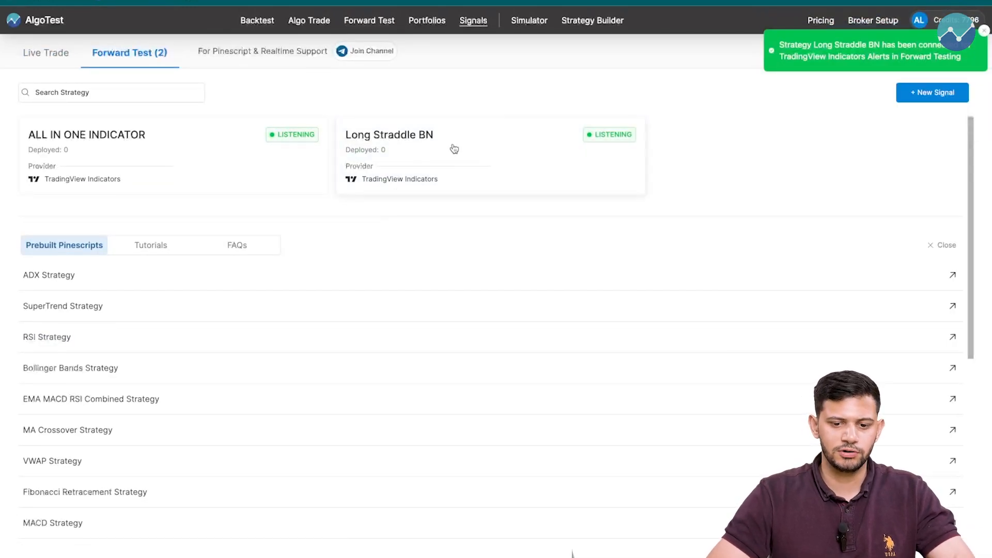
left_click(443, 155)
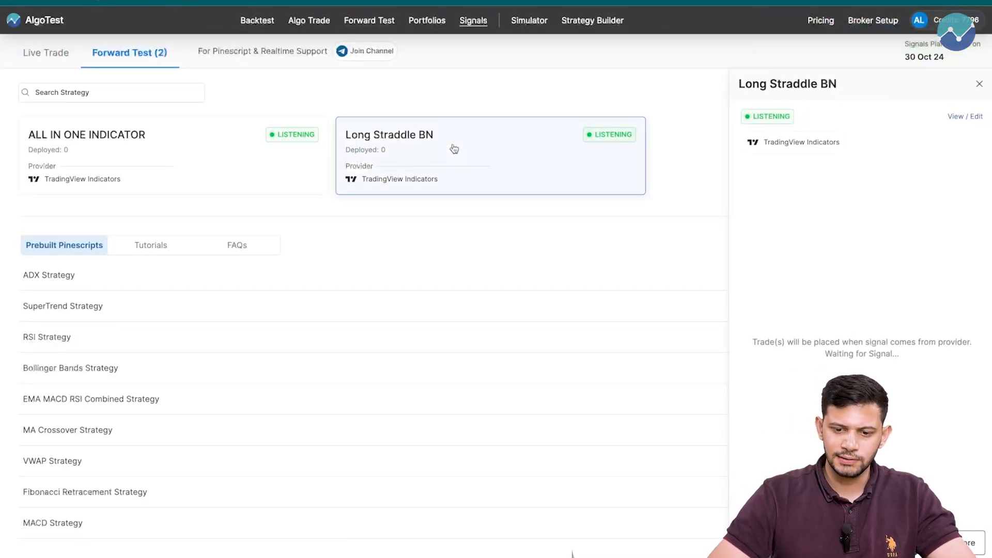
mouse_move(882, 95)
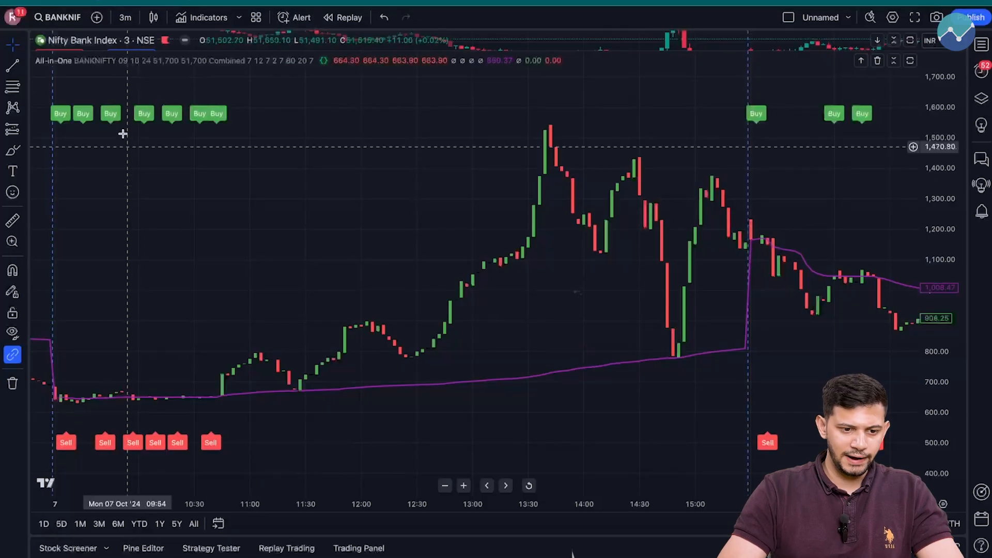
mouse_move(335, 343)
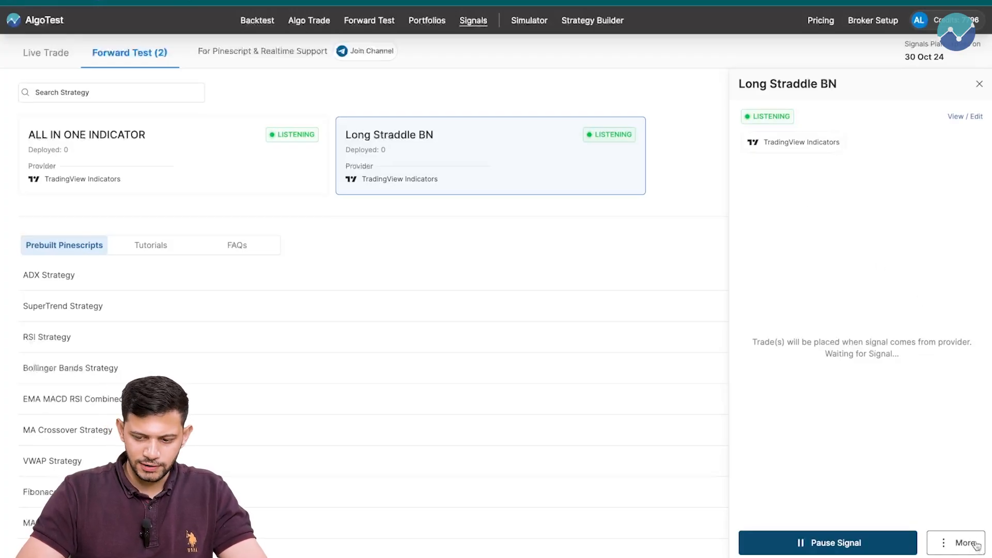
left_click(963, 542)
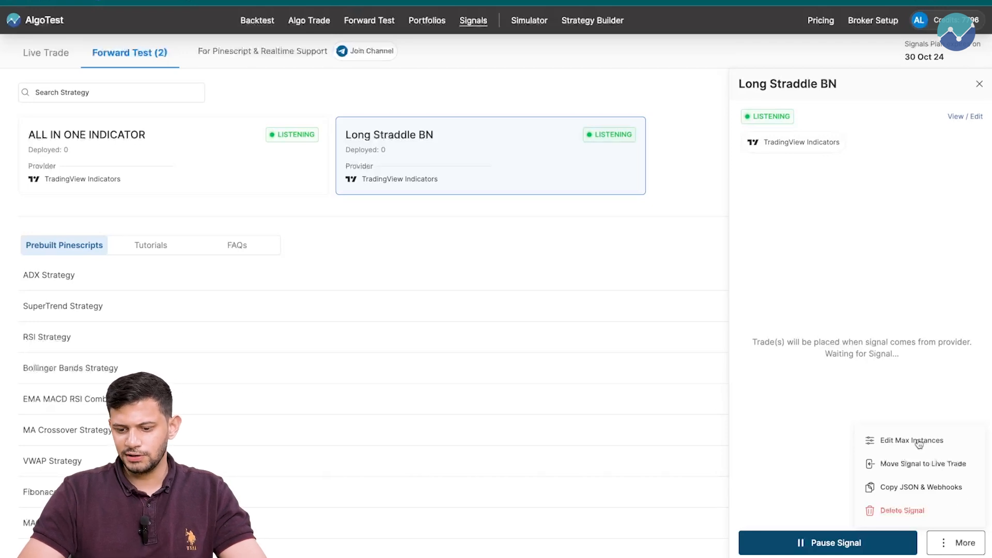
left_click(912, 441)
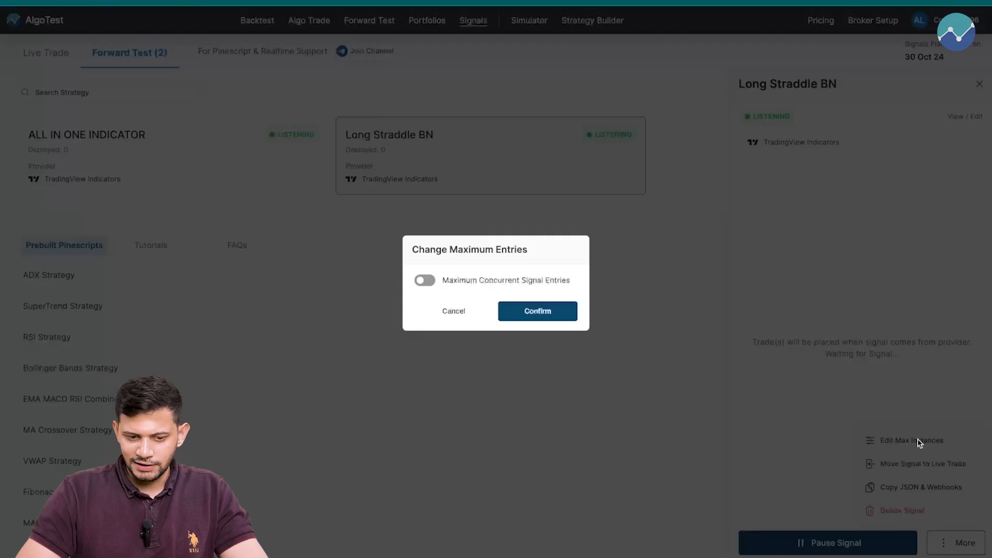
left_click(423, 280)
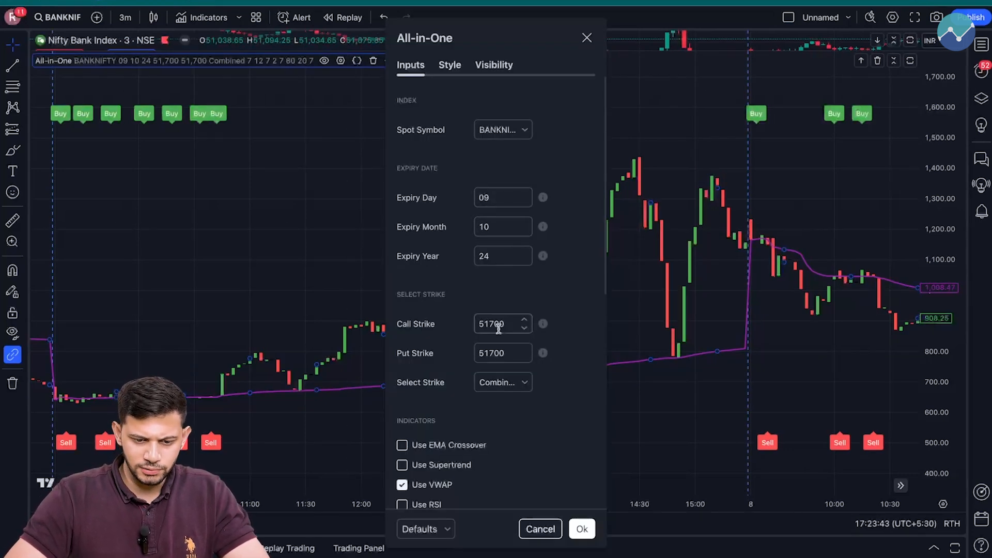
Step: Keep Select Strike on Combined in the All-in-One Inputs and confirm with Ok
scroll("down", 3)
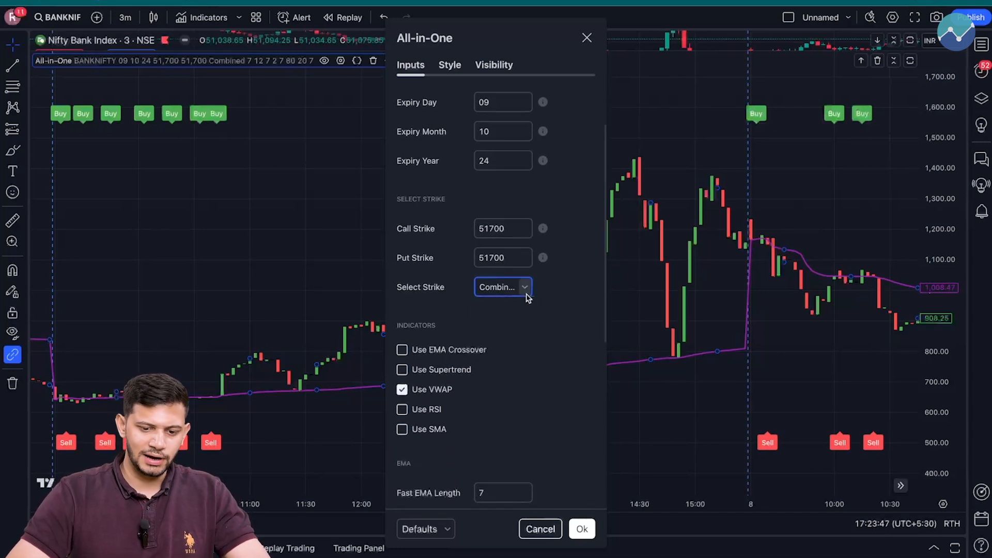
left_click(502, 286)
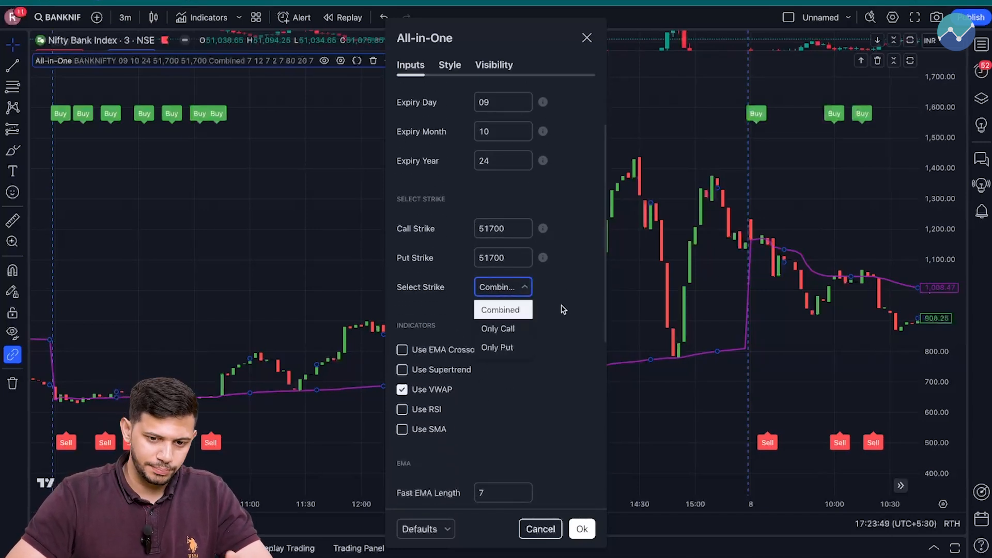
left_click(501, 309)
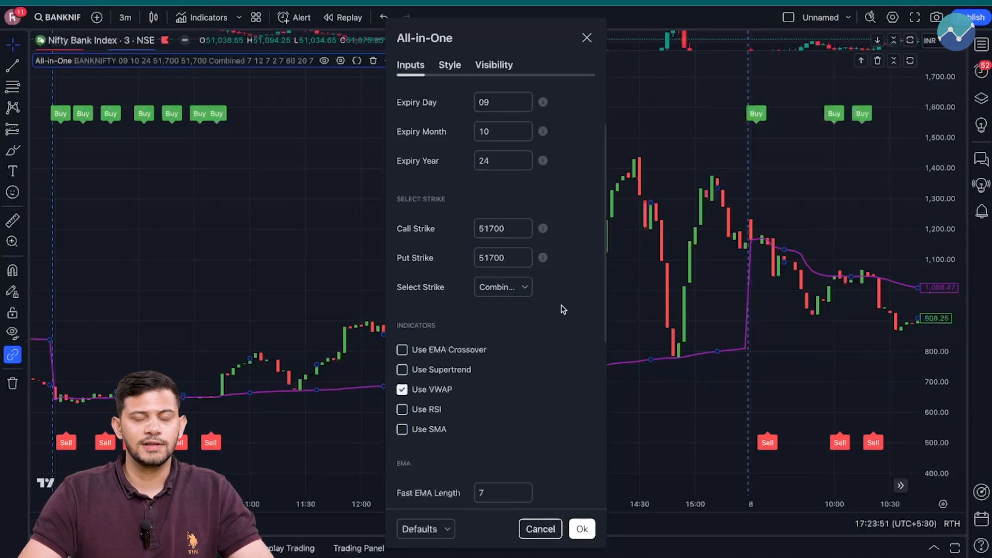
left_click(580, 529)
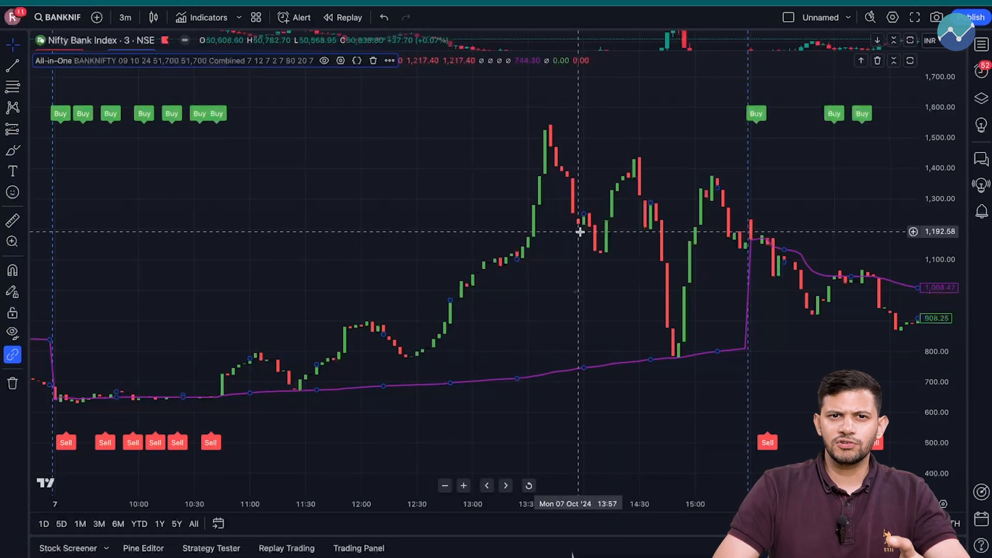